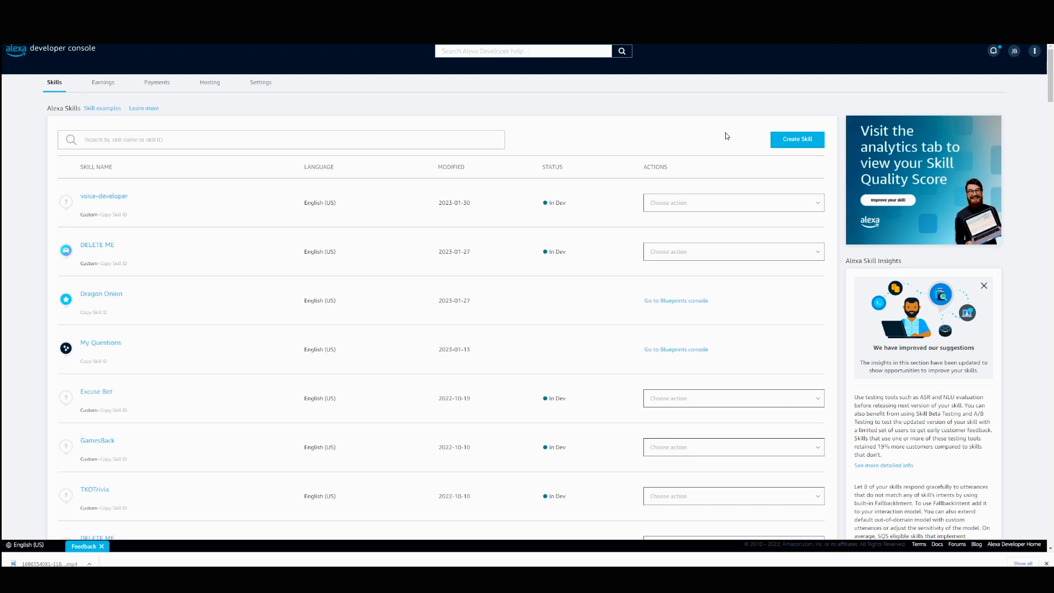
Create a new skill named 'Car Shopper' keeping English (US) as primary locale.
{"action": "left_click", "coordinate": [797, 140]}
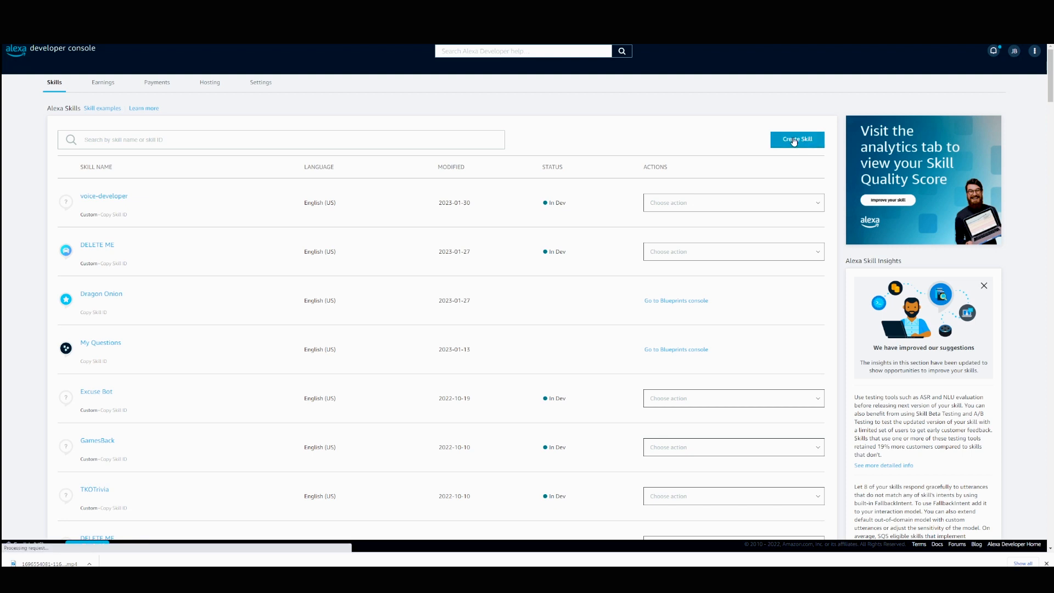
{"action": "left_click", "coordinate": [797, 140]}
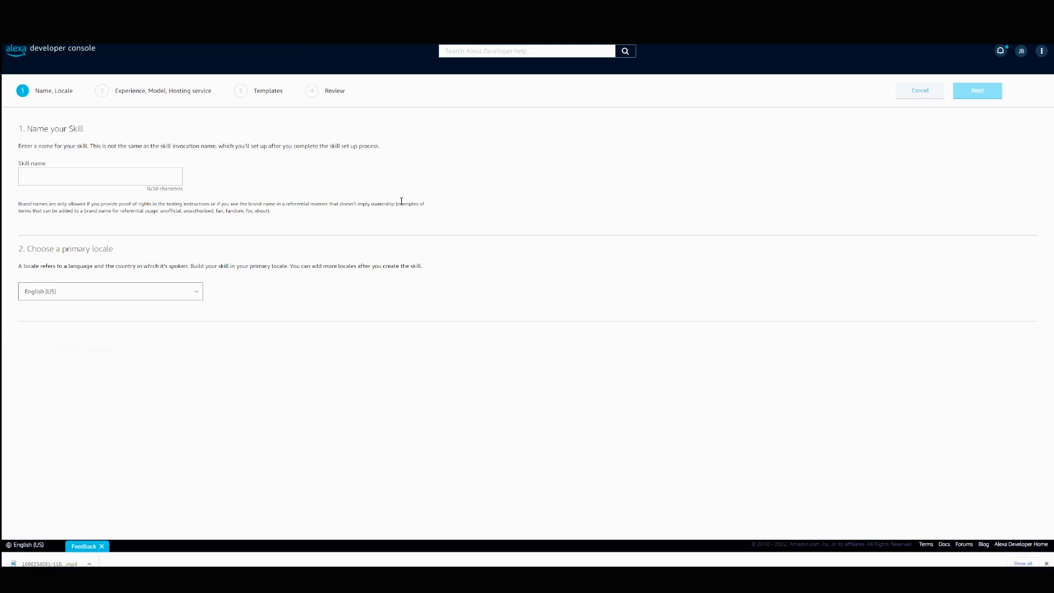
{"action": "mouse_move", "coordinate": [98, 183]}
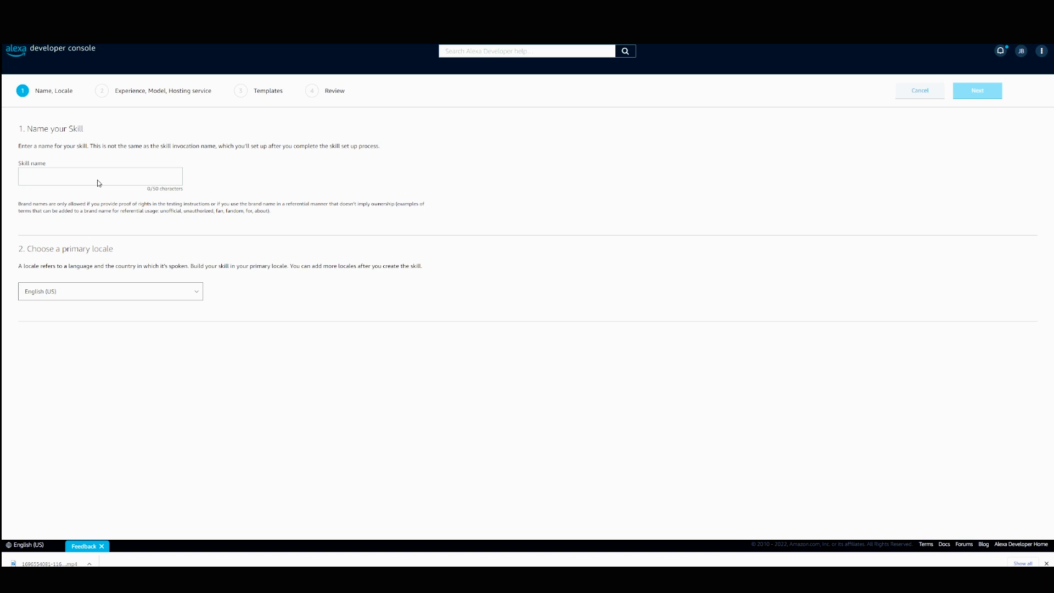
{"action": "type", "text": "Car Shi"}
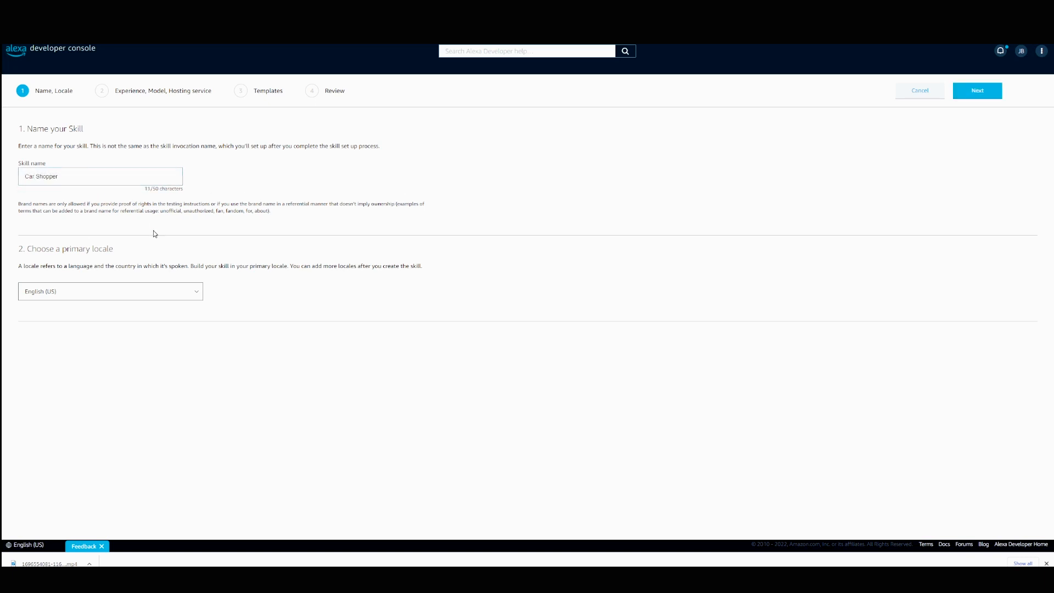
{"action": "mouse_move", "coordinate": [228, 303]}
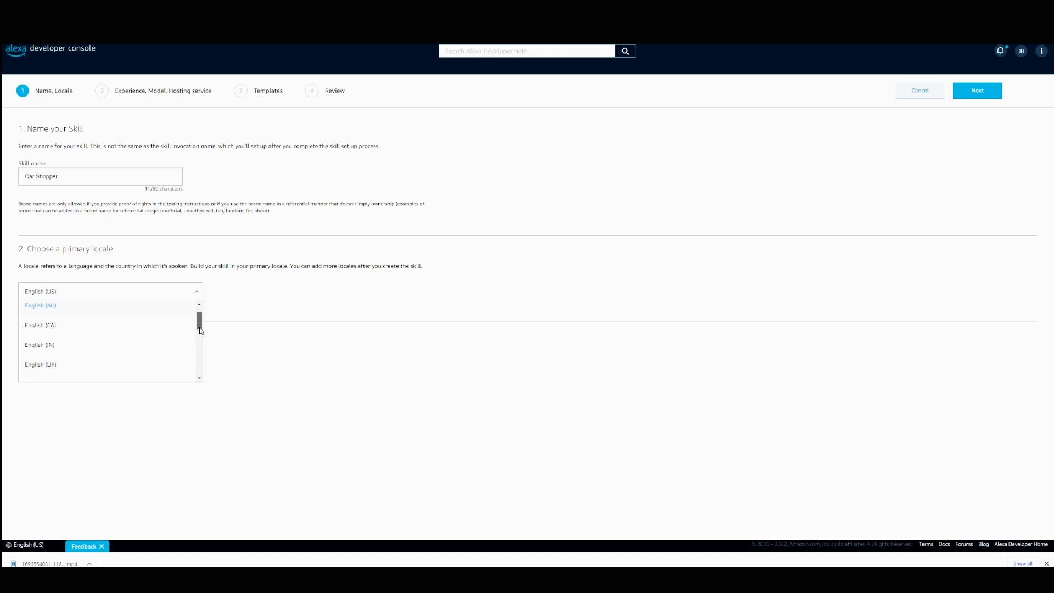
{"action": "scroll", "scroll_direction": "down", "scroll_amount": 3}
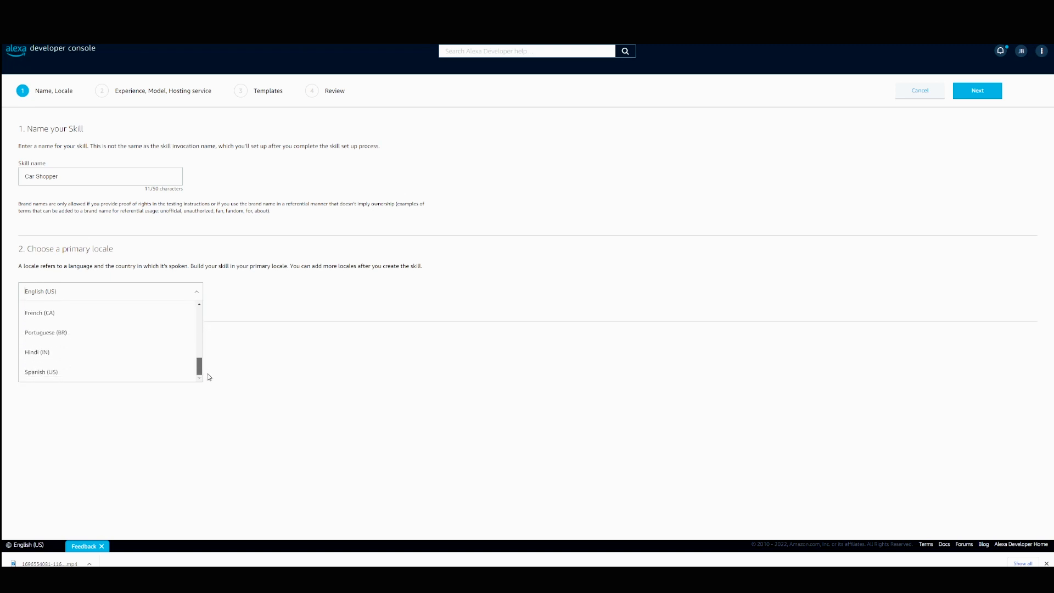
{"action": "left_click", "coordinate": [110, 291]}
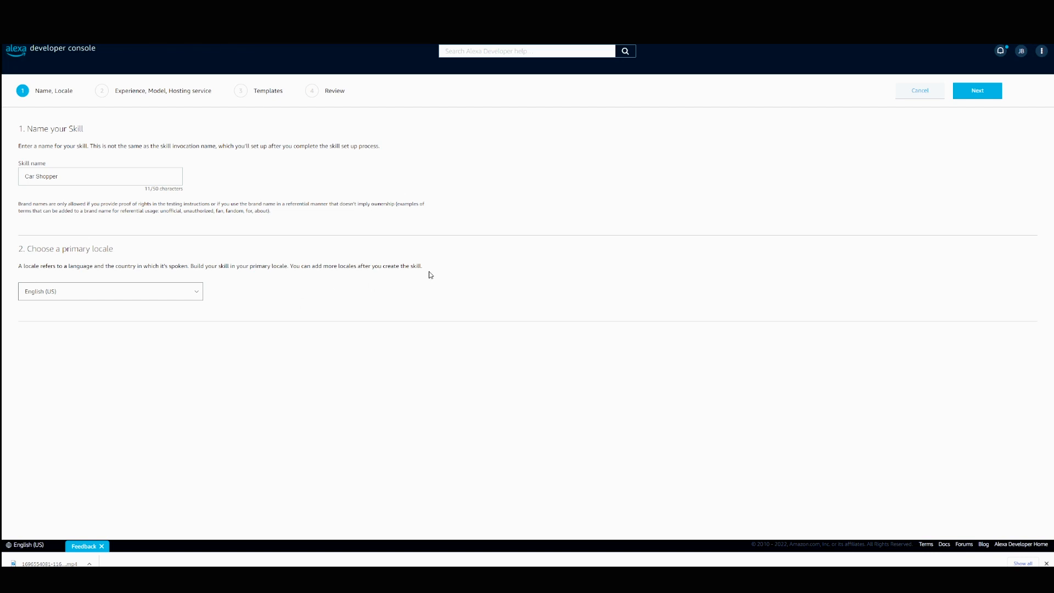
Continue to the experience step and choose Other, reviewing the Custom model card.
{"action": "left_click", "coordinate": [977, 90]}
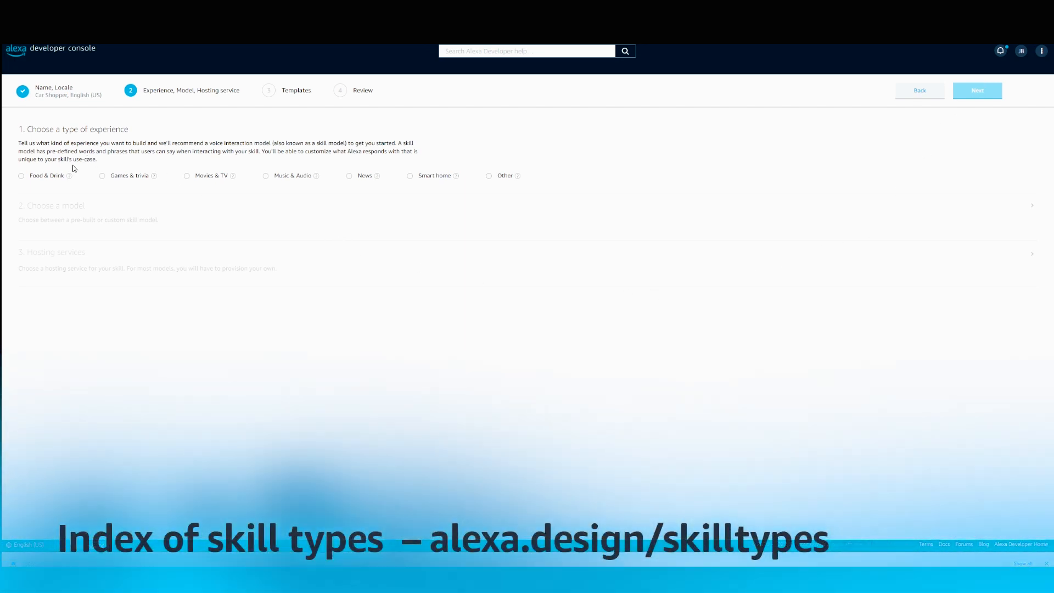
{"action": "mouse_move", "coordinate": [349, 191]}
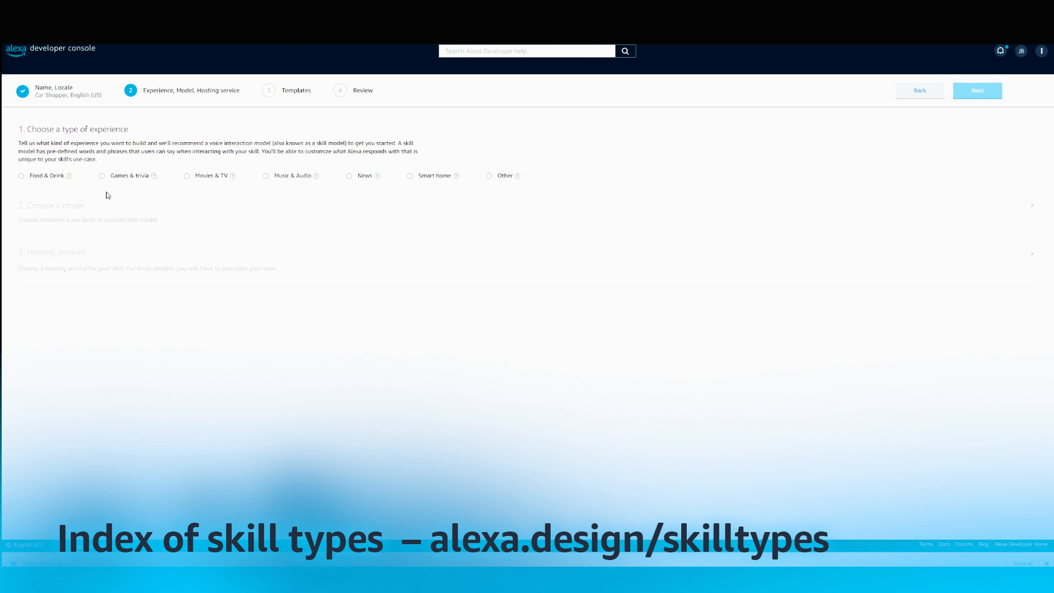
{"action": "mouse_move", "coordinate": [417, 189]}
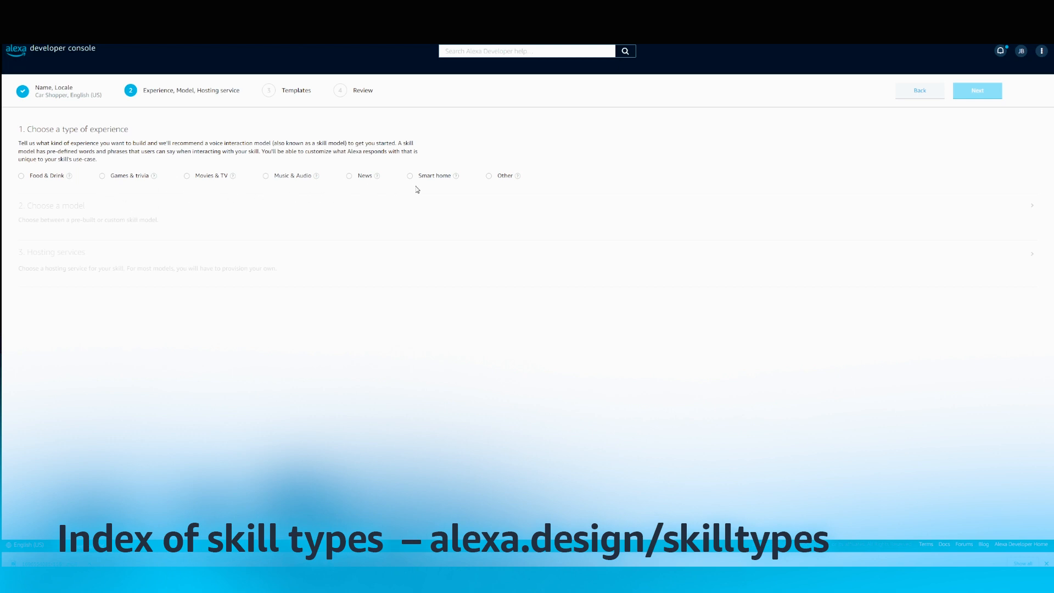
{"action": "left_click", "coordinate": [488, 175]}
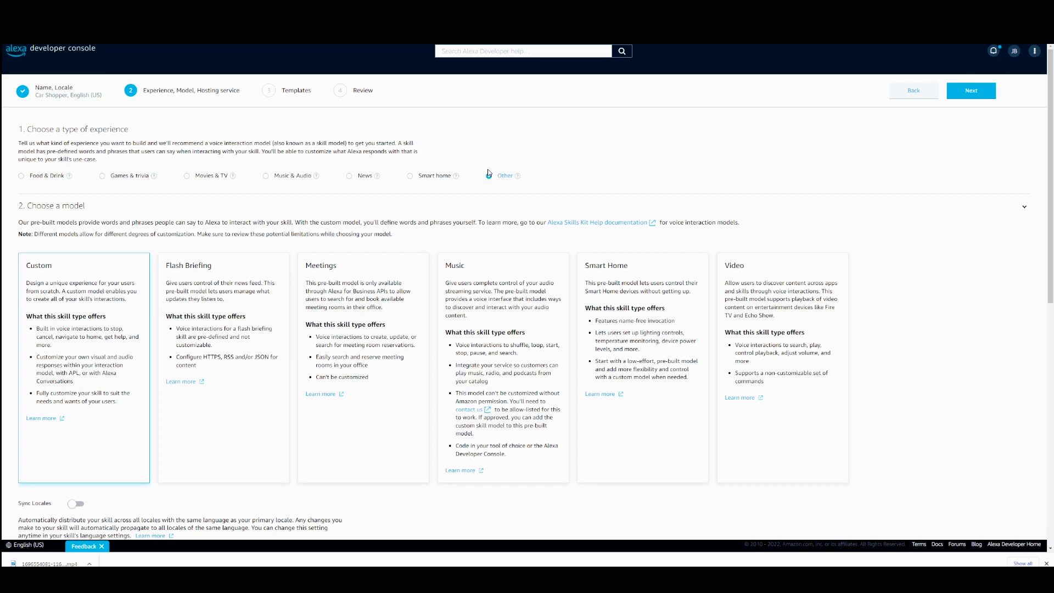
{"action": "left_click", "coordinate": [490, 175]}
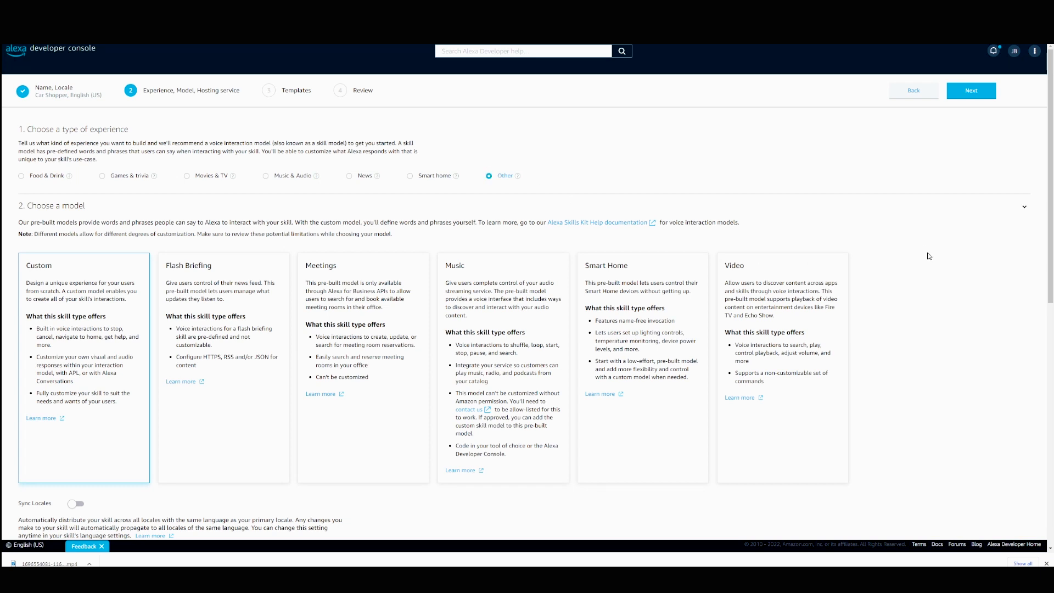
{"action": "scroll", "scroll_direction": "down", "scroll_amount": 3}
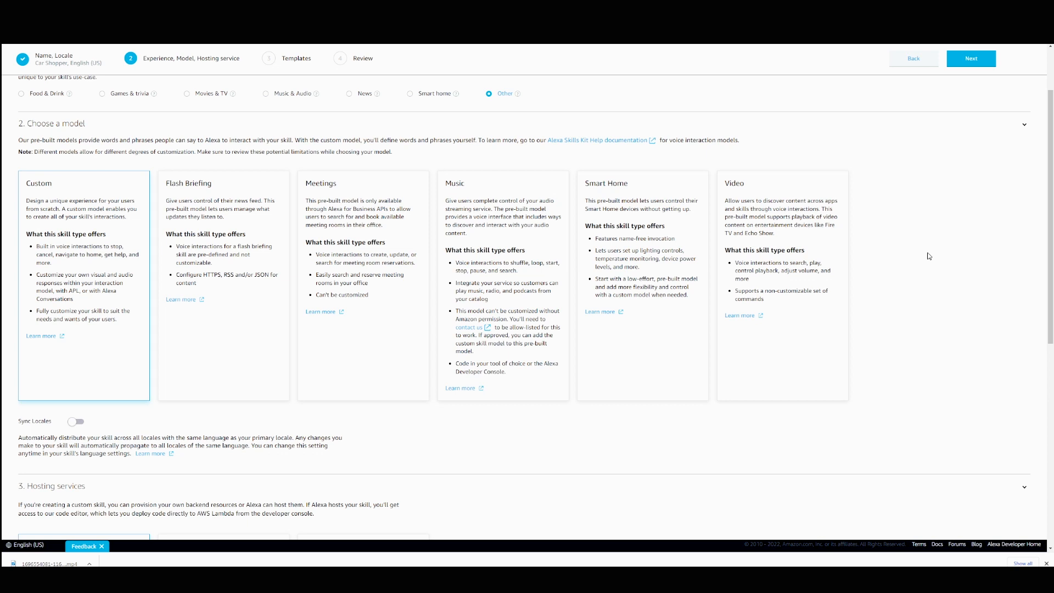
{"action": "mouse_move", "coordinate": [354, 272]}
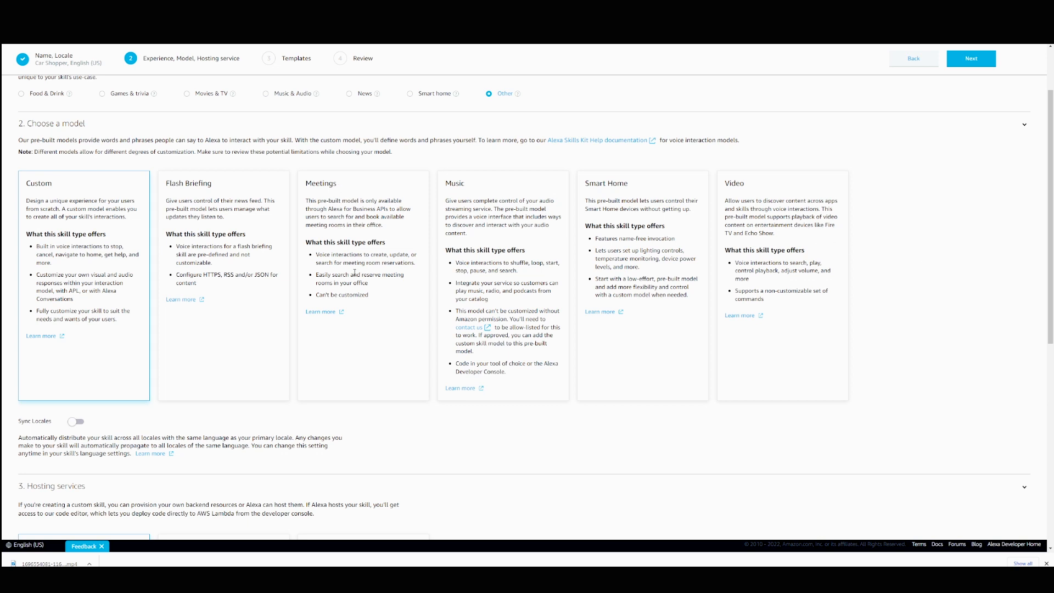
{"action": "scroll", "scroll_direction": "down", "scroll_amount": 3}
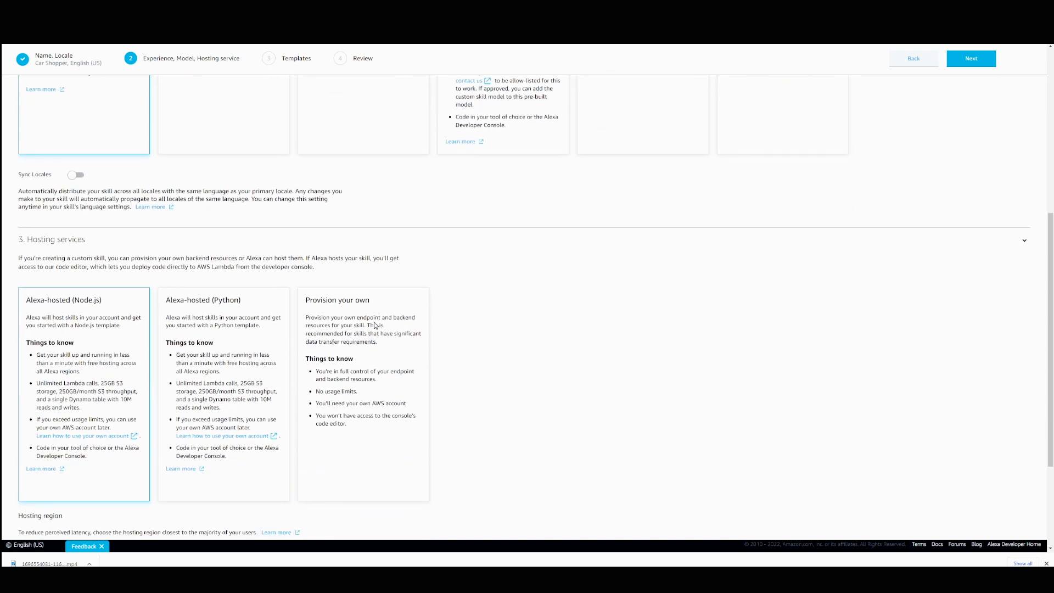
{"action": "mouse_move", "coordinate": [483, 307]}
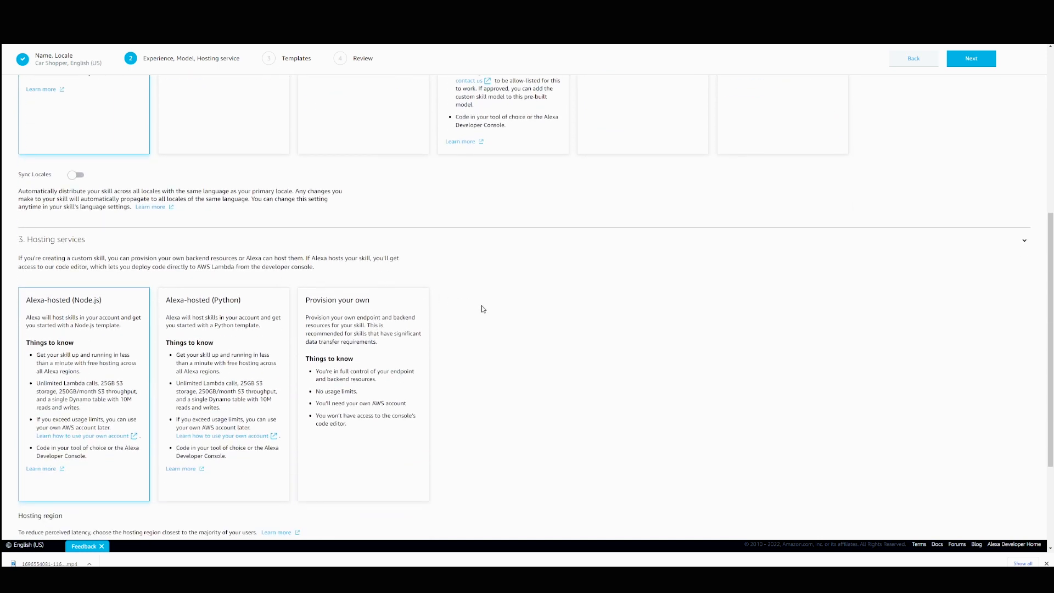
{"action": "scroll", "scroll_direction": "down", "scroll_amount": 3}
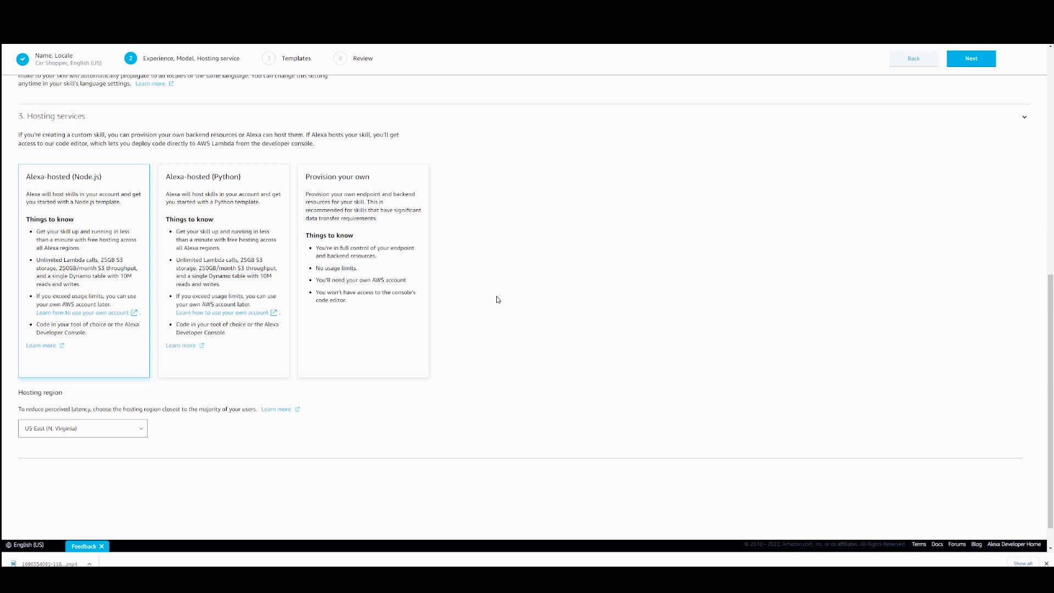
{"action": "mouse_move", "coordinate": [511, 290]}
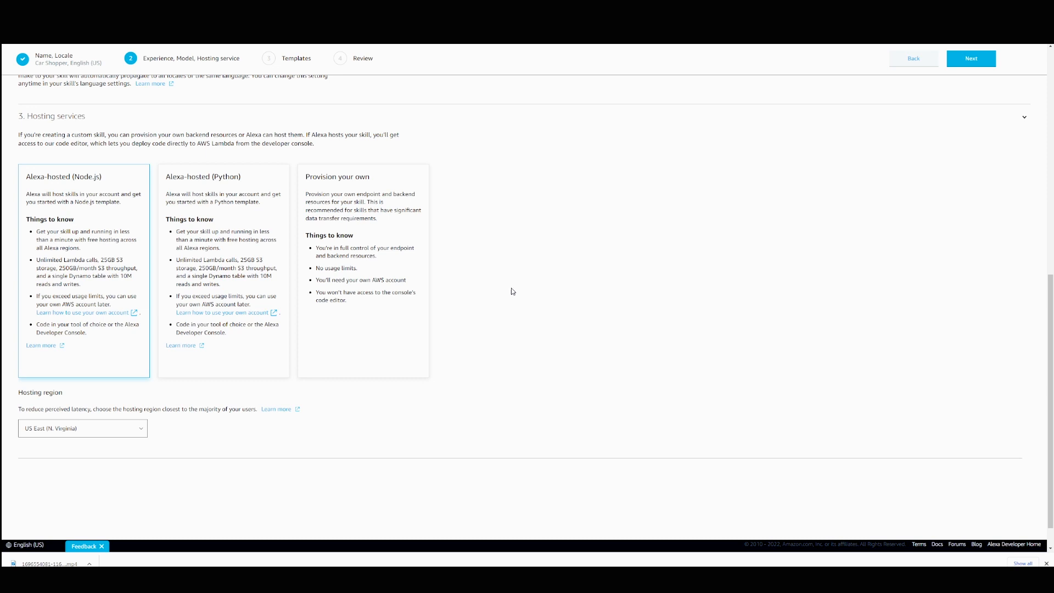
Keep the Start from Scratch template and continue to the Review page.
{"action": "left_click", "coordinate": [970, 58]}
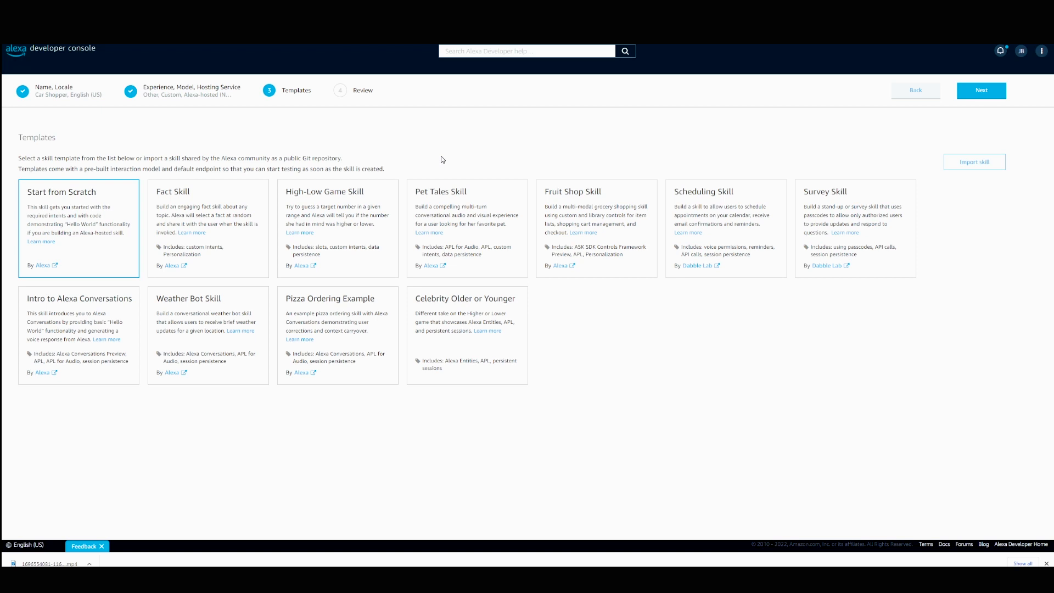
{"action": "mouse_move", "coordinate": [493, 105]}
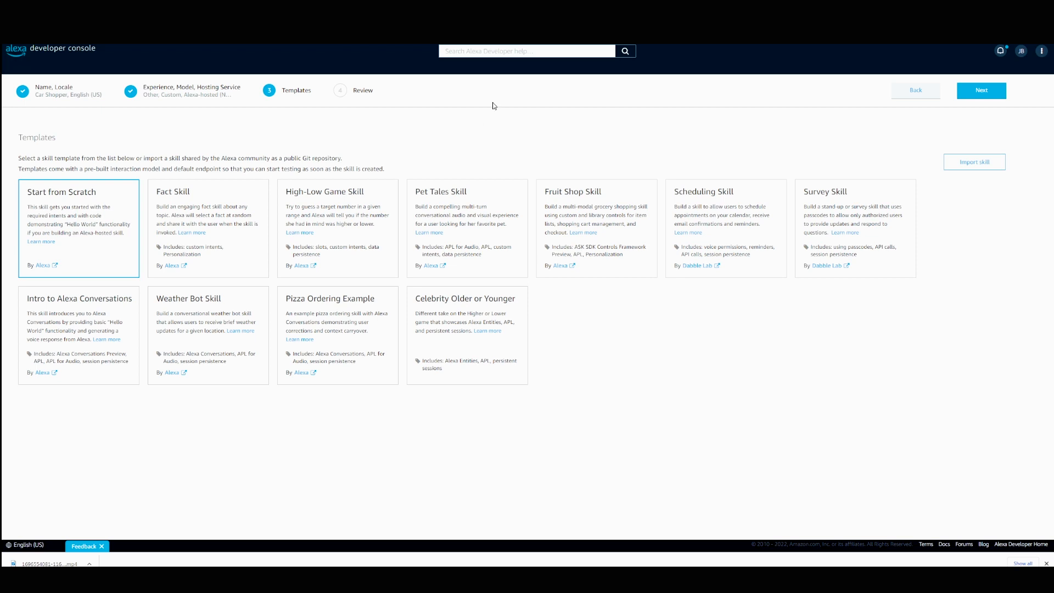
{"action": "left_click", "coordinate": [982, 90]}
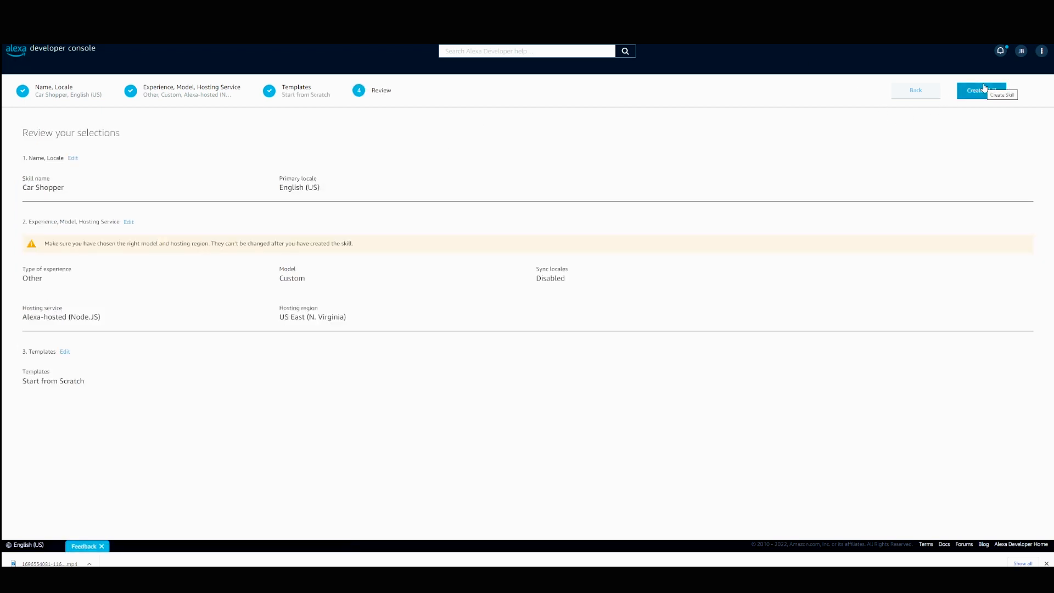
{"action": "mouse_move", "coordinate": [543, 221]}
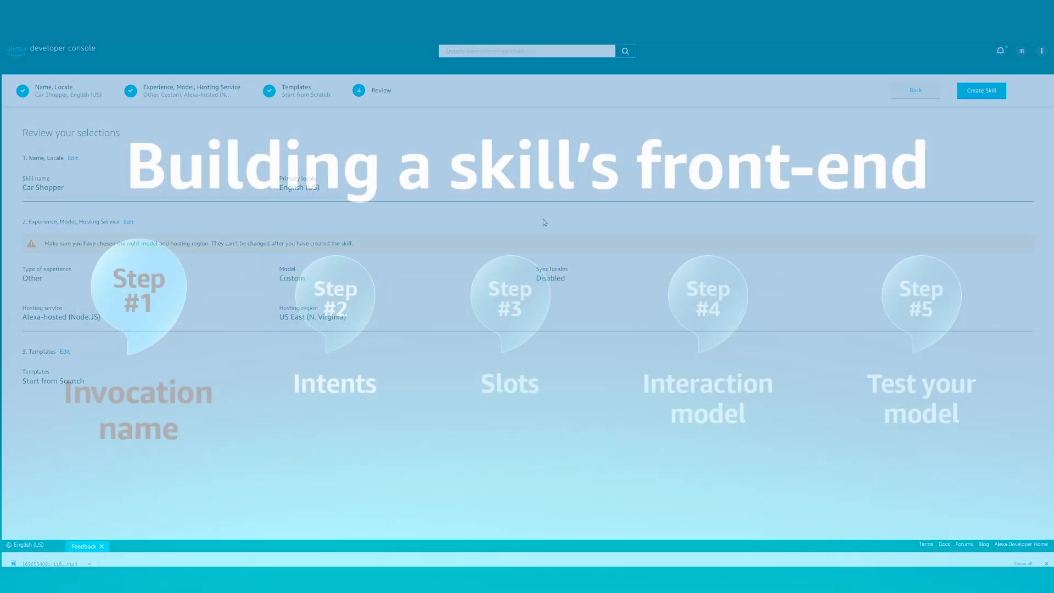
Create the skill and replace the 'change me' invocation name with 'car shopper'.
{"action": "left_click", "coordinate": [981, 90]}
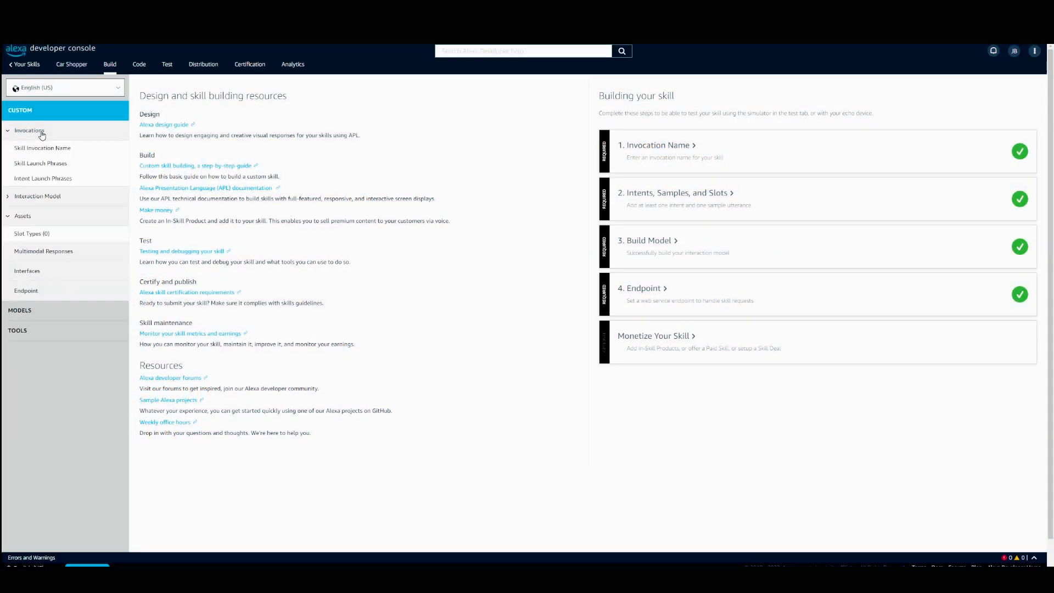
{"action": "left_click", "coordinate": [43, 147]}
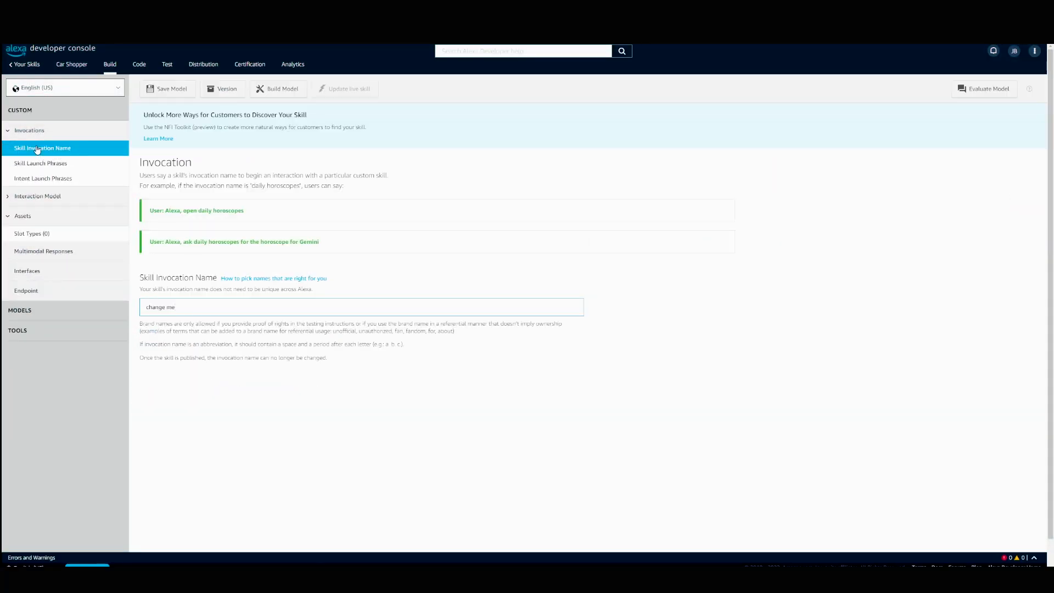
{"action": "double_click", "coordinate": [159, 307]}
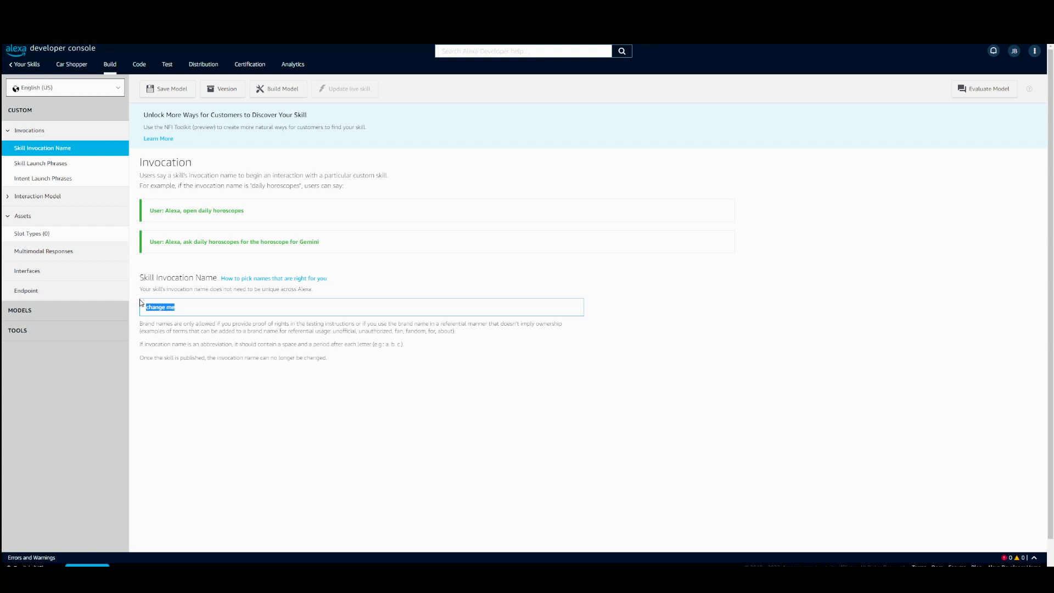
{"action": "type", "text": "car shopper"}
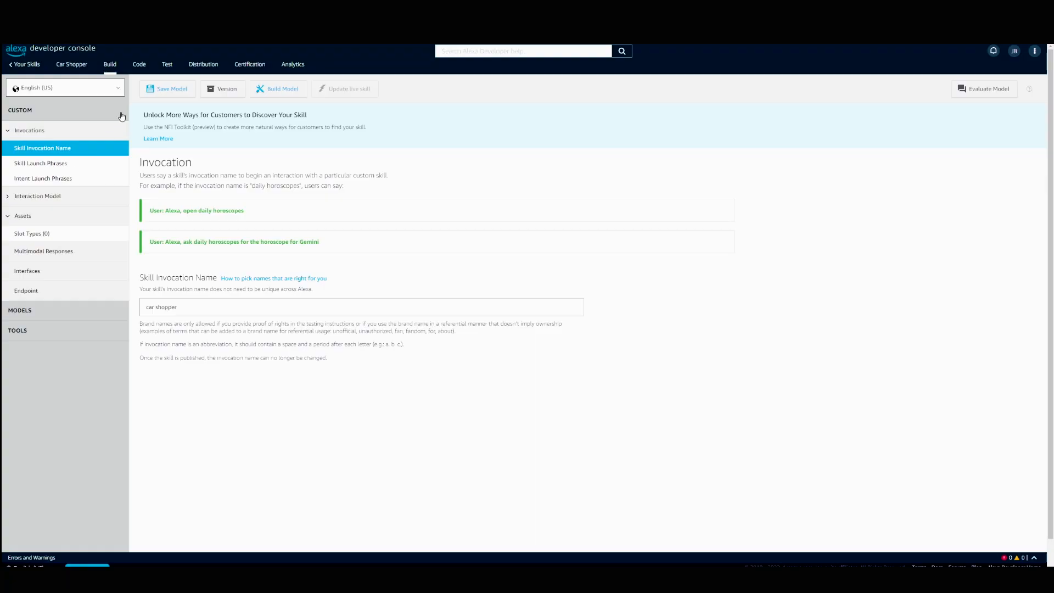
Save the invocation name, restart the model build and show the Intents list.
{"action": "left_click", "coordinate": [167, 89]}
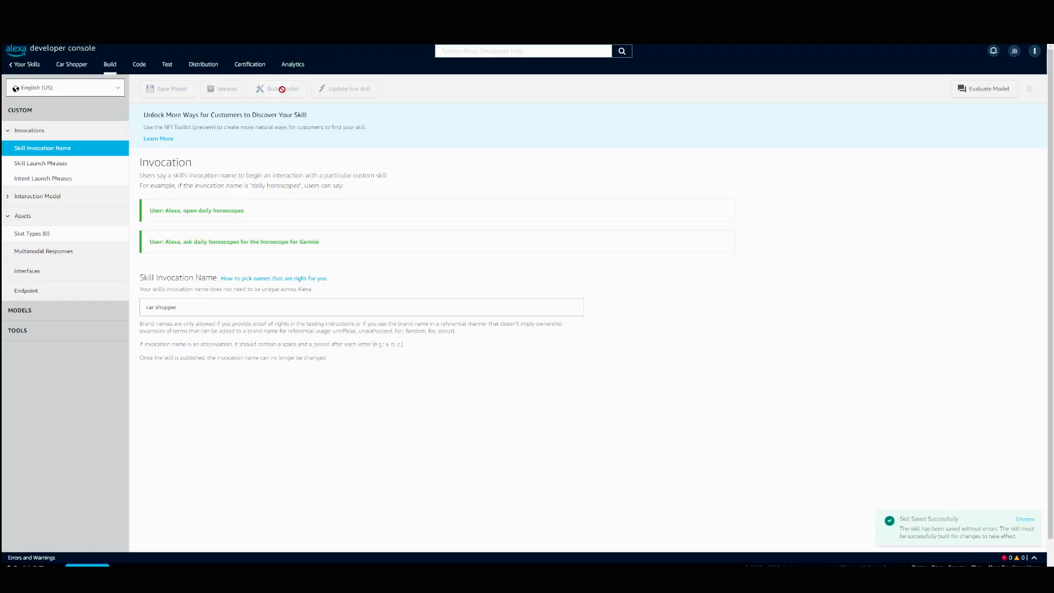
{"action": "left_click", "coordinate": [279, 89]}
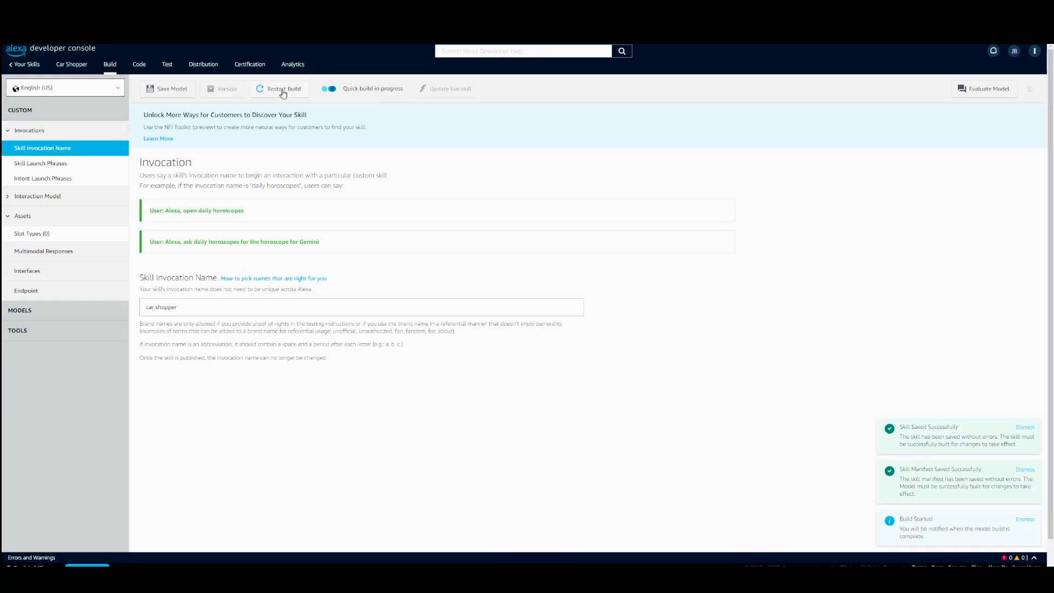
{"action": "left_click", "coordinate": [39, 196]}
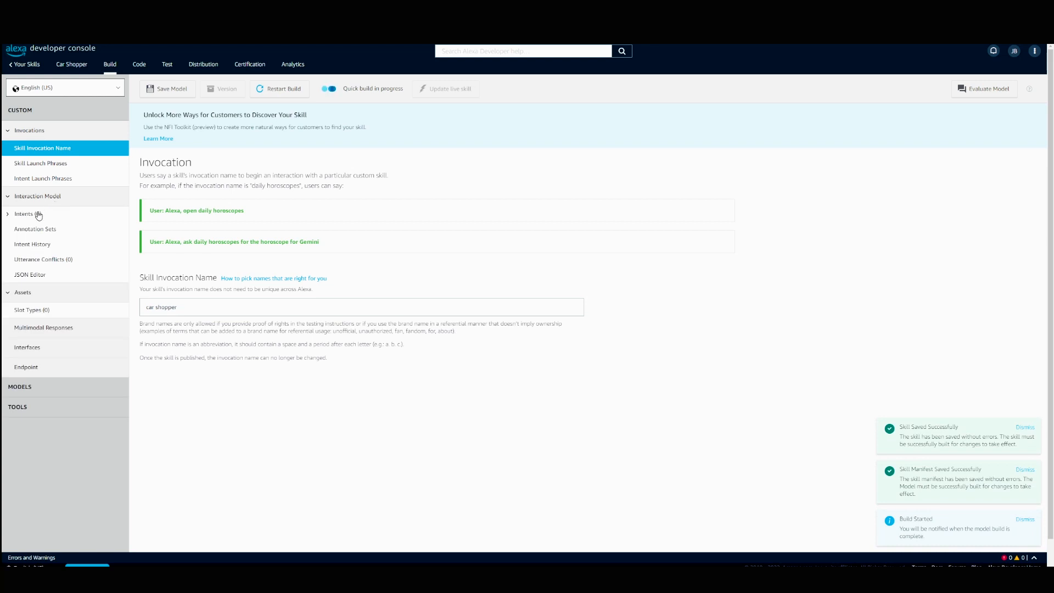
{"action": "left_click", "coordinate": [25, 213]}
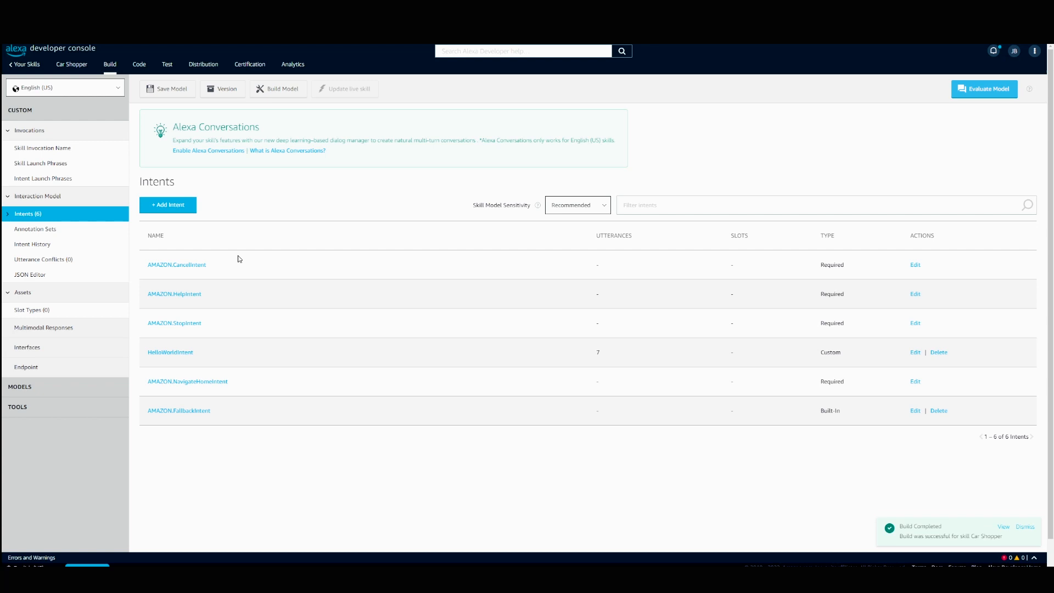
Open HelloWorldIntent from the Intents table to view its sample utterances.
{"action": "left_click", "coordinate": [1025, 527]}
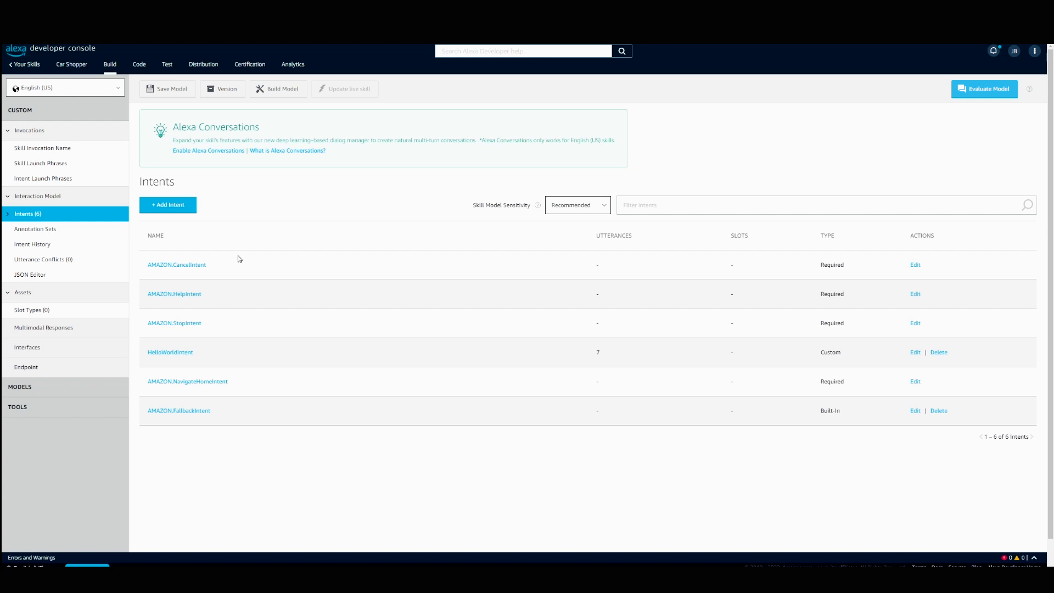
{"action": "mouse_move", "coordinate": [230, 285]}
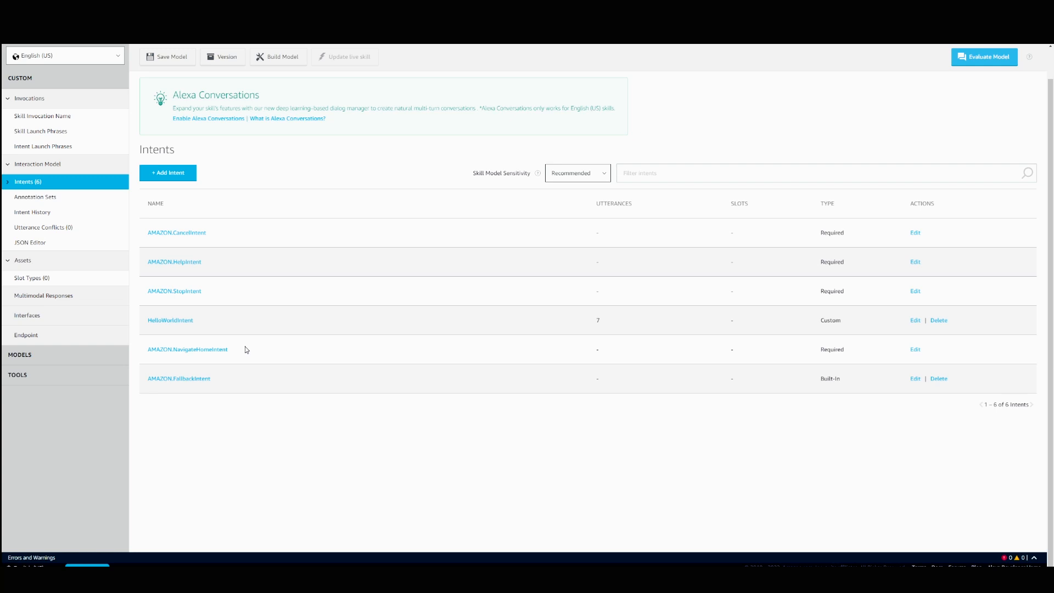
{"action": "left_click", "coordinate": [169, 321]}
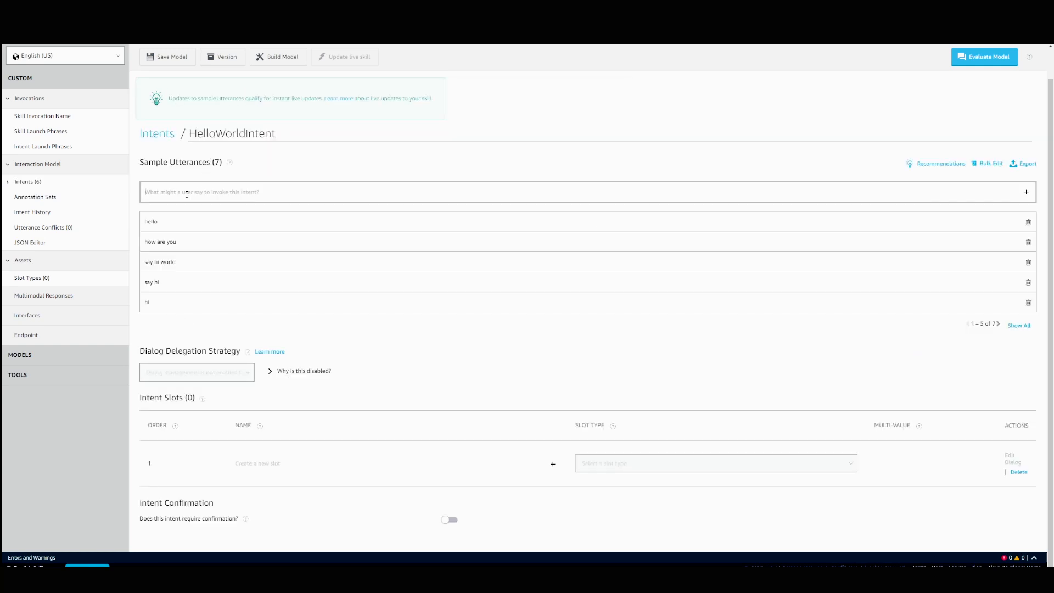
Delete all old sample utterances and rename the intent to CarIntent.
{"action": "left_click", "coordinate": [1017, 325]}
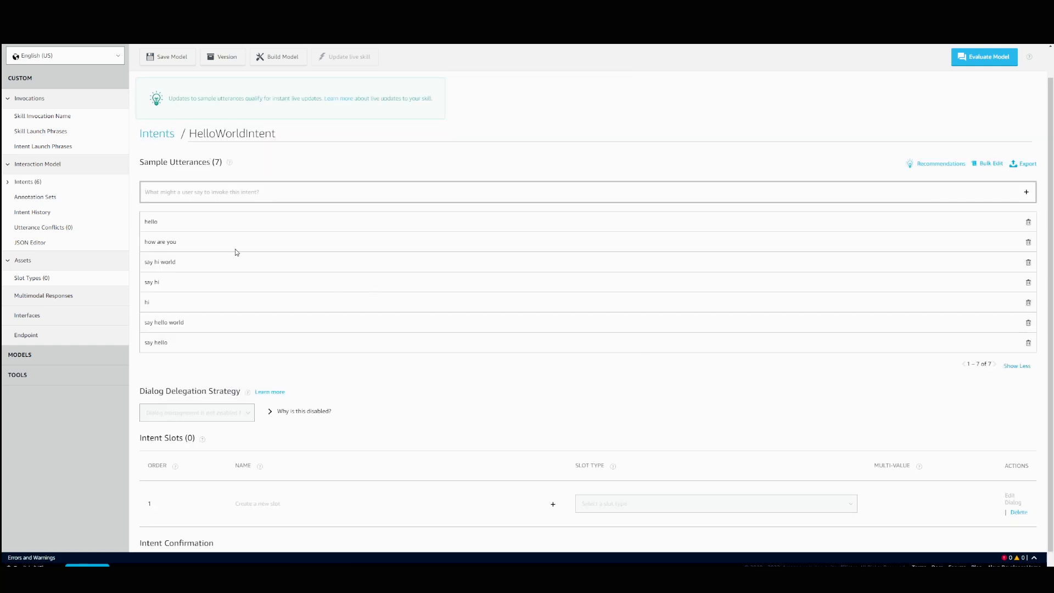
{"action": "mouse_move", "coordinate": [180, 339]}
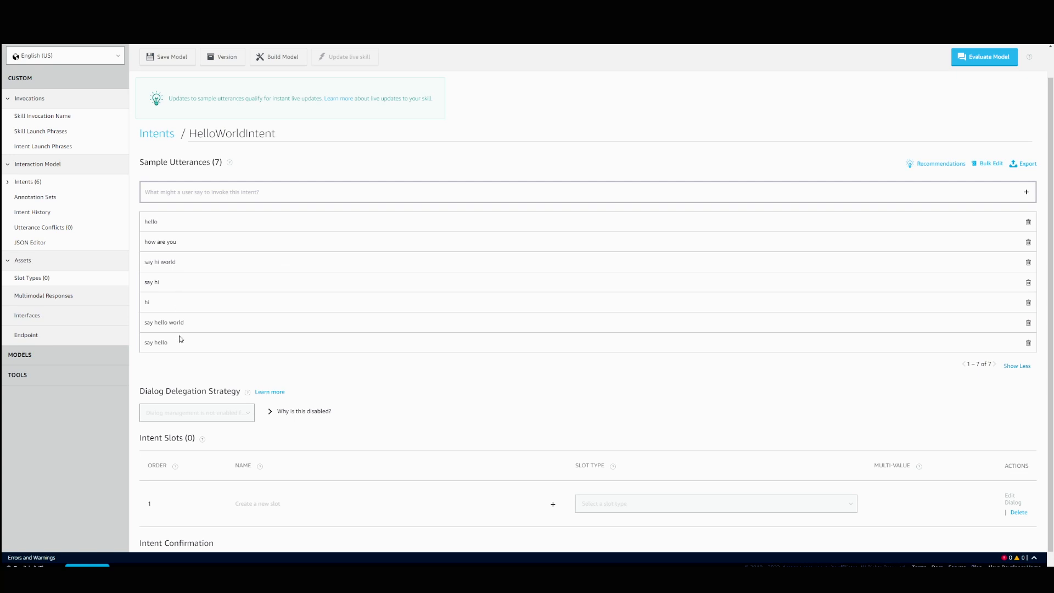
{"action": "mouse_move", "coordinate": [220, 327]}
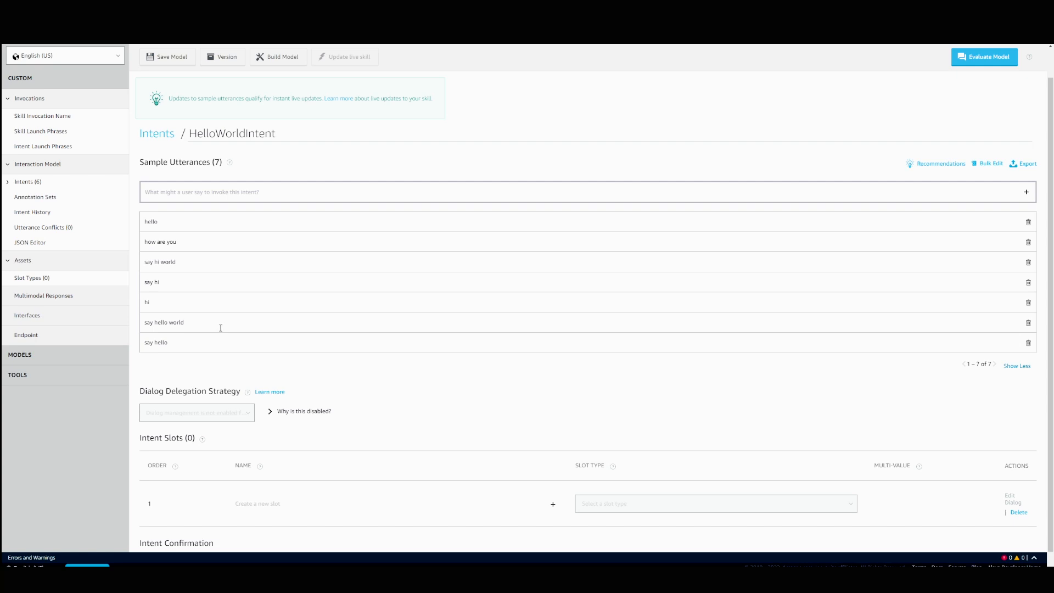
{"action": "left_click", "coordinate": [1027, 221]}
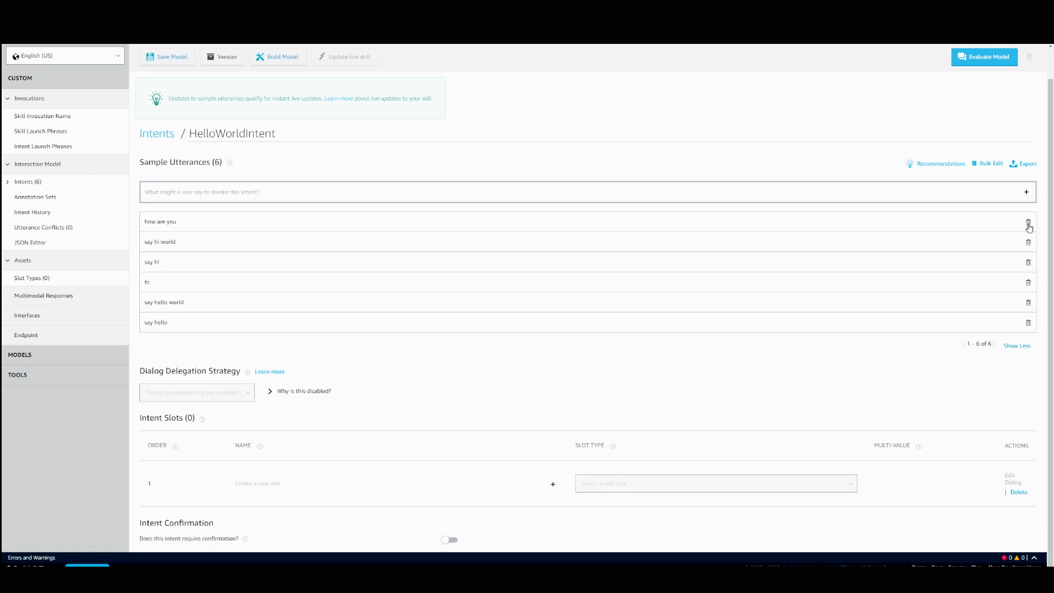
{"action": "left_click", "coordinate": [1027, 224]}
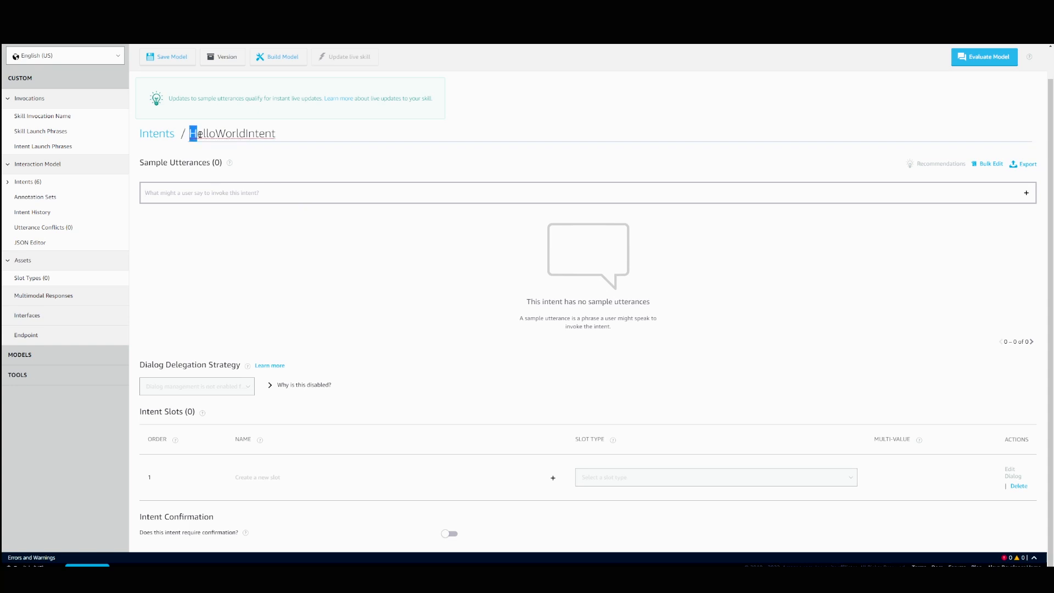
{"action": "type", "text": "CarIntent"}
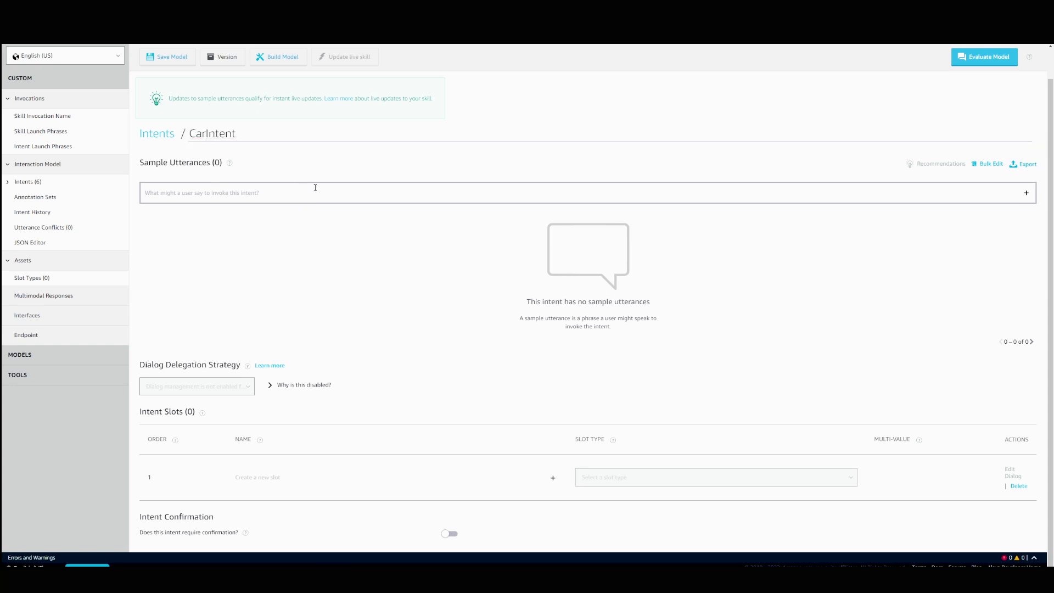
Add honda civic and jeep wrangler as CarIntent's sample utterances.
{"action": "left_click", "coordinate": [315, 192]}
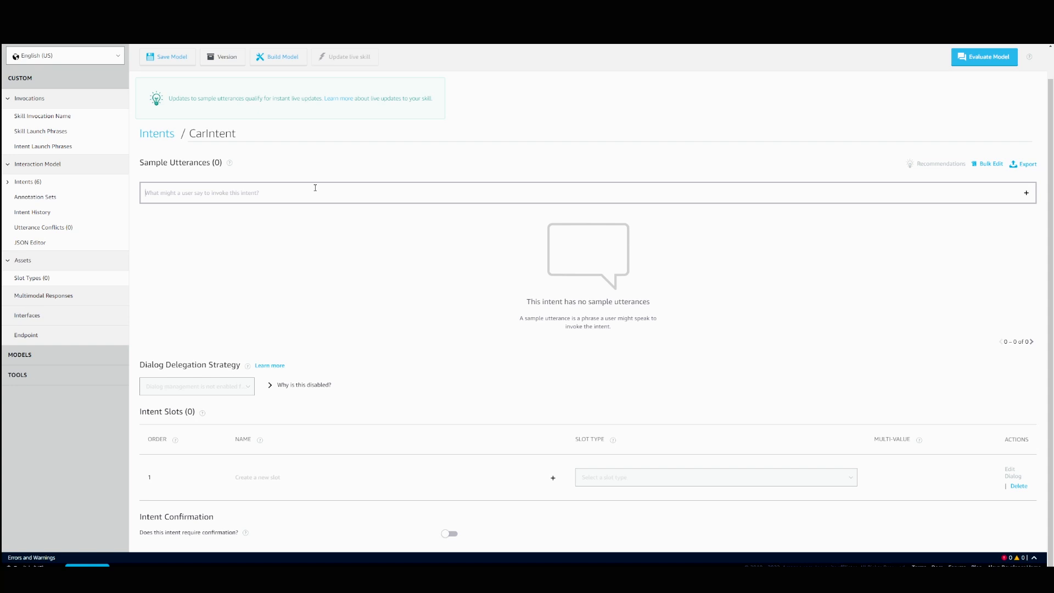
{"action": "type", "text": "h"}
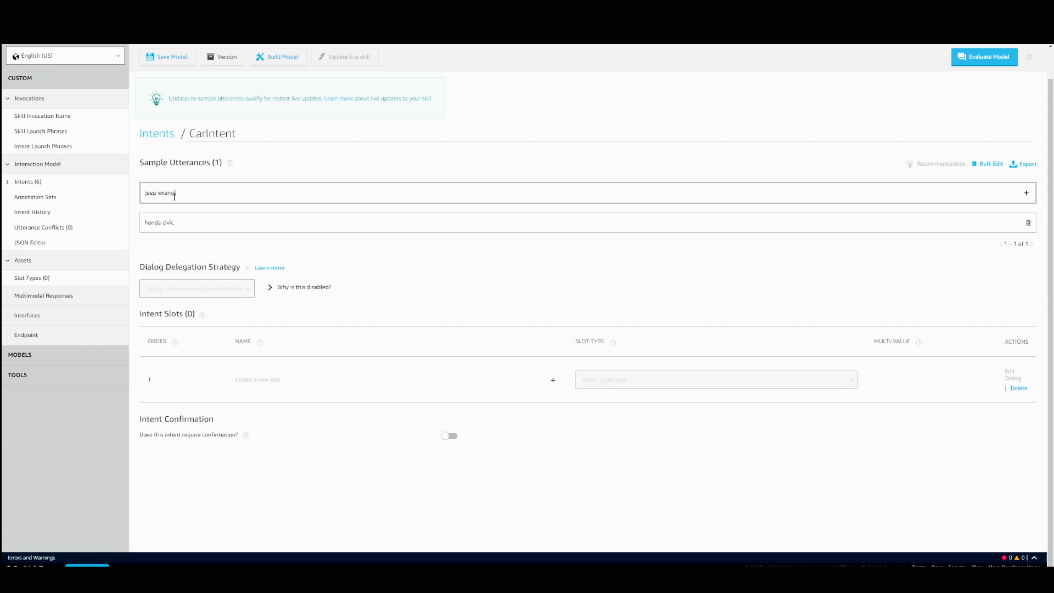
{"action": "key", "text": "Enter"}
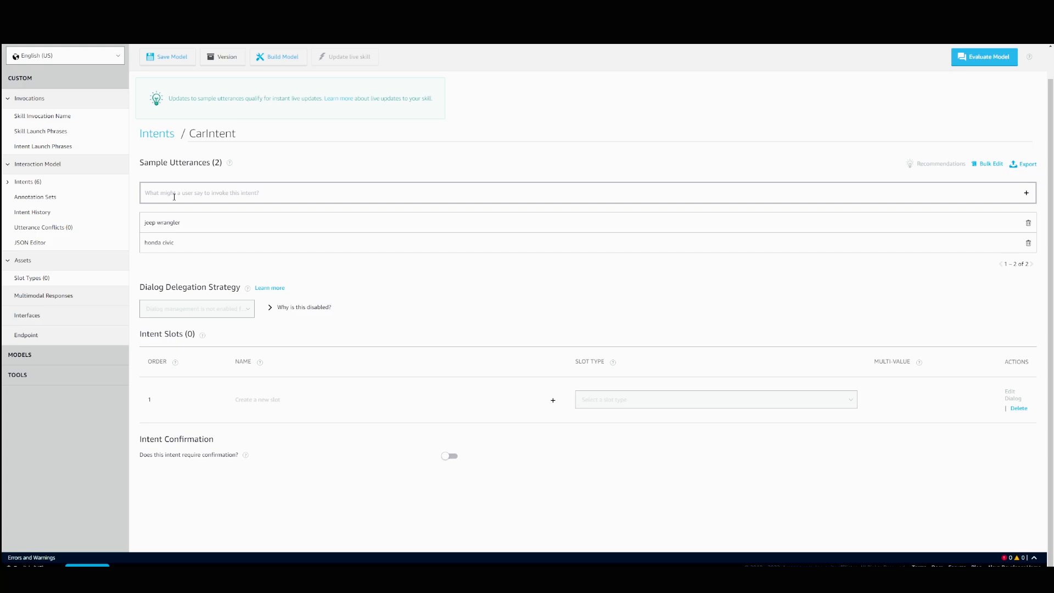
{"action": "mouse_move", "coordinate": [30, 278]}
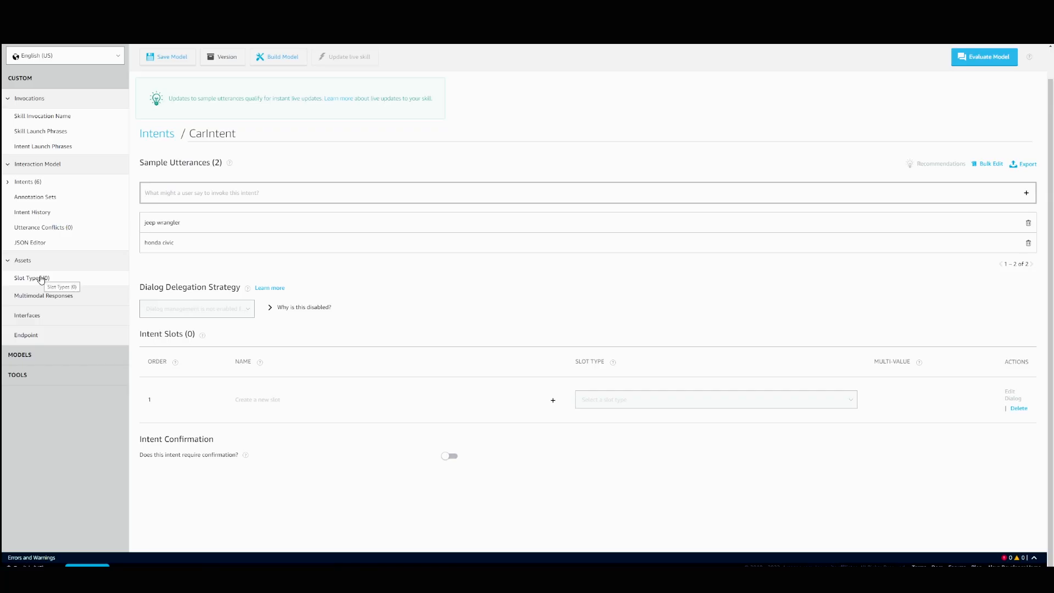
Add a custom slot type manufacturer with values jeep, ford and honda.
{"action": "left_click", "coordinate": [27, 278]}
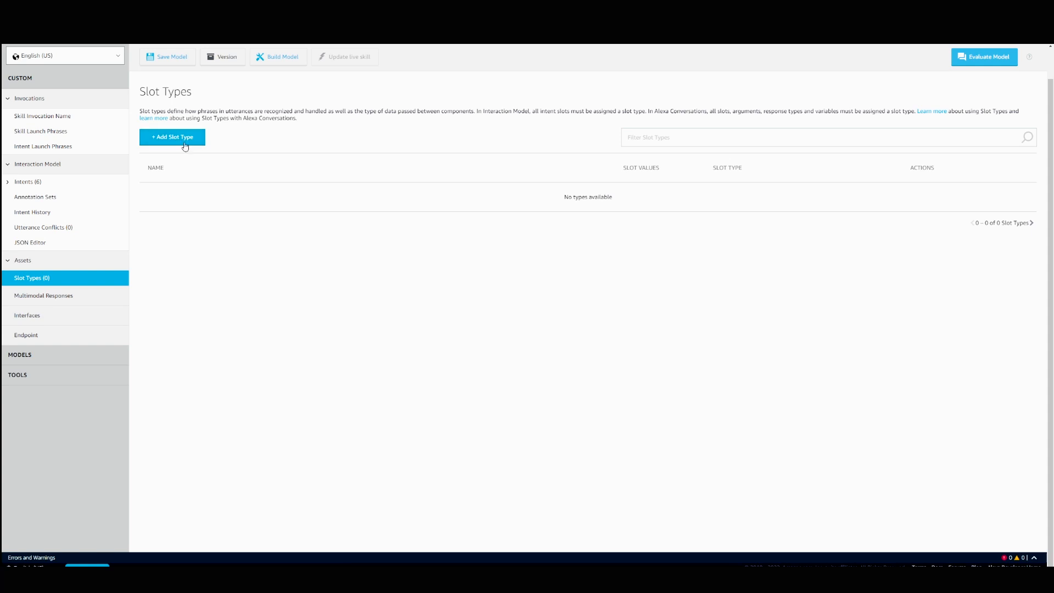
{"action": "left_click", "coordinate": [171, 136]}
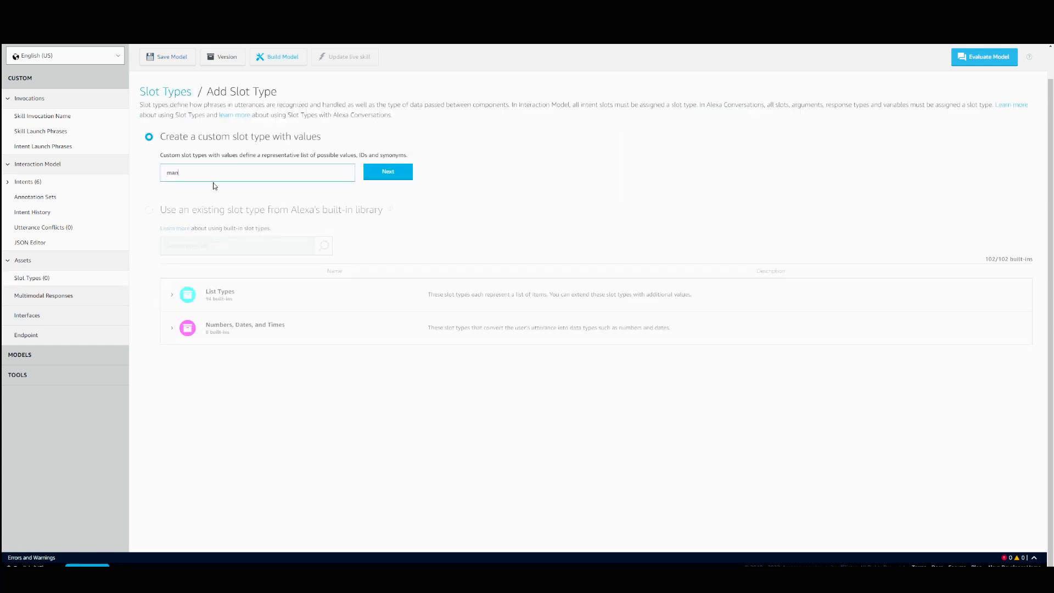
{"action": "left_click", "coordinate": [387, 171]}
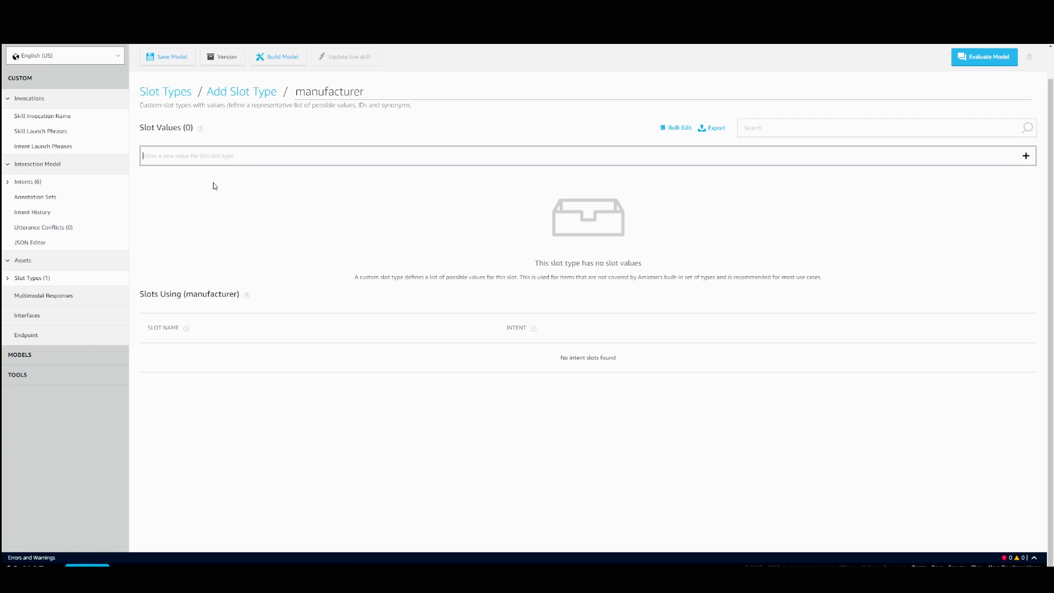
{"action": "mouse_move", "coordinate": [213, 171]}
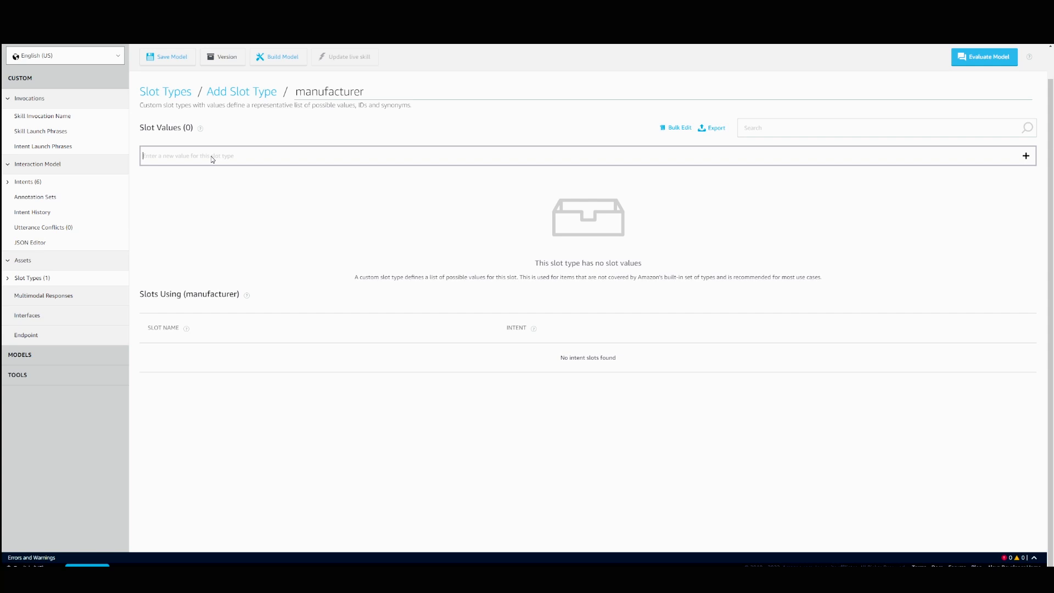
{"action": "type", "text": "ford"}
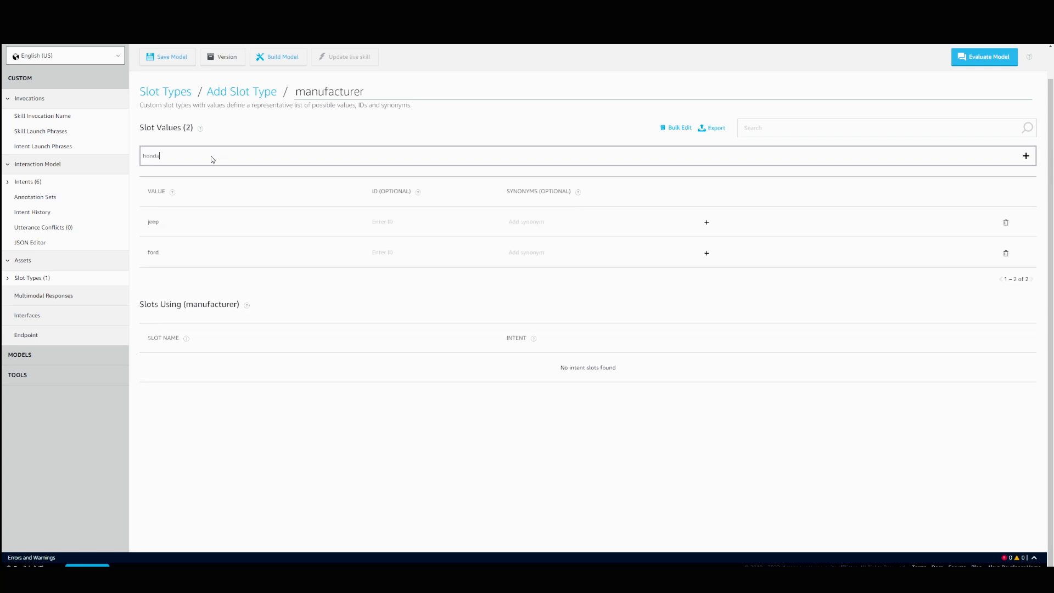
{"action": "left_click", "coordinate": [1026, 156]}
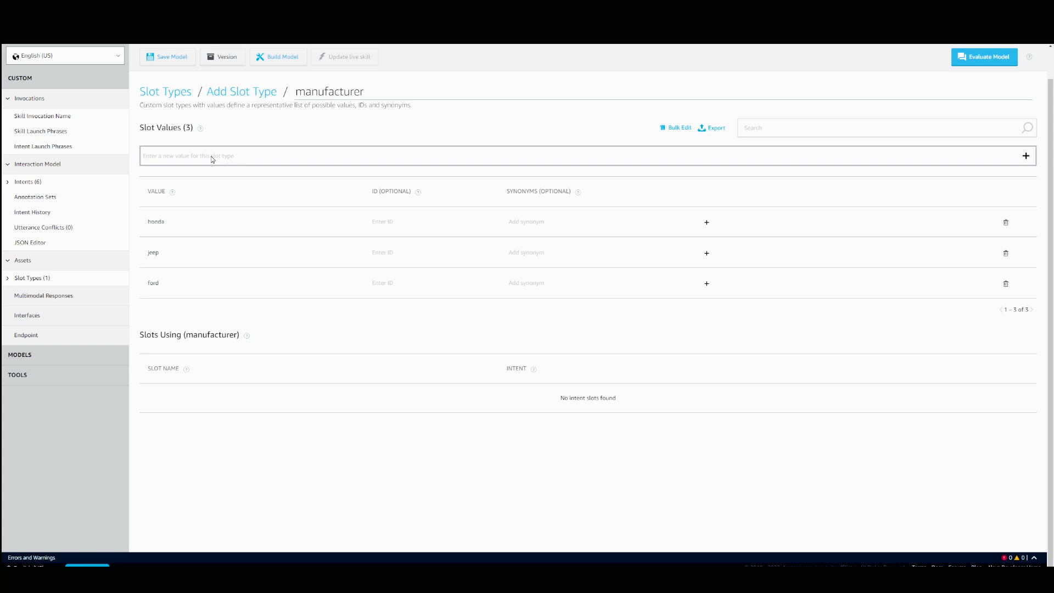
{"action": "mouse_move", "coordinate": [398, 167]}
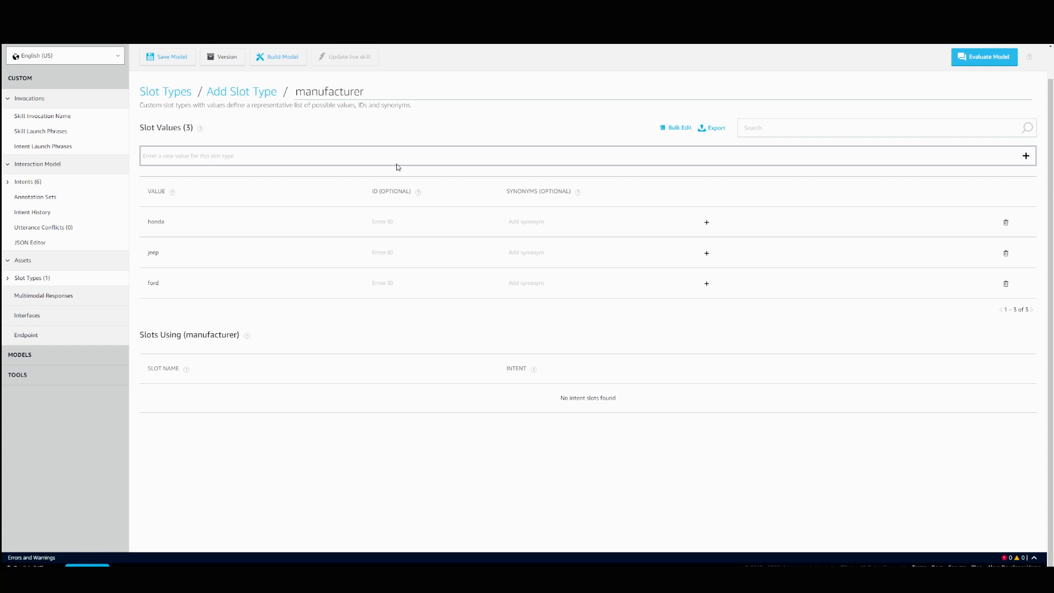
Bulk-import the twelve car makers into manufacturer and save the model.
{"action": "left_click", "coordinate": [678, 127]}
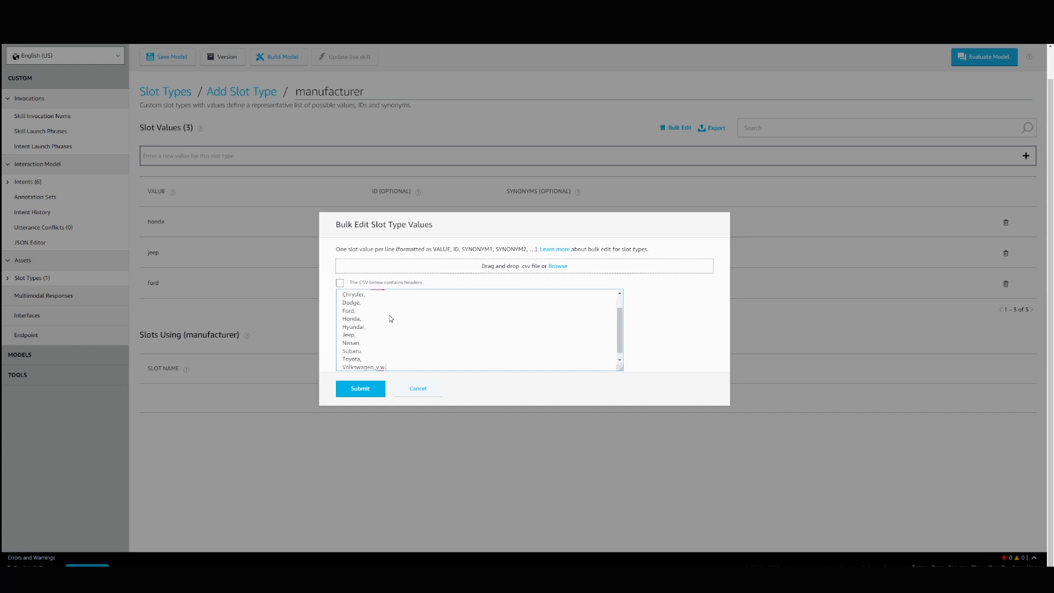
{"action": "left_click", "coordinate": [360, 389]}
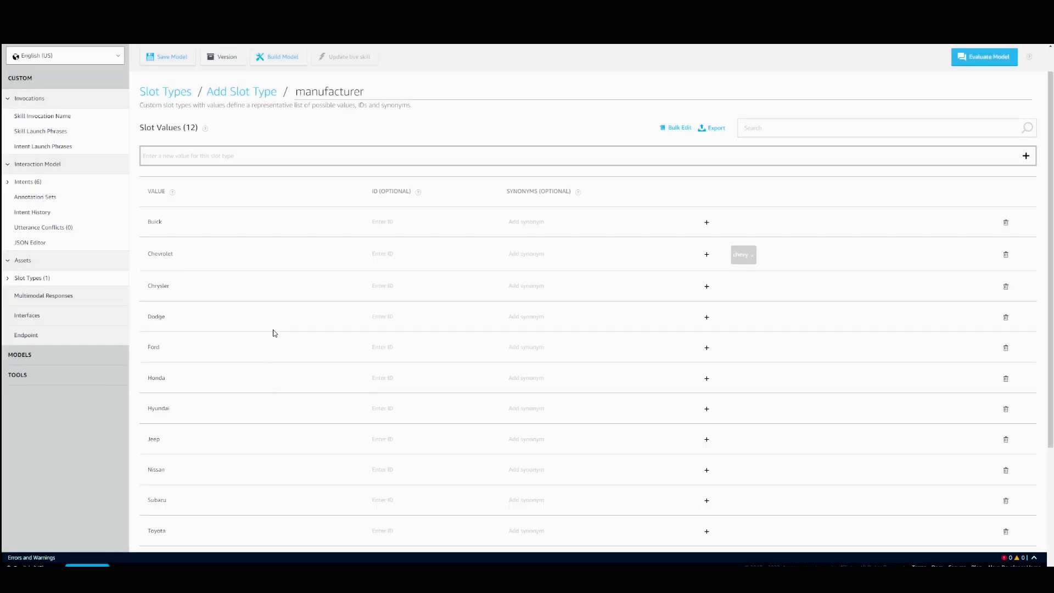
{"action": "scroll", "scroll_direction": "down", "scroll_amount": 3}
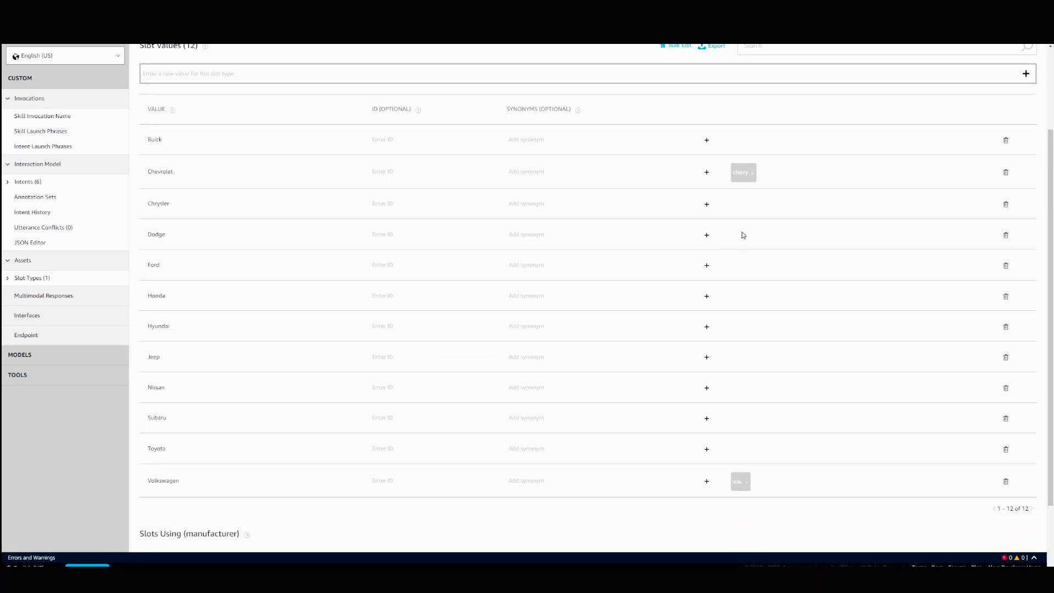
{"action": "mouse_move", "coordinate": [755, 487]}
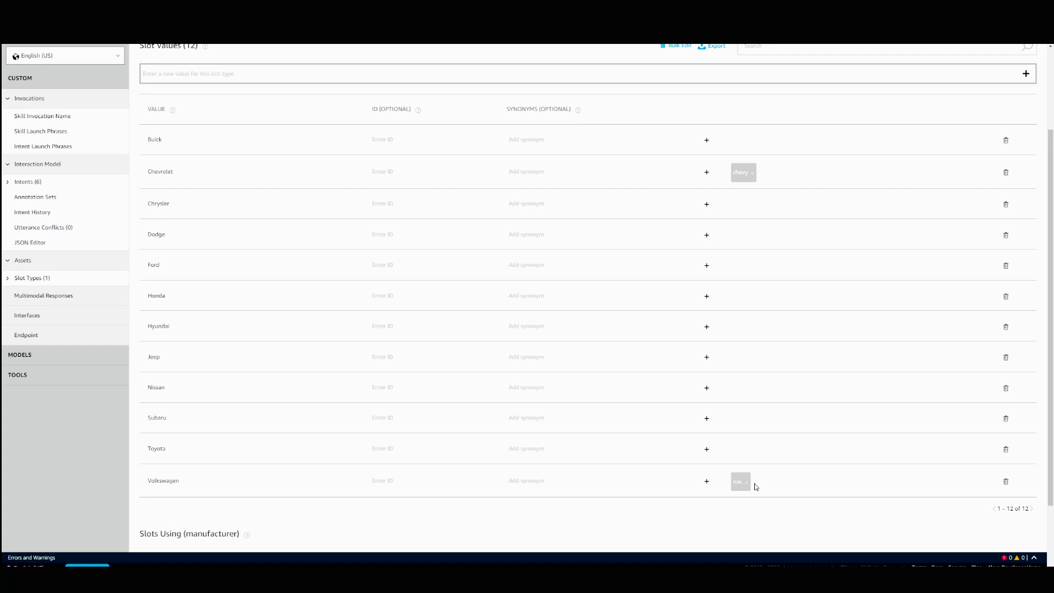
{"action": "mouse_move", "coordinate": [764, 478]}
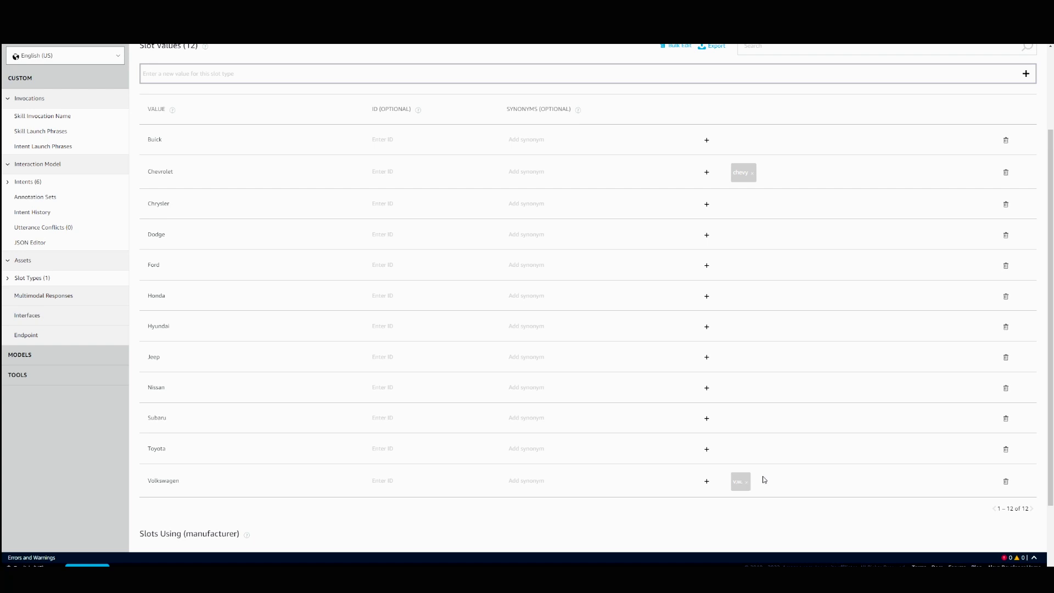
{"action": "mouse_move", "coordinate": [769, 258]}
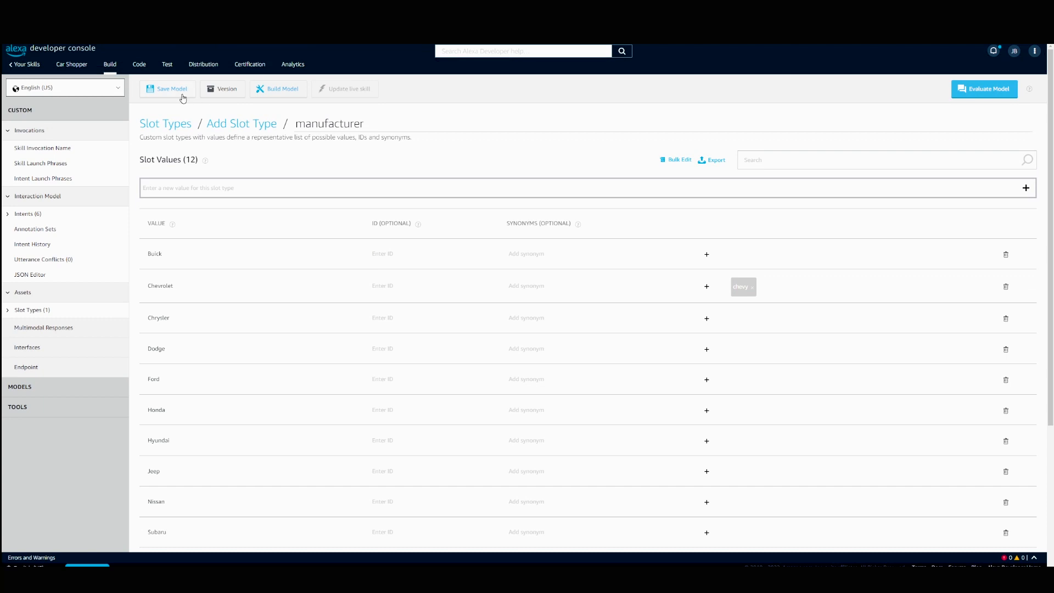
{"action": "left_click", "coordinate": [170, 89]}
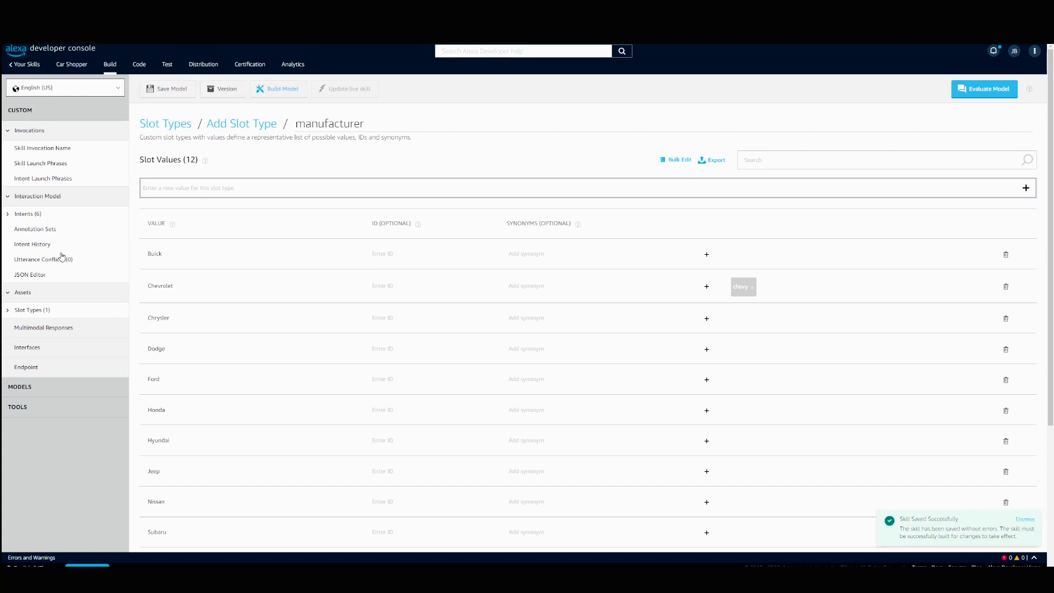
Add a slot type named model and bulk-submit the pasted car model list.
{"action": "left_click", "coordinate": [242, 123]}
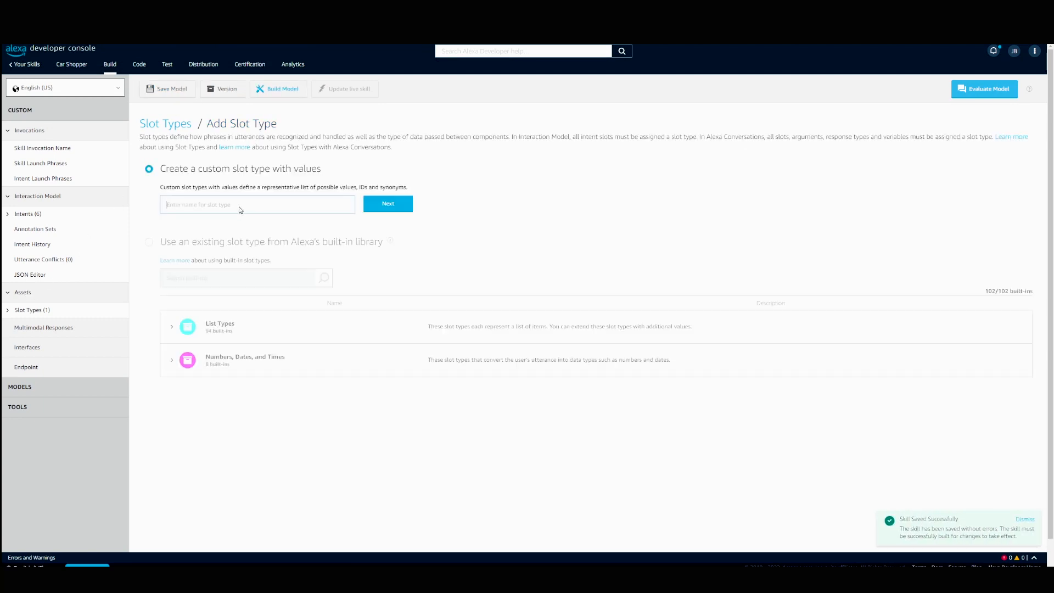
{"action": "type", "text": "m"}
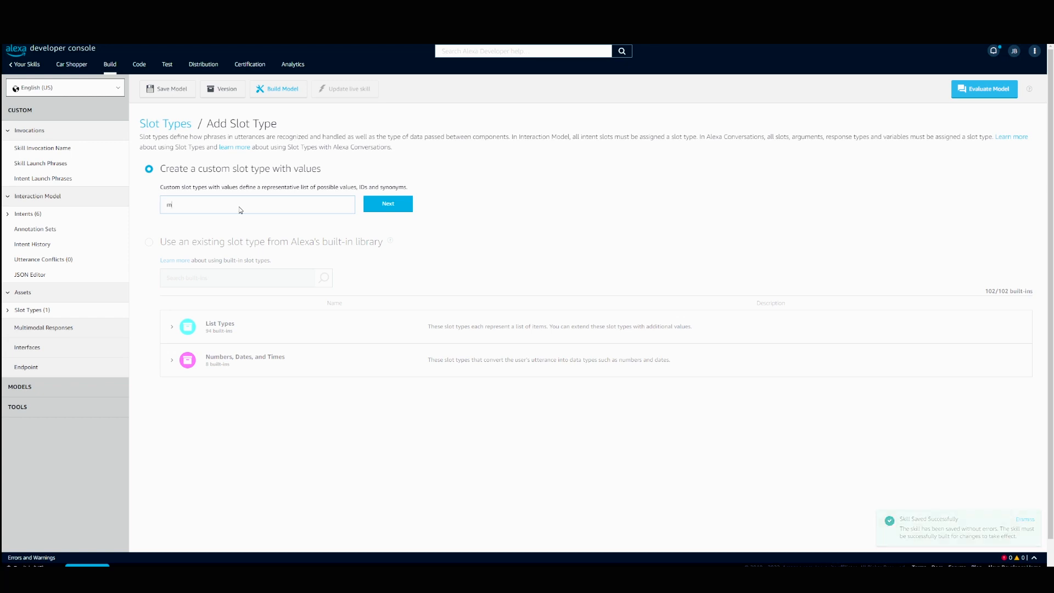
{"action": "left_click", "coordinate": [388, 204]}
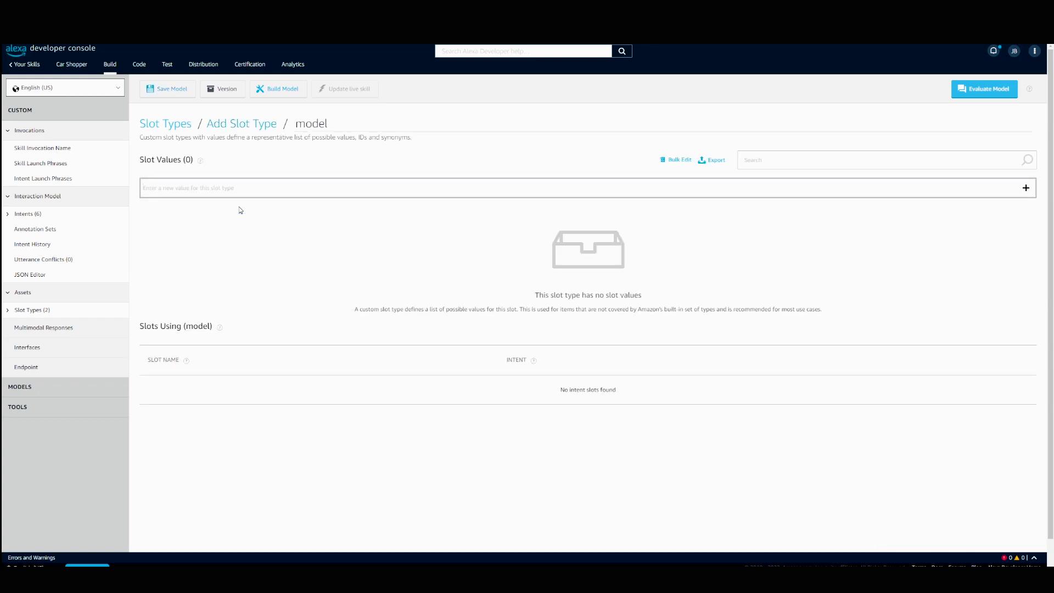
{"action": "left_click", "coordinate": [676, 160]}
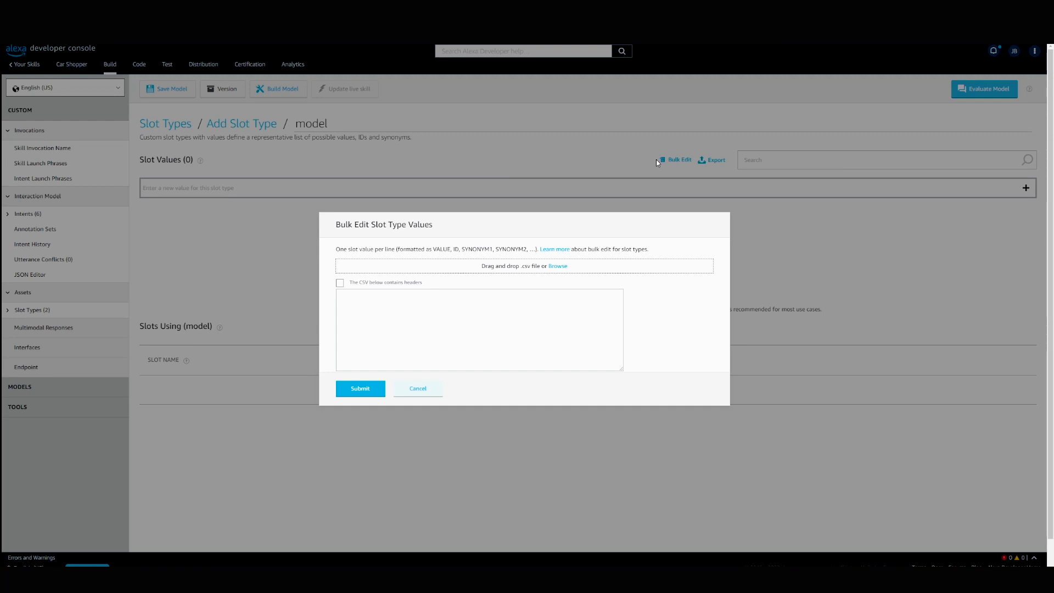
{"action": "type", "text": "Expedition,"}
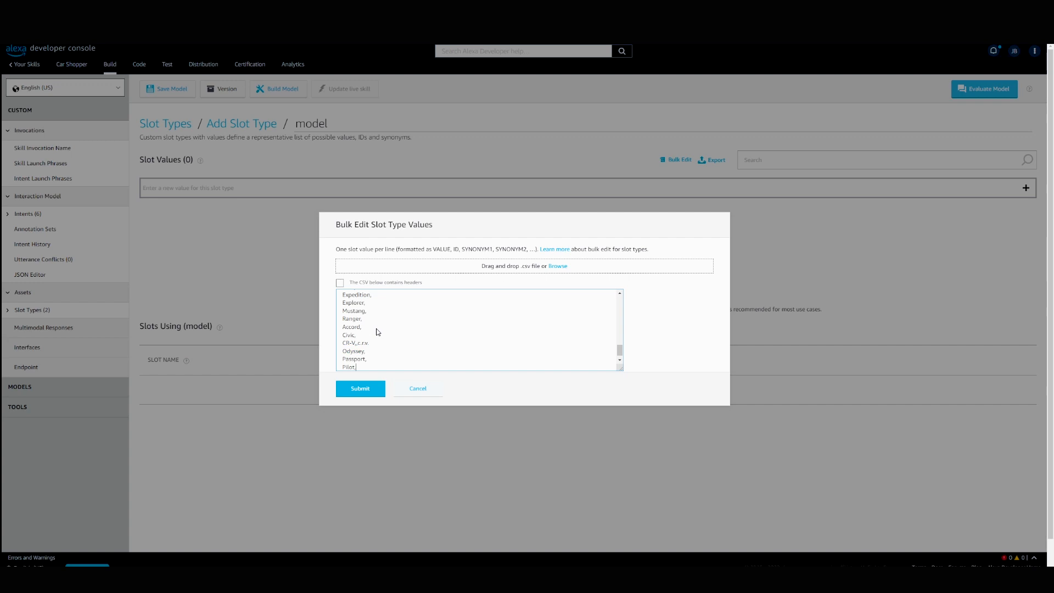
{"action": "left_click", "coordinate": [360, 389]}
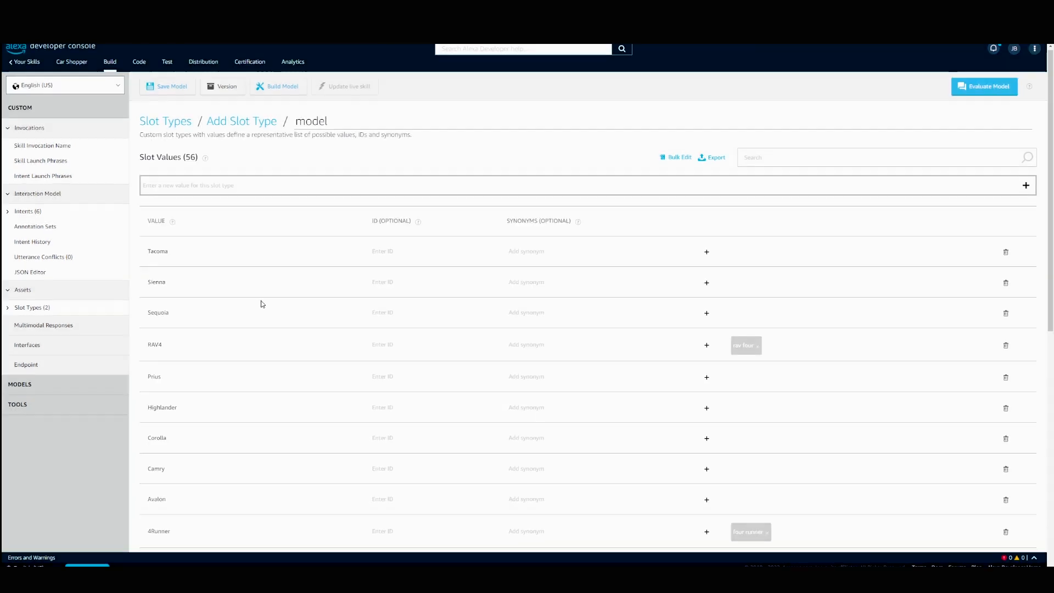
Review the imported values and show all 56 model entries.
{"action": "scroll", "scroll_direction": "down", "scroll_amount": 3}
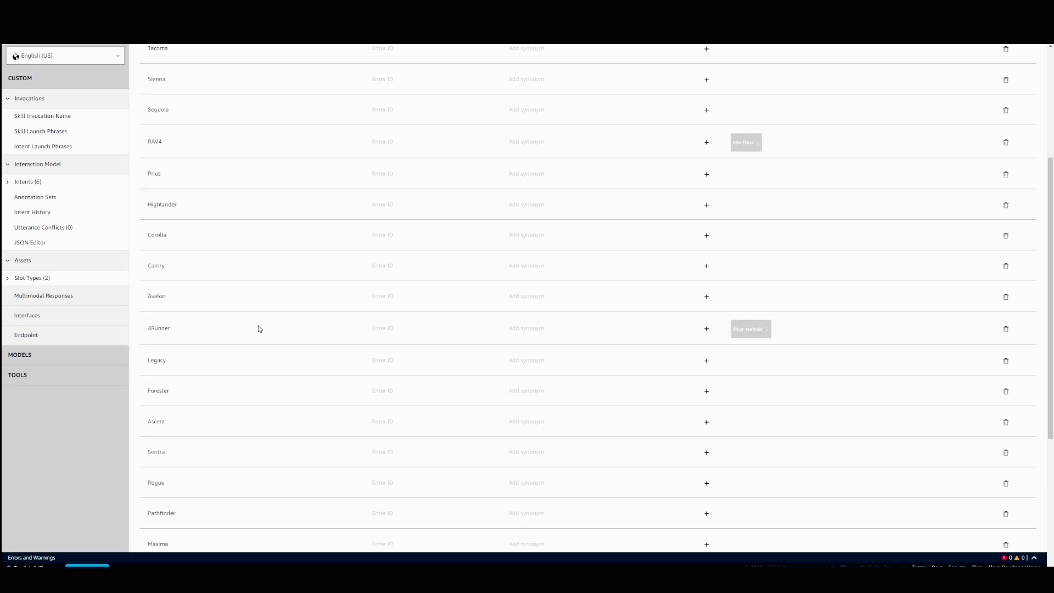
{"action": "scroll", "scroll_direction": "up", "scroll_amount": 3}
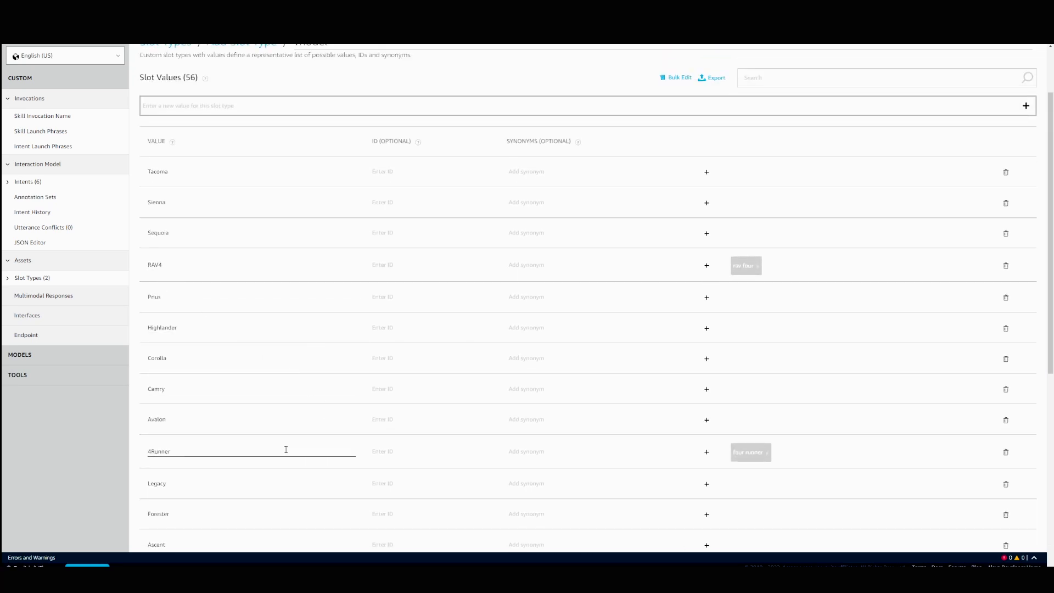
{"action": "scroll", "scroll_direction": "down", "scroll_amount": 3}
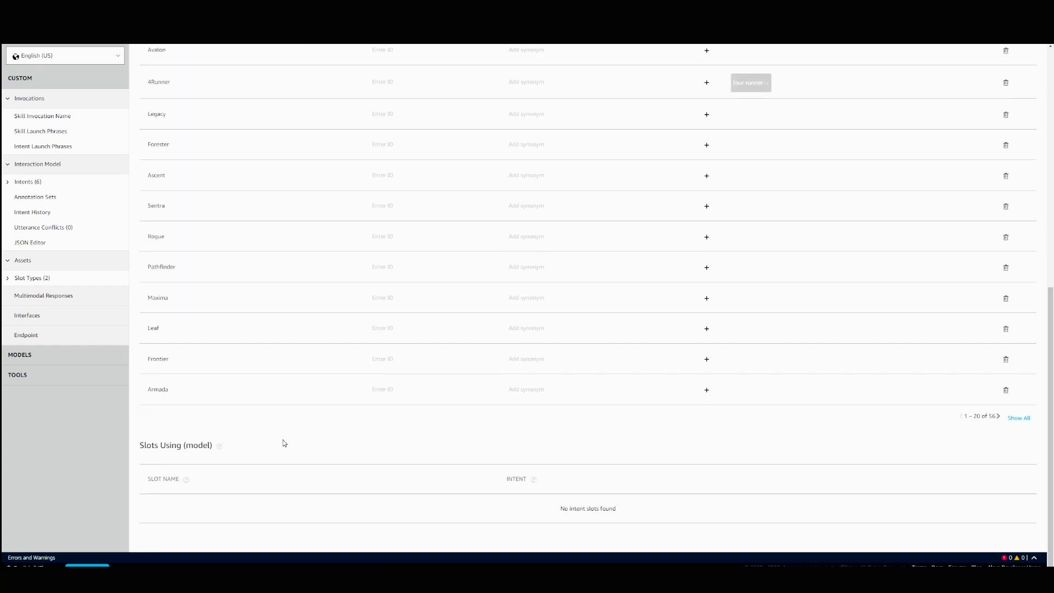
{"action": "mouse_move", "coordinate": [1018, 419]}
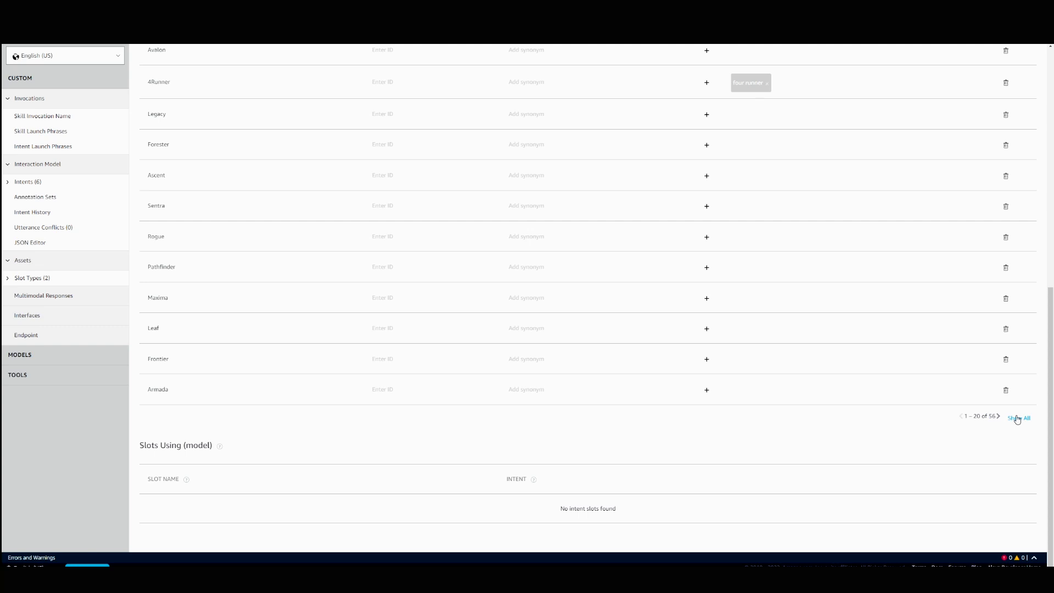
{"action": "left_click", "coordinate": [1018, 417]}
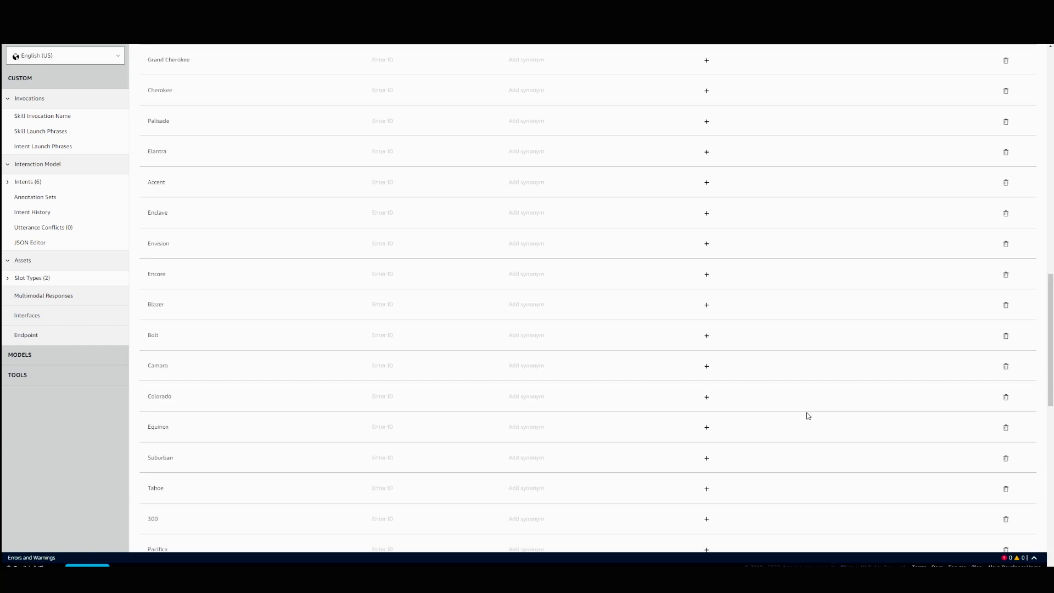
{"action": "scroll", "scroll_direction": "down", "scroll_amount": 3}
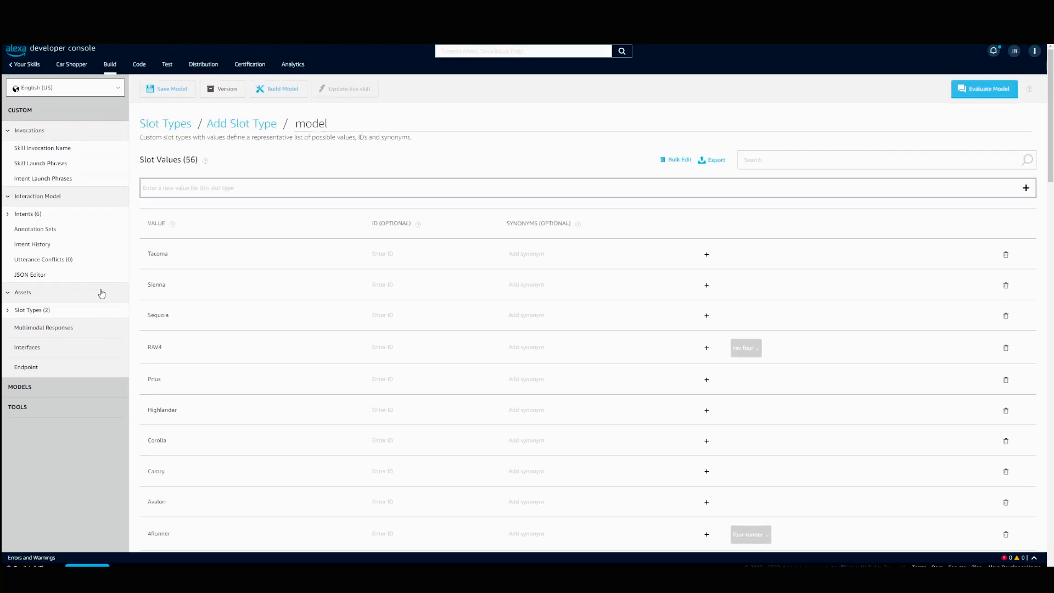
In CarIntent, add a {manufacturer} sample utterance with a new manufacturer slot.
{"action": "left_click", "coordinate": [26, 213]}
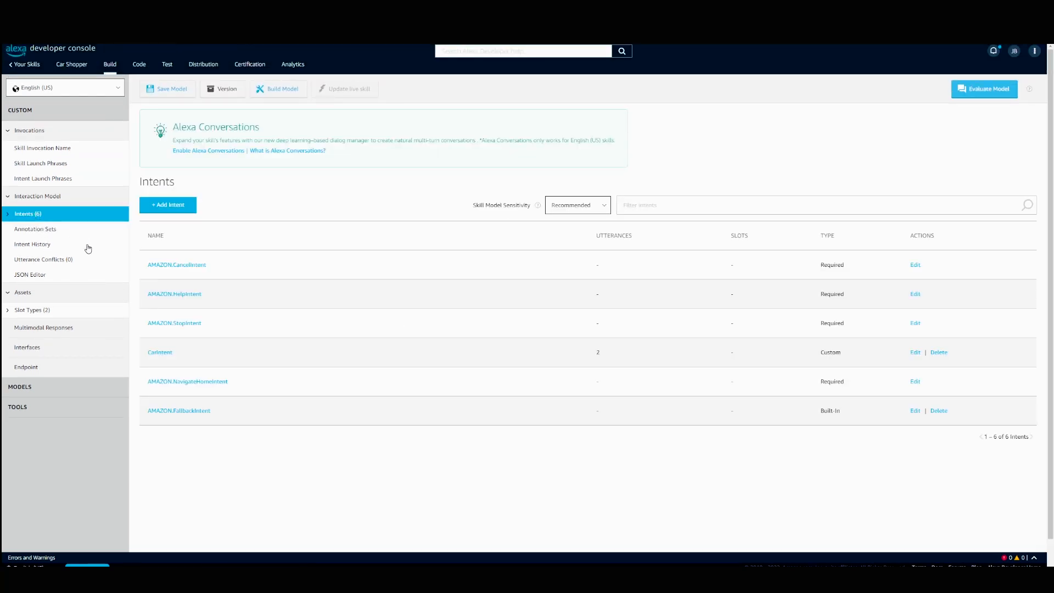
{"action": "left_click", "coordinate": [160, 351]}
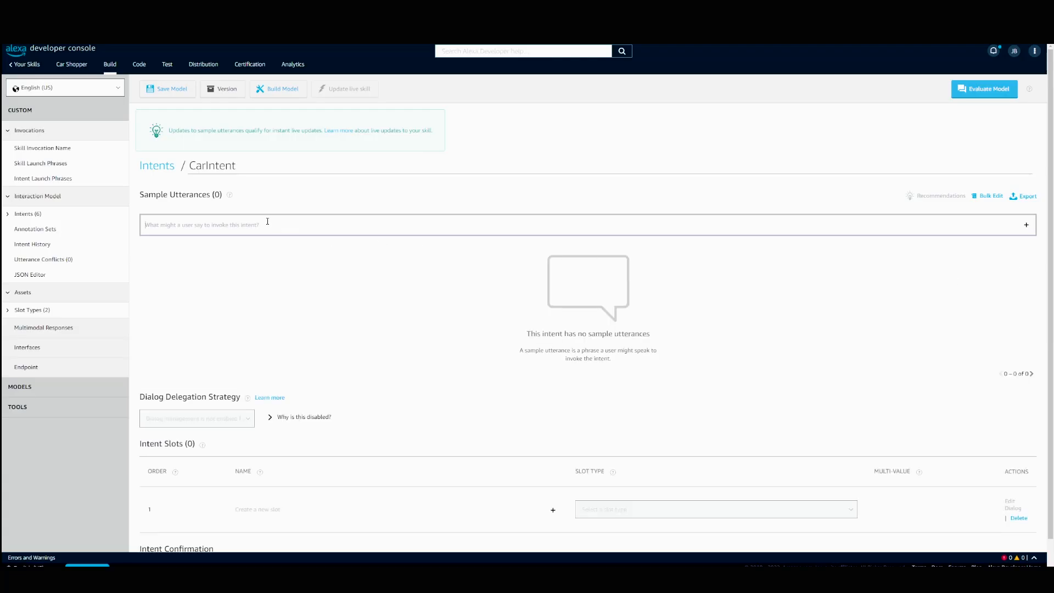
{"action": "type", "text": "{manufacturer"}
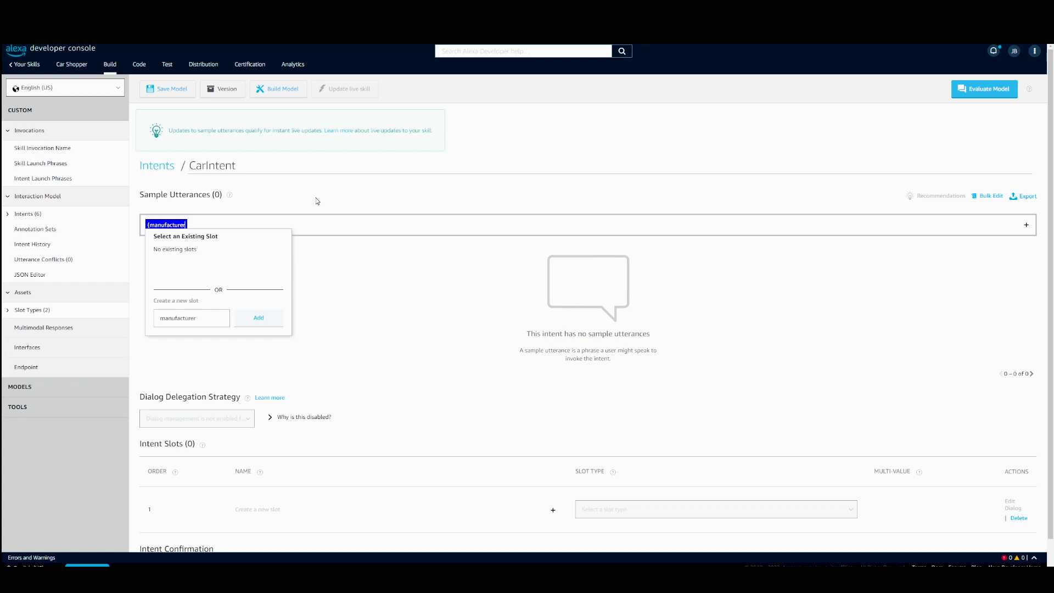
{"action": "left_click", "coordinate": [258, 317]}
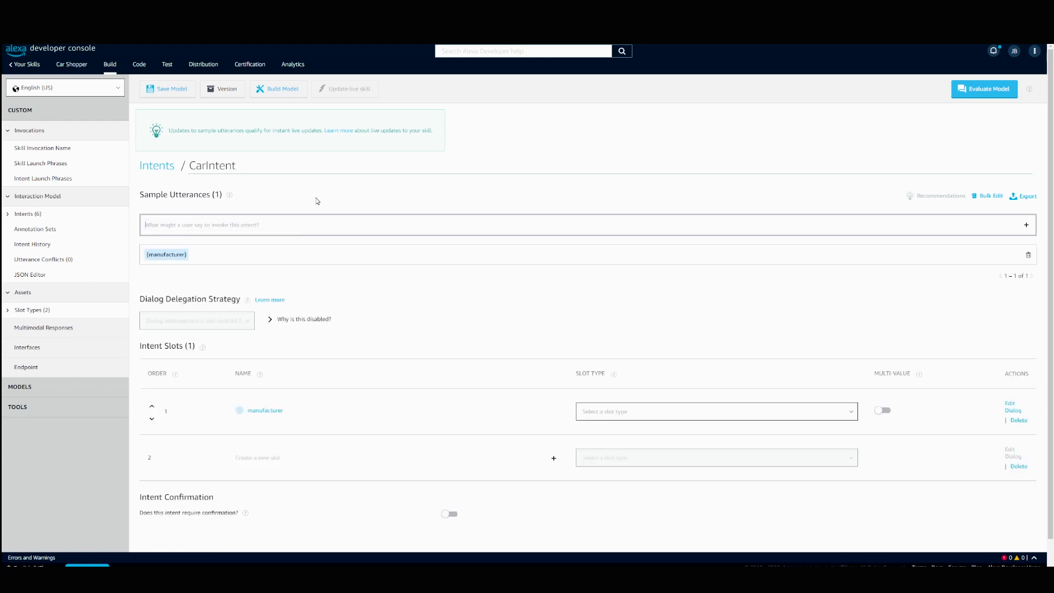
{"action": "mouse_move", "coordinate": [202, 270]}
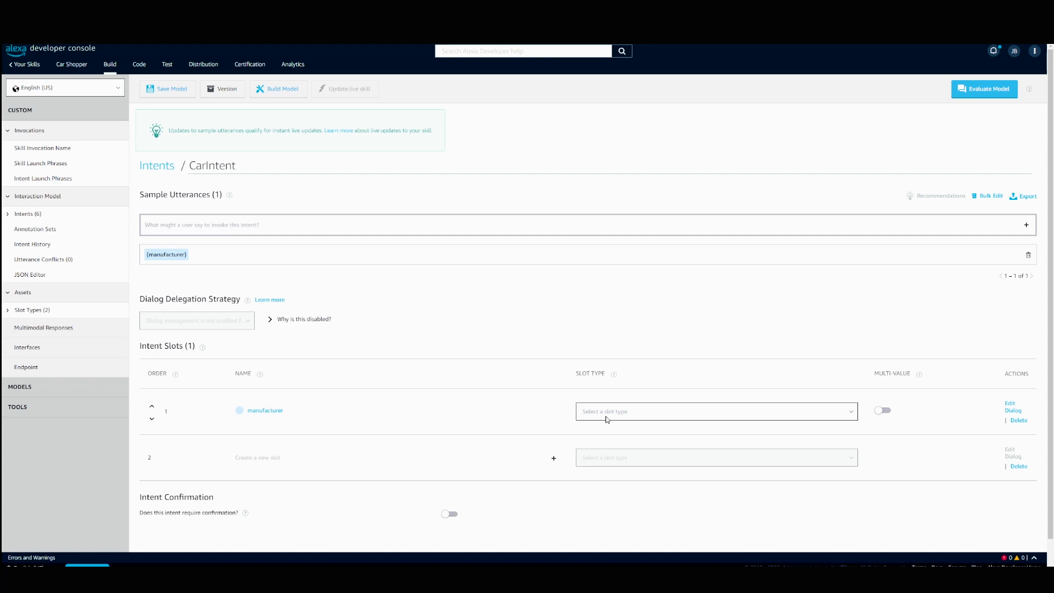
Assign the manufacturer slot type to manufacturer and add a {model} utterance.
{"action": "left_click", "coordinate": [715, 411]}
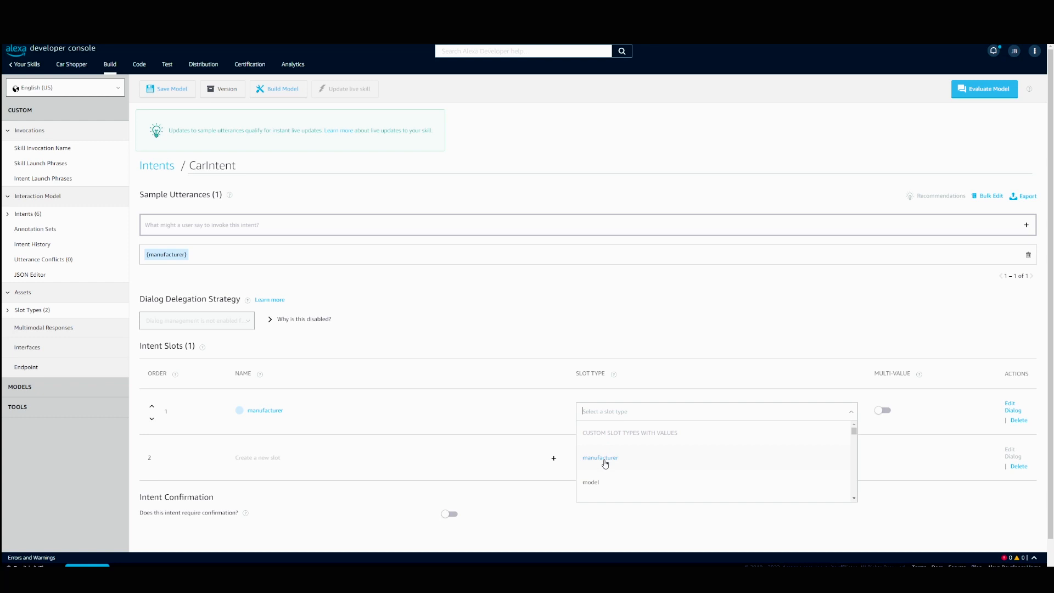
{"action": "left_click", "coordinate": [599, 457]}
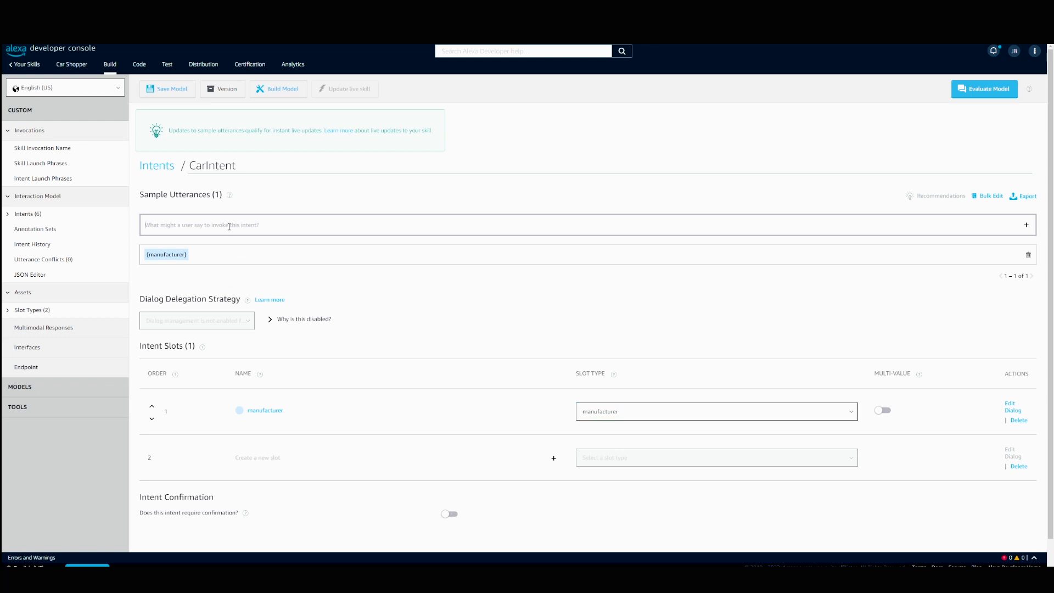
{"action": "type", "text": "{model}"}
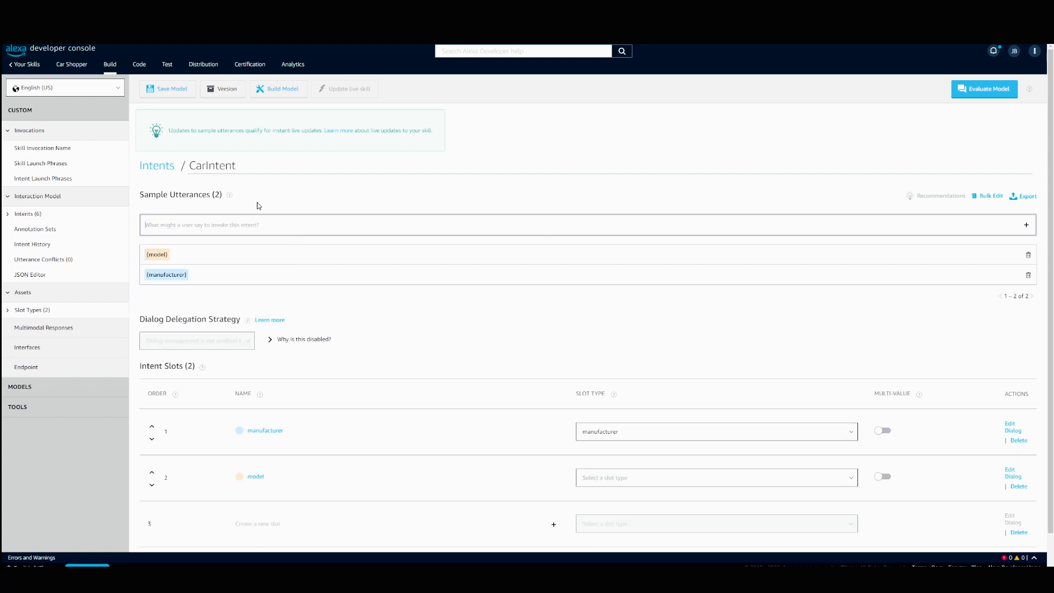
{"action": "mouse_move", "coordinate": [268, 263]}
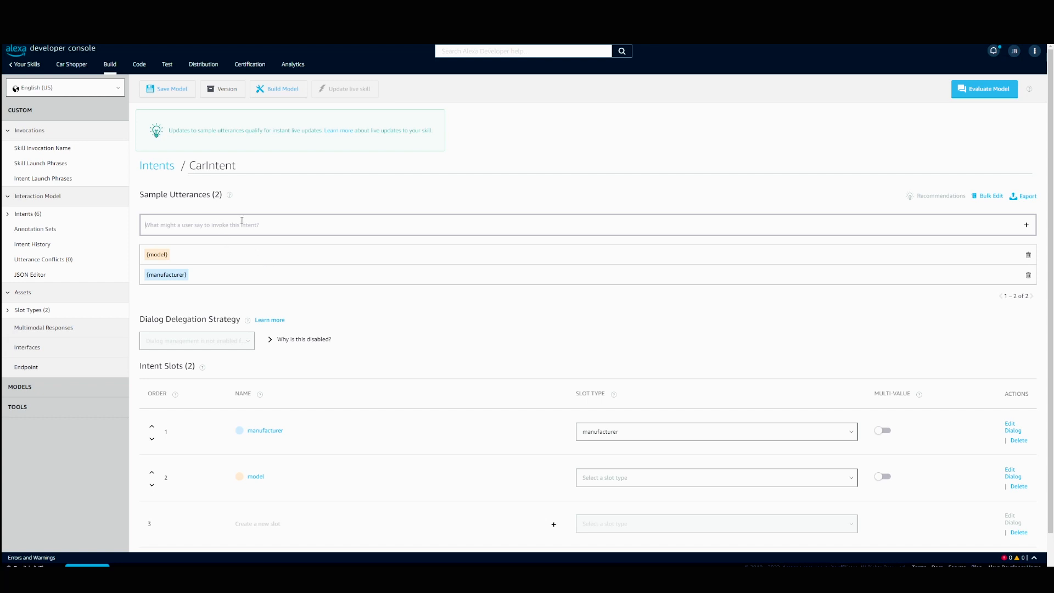
Add the combined {manufacturer} {model} utterance and give the model slot the model slot type.
{"action": "type", "text": "{manufact"}
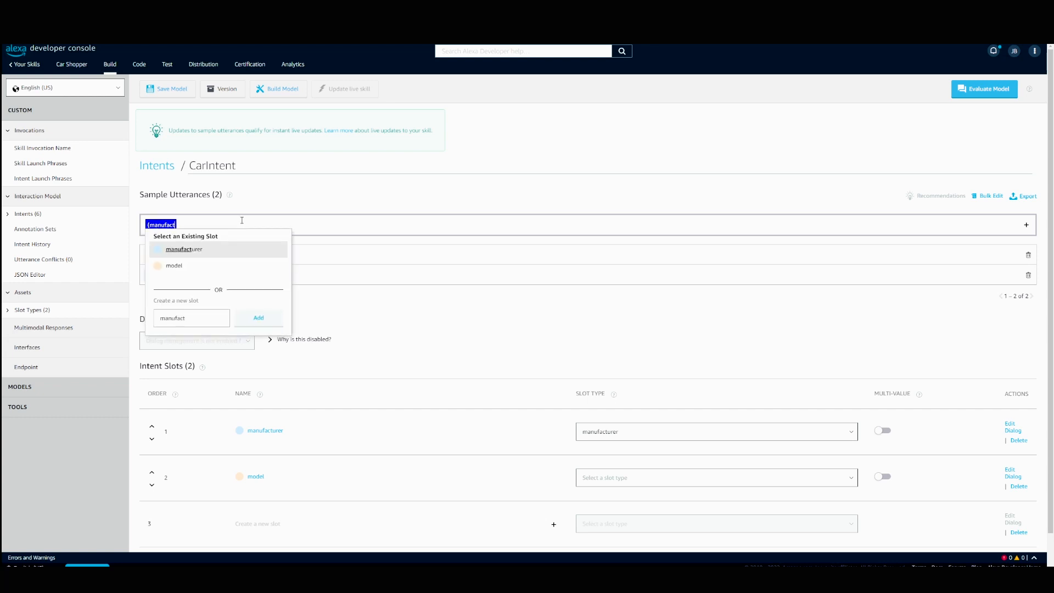
{"action": "type", "text": "urer} {"}
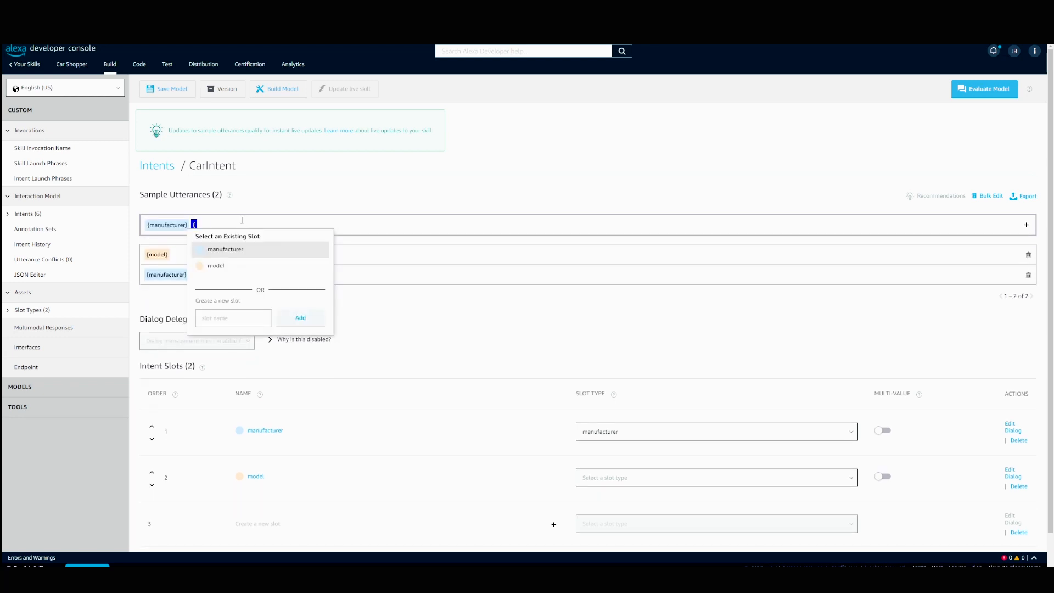
{"action": "type", "text": "mode"}
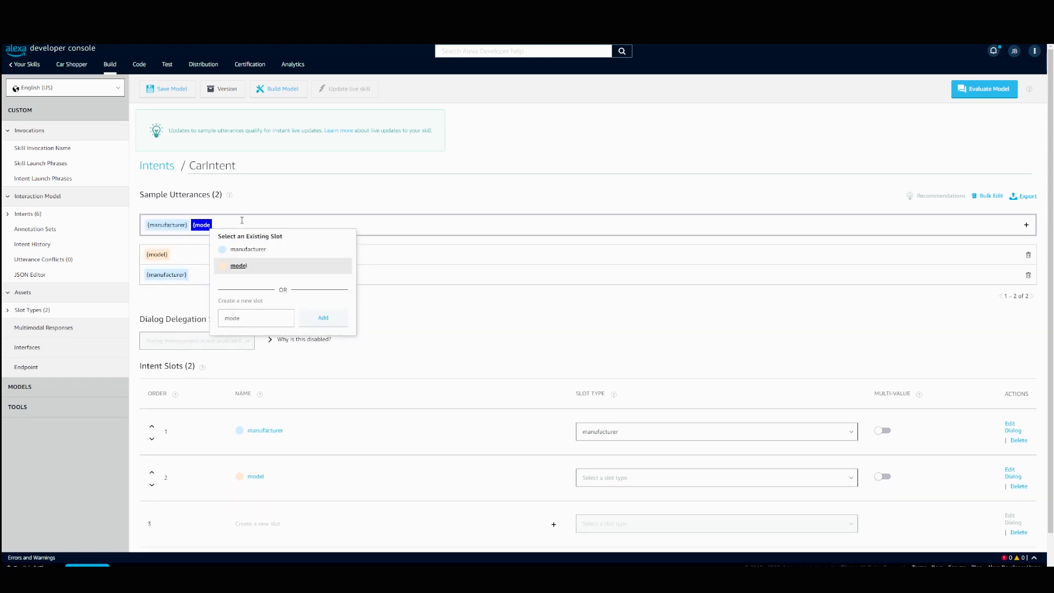
{"action": "left_click", "coordinate": [239, 266]}
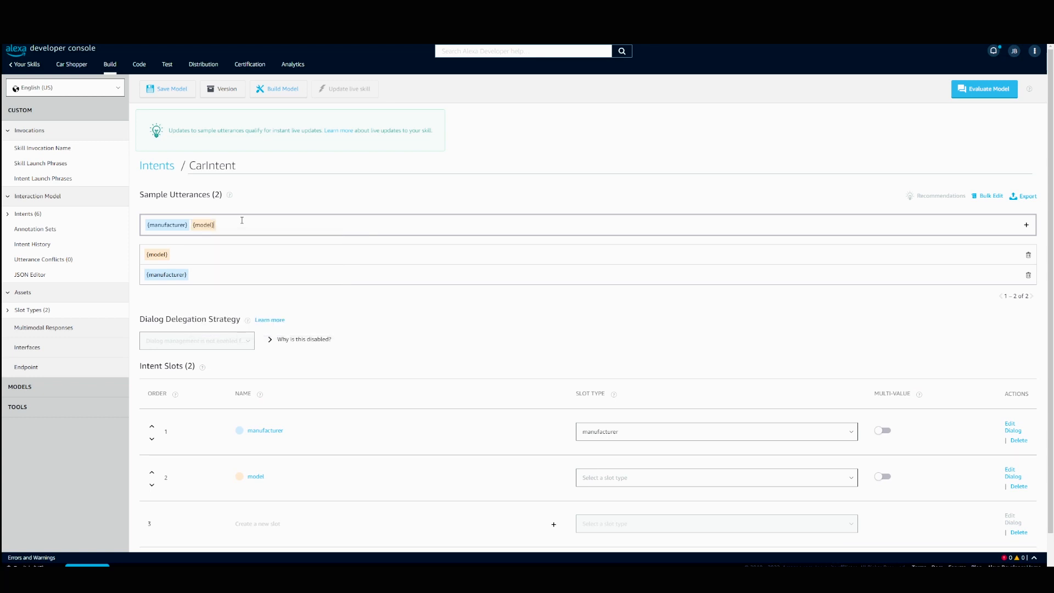
{"action": "left_click", "coordinate": [1025, 224]}
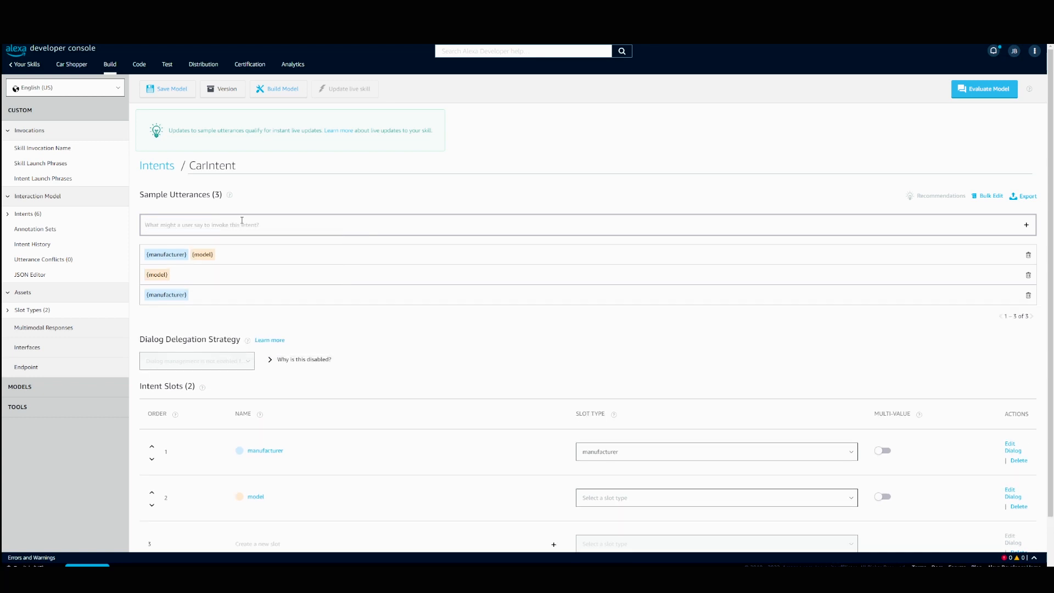
{"action": "left_click", "coordinate": [717, 497]}
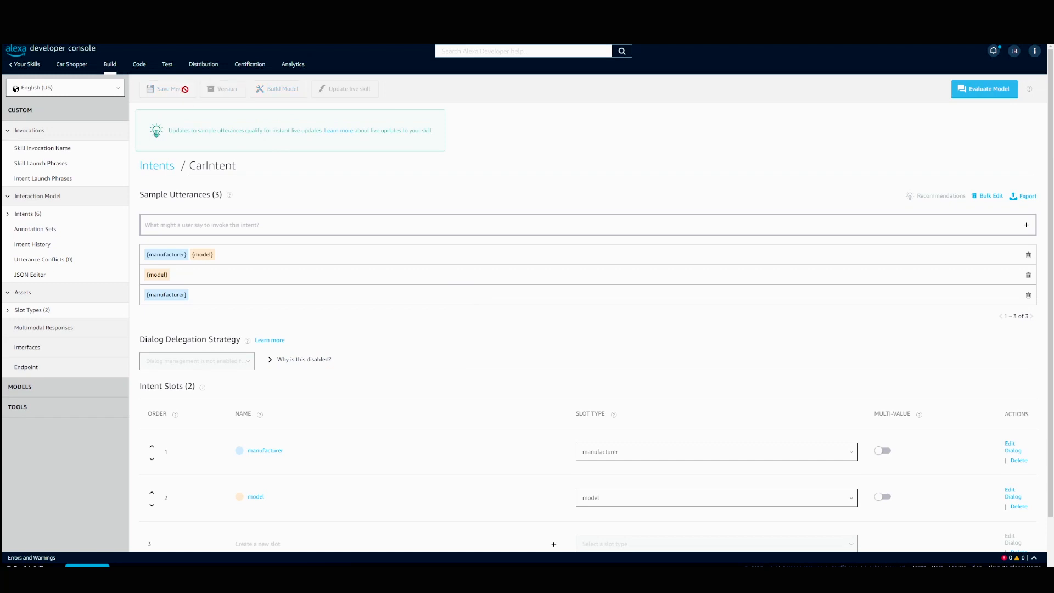
Build the Car Shopper interaction model from the toolbar.
{"action": "left_click", "coordinate": [280, 89]}
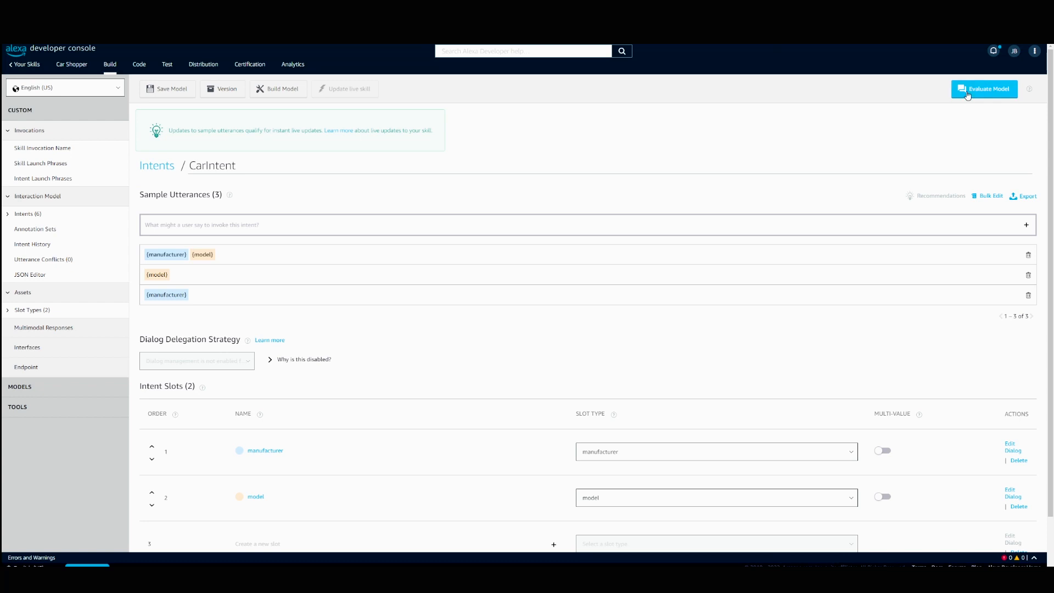
Profile 'jeep wrangler', resolving to CarIntent with manufacturer jeep and model wrangler.
{"action": "left_click", "coordinate": [984, 89]}
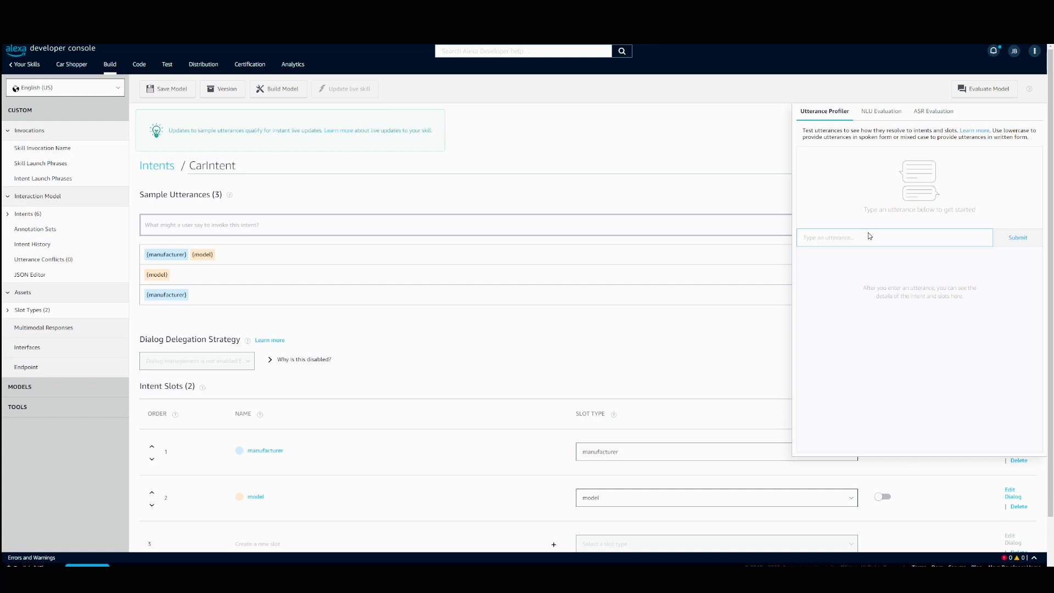
{"action": "type", "text": "jeep w"}
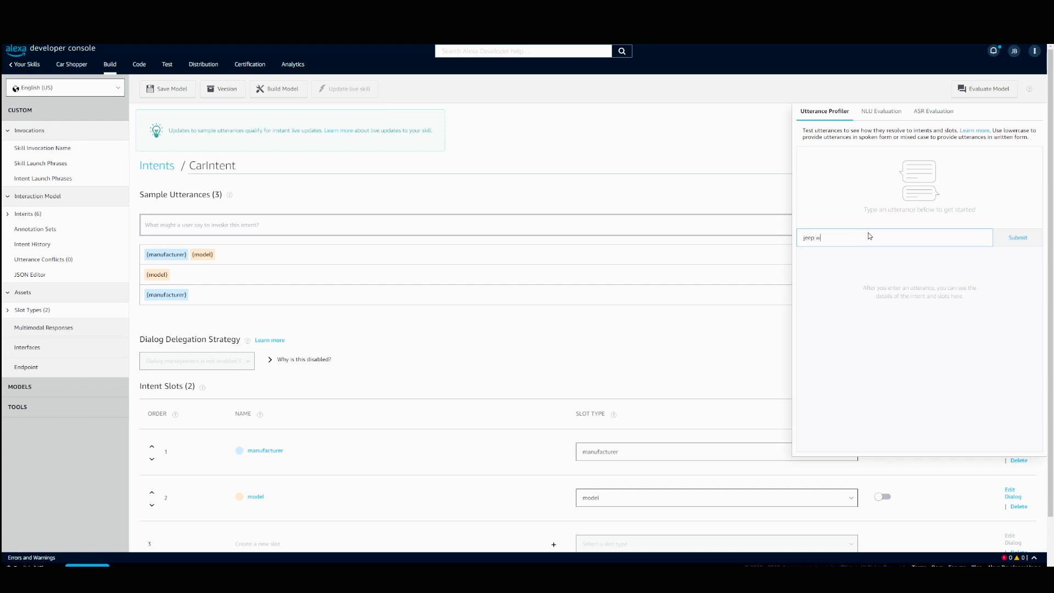
{"action": "left_click", "coordinate": [1018, 237]}
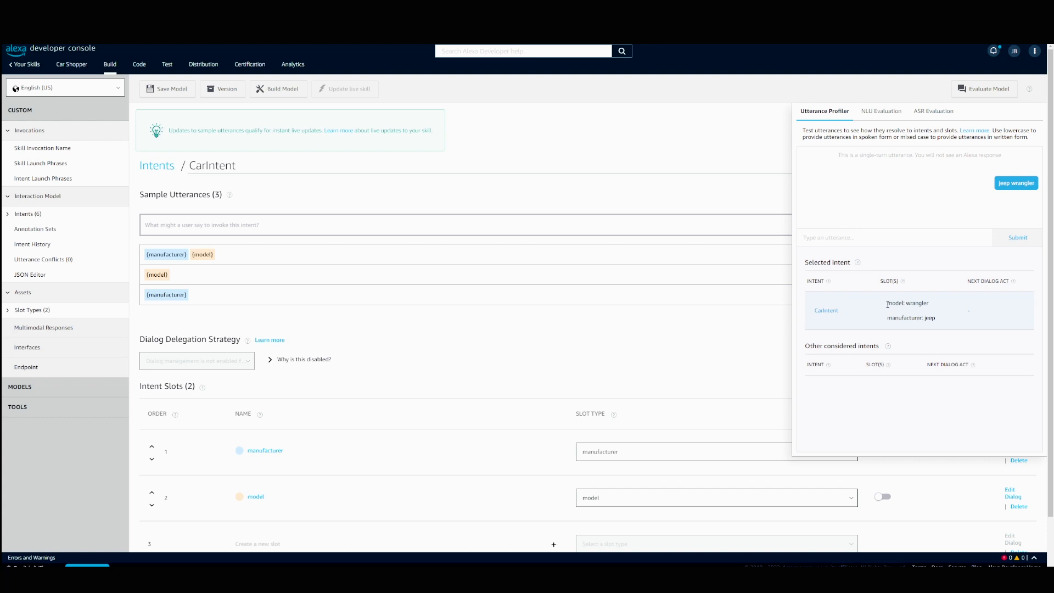
{"action": "double_click", "coordinate": [911, 317]}
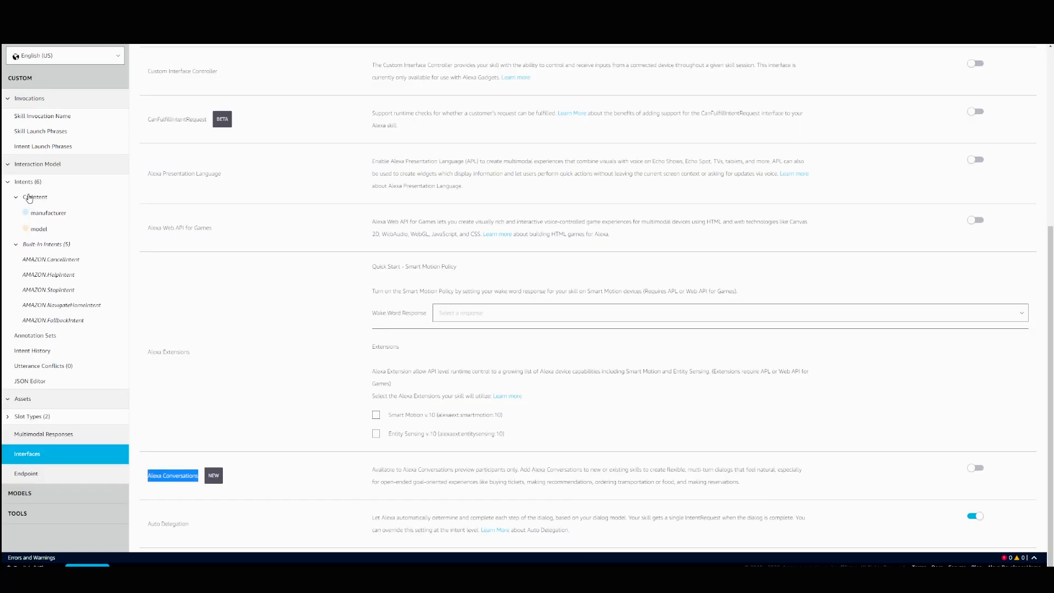
{"action": "left_click", "coordinate": [23, 182]}
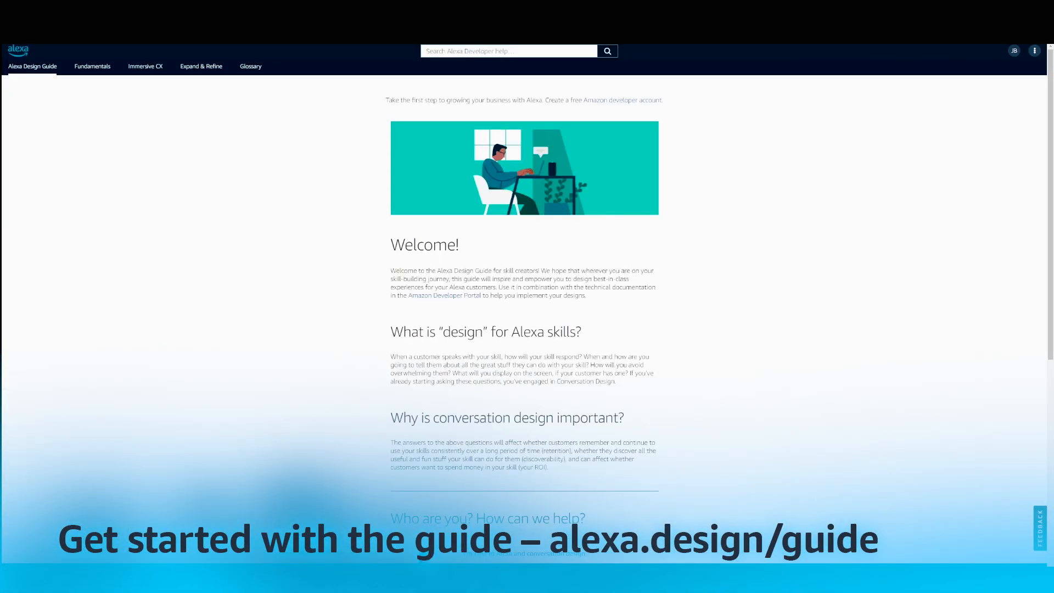
{"action": "mouse_move", "coordinate": [231, 259]}
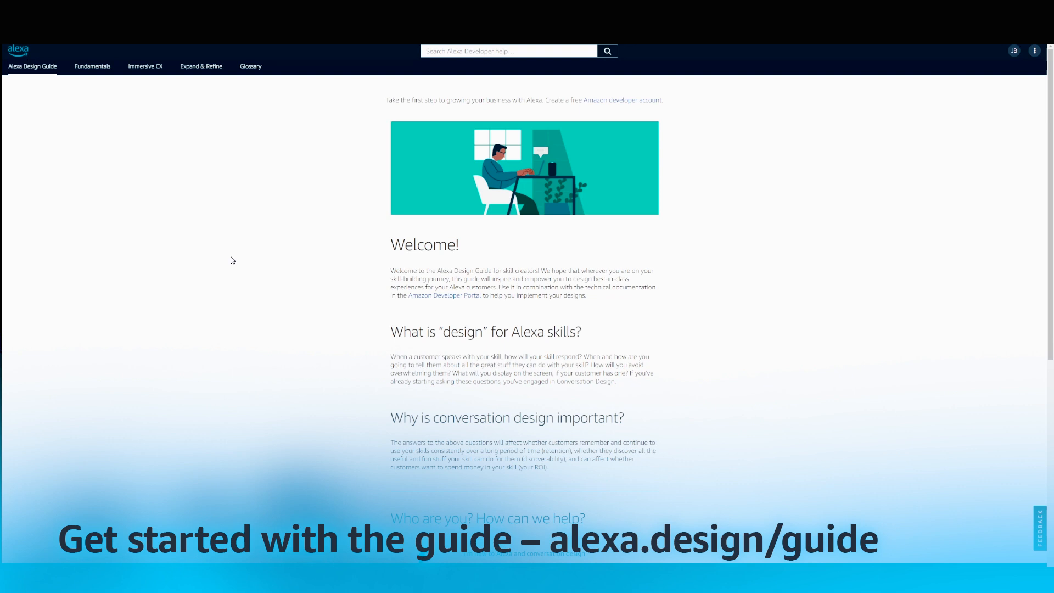
{"action": "scroll", "scroll_direction": "down", "scroll_amount": 3}
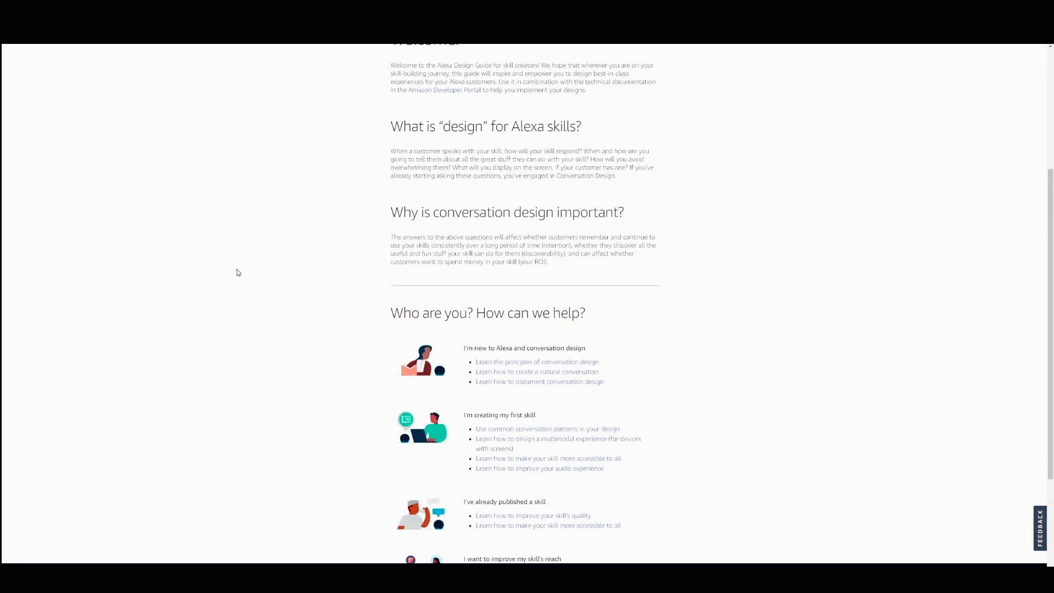
{"action": "scroll", "scroll_direction": "down", "scroll_amount": 3}
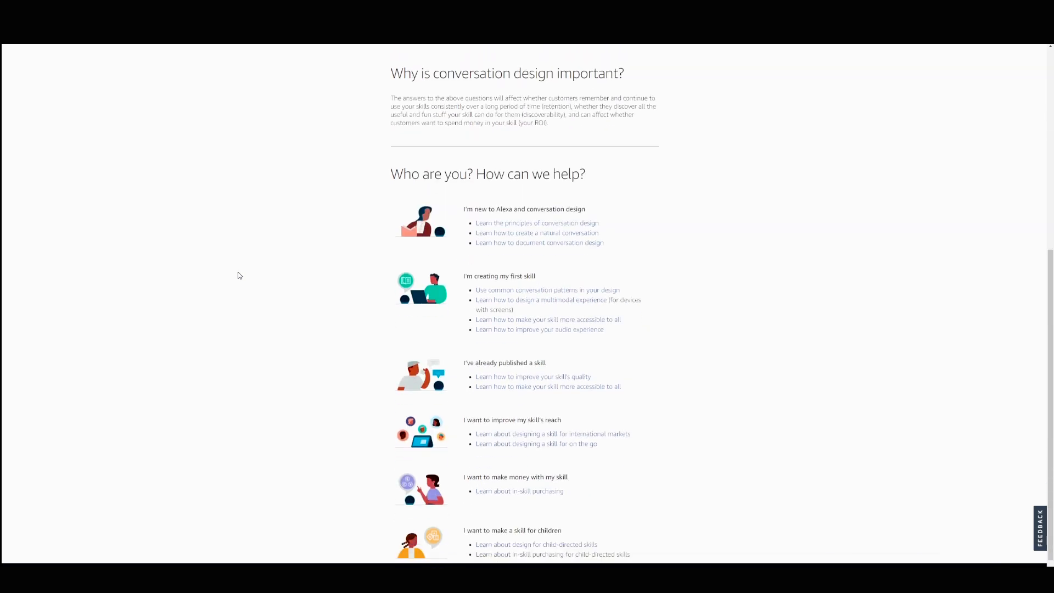
{"action": "scroll", "scroll_direction": "down", "scroll_amount": 3}
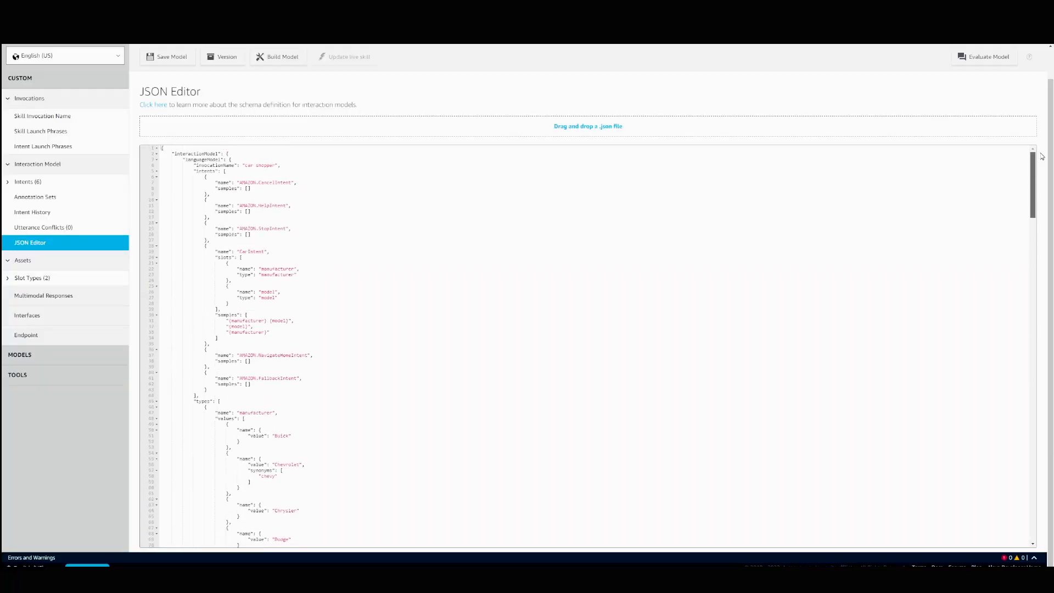
Select the whole CarIntent block in the JSON editor, then switch to VS Code.
{"action": "left_click", "coordinate": [202, 246]}
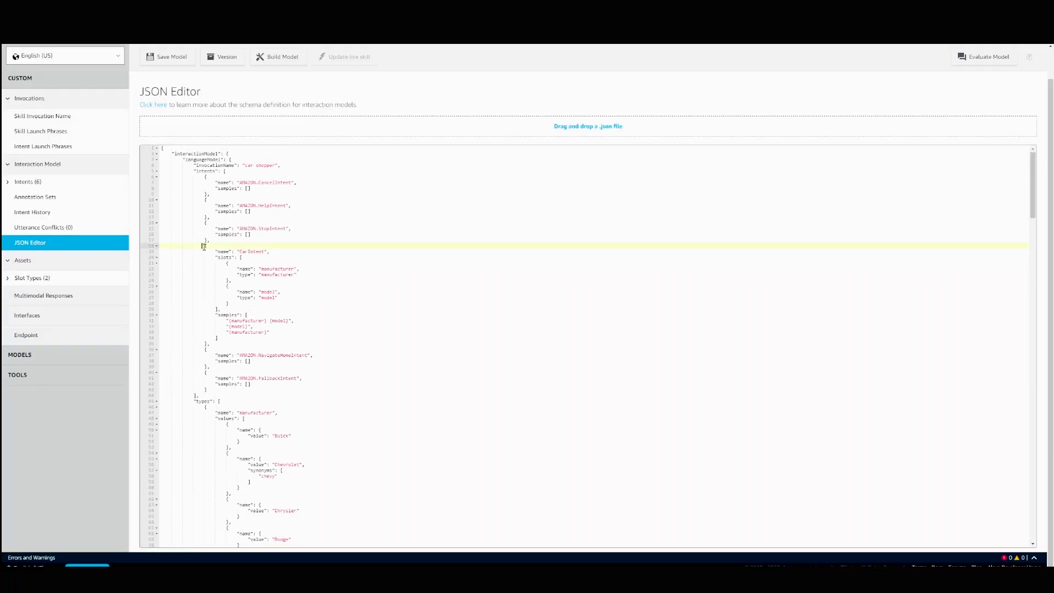
{"action": "left_click_drag", "start_coordinate": [206, 252], "coordinate": [239, 342]}
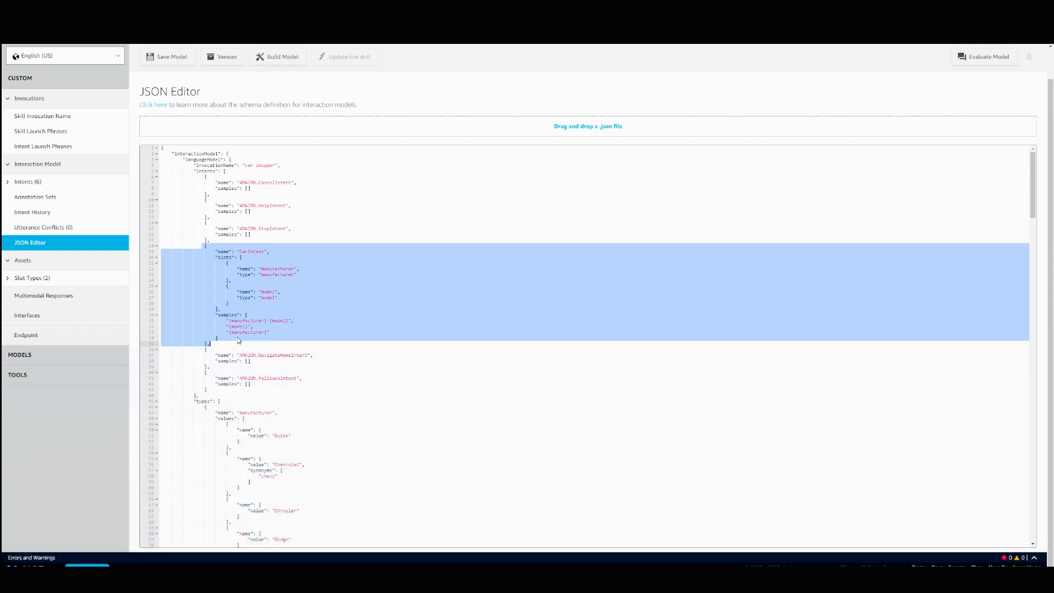
{"action": "key", "text": "alt+tab"}
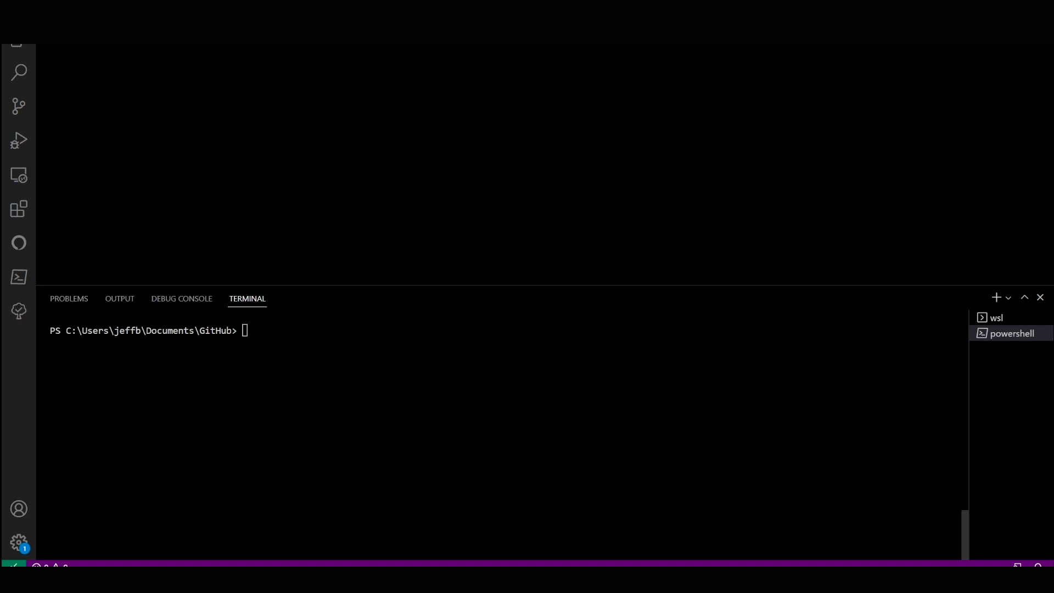
{"action": "mouse_move", "coordinate": [352, 280]}
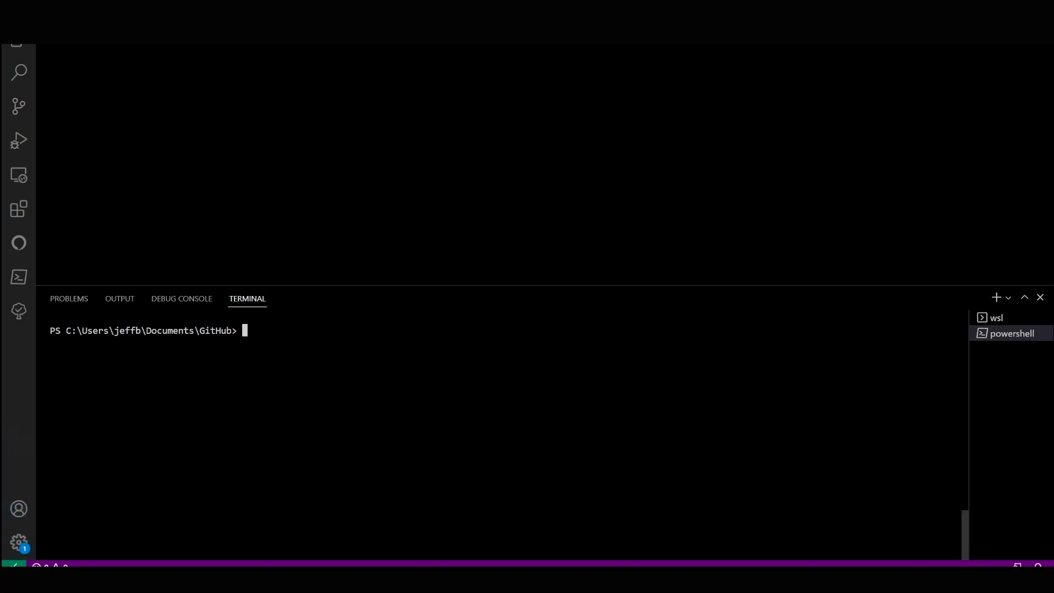
Run 'ask new' in the terminal and choose NodeJS as the skill language.
{"action": "type", "text": "ask new"}
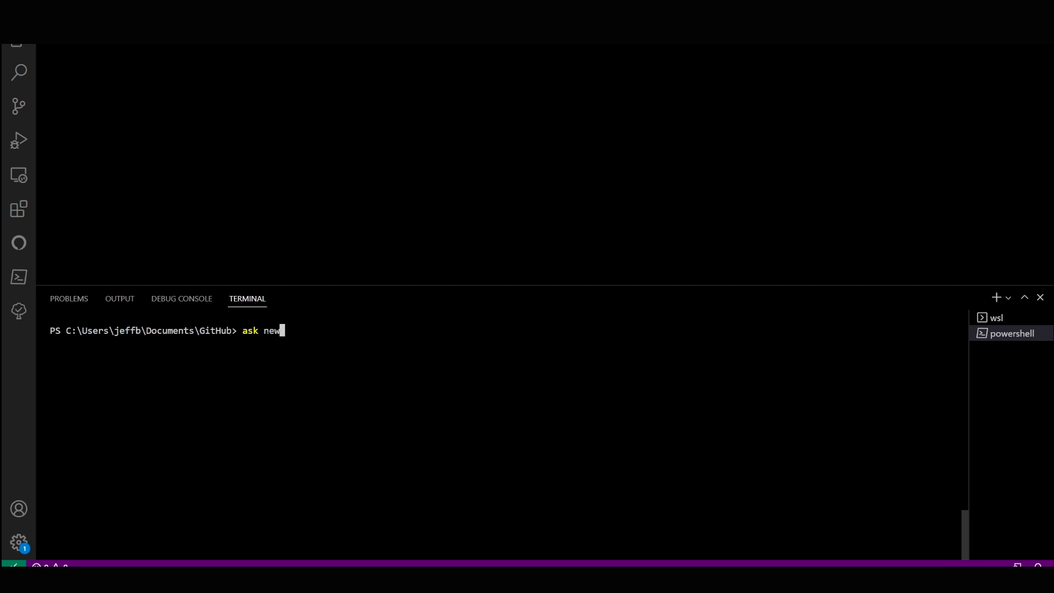
{"action": "key", "text": "Enter"}
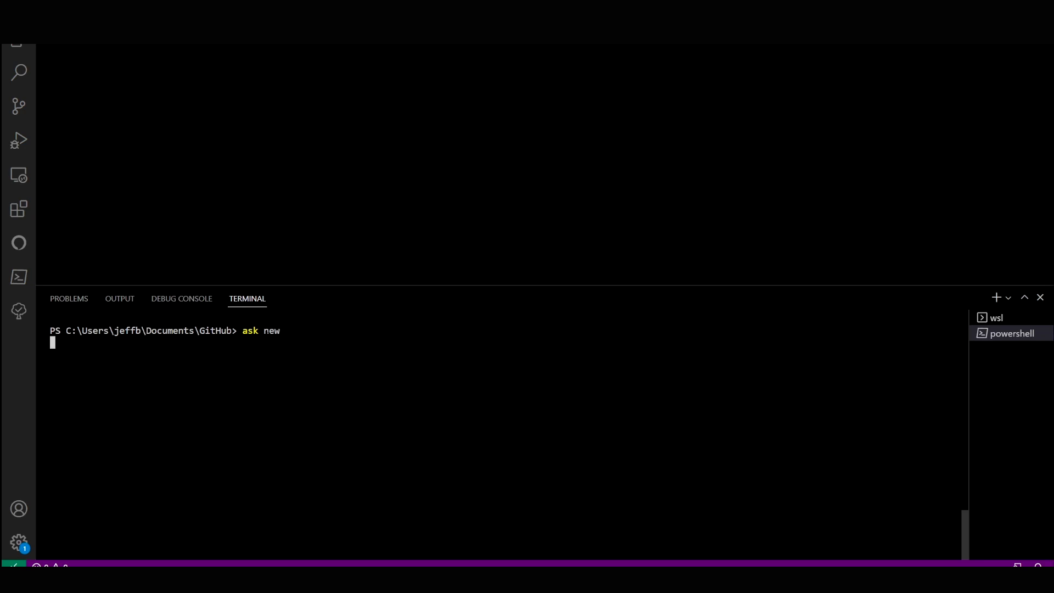
{"action": "key", "text": "Enter"}
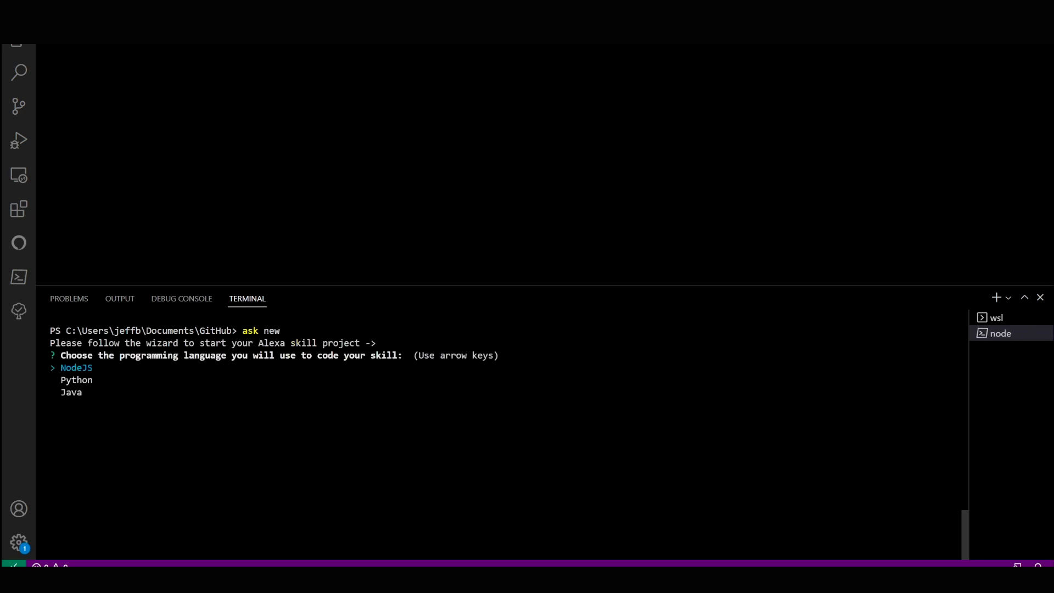
{"action": "key", "text": "Enter"}
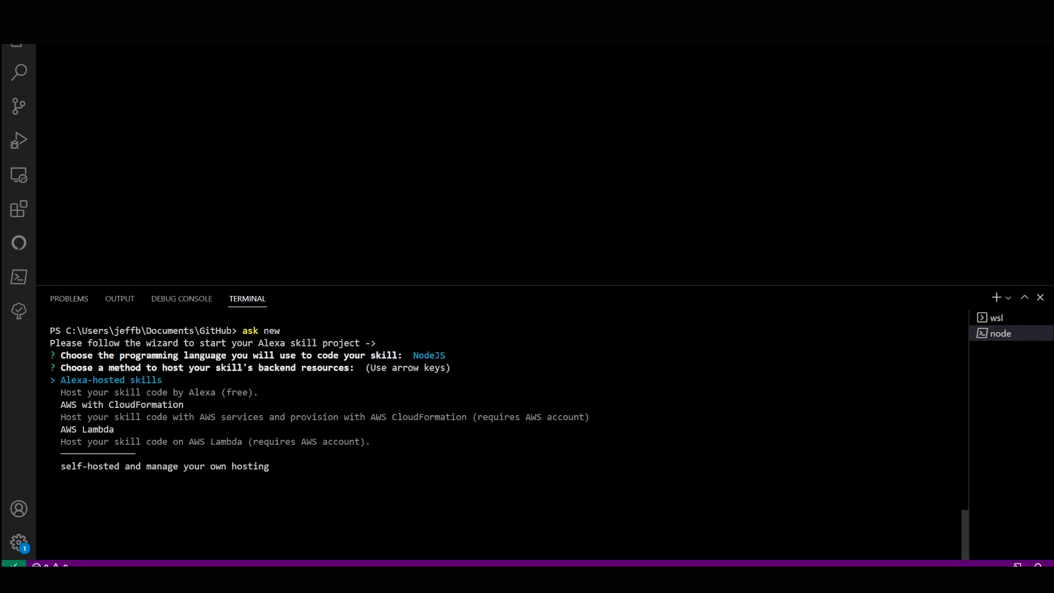
Choose Alexa-hosted skills as the backend and return to the Developer Console.
{"action": "key", "text": "Down"}
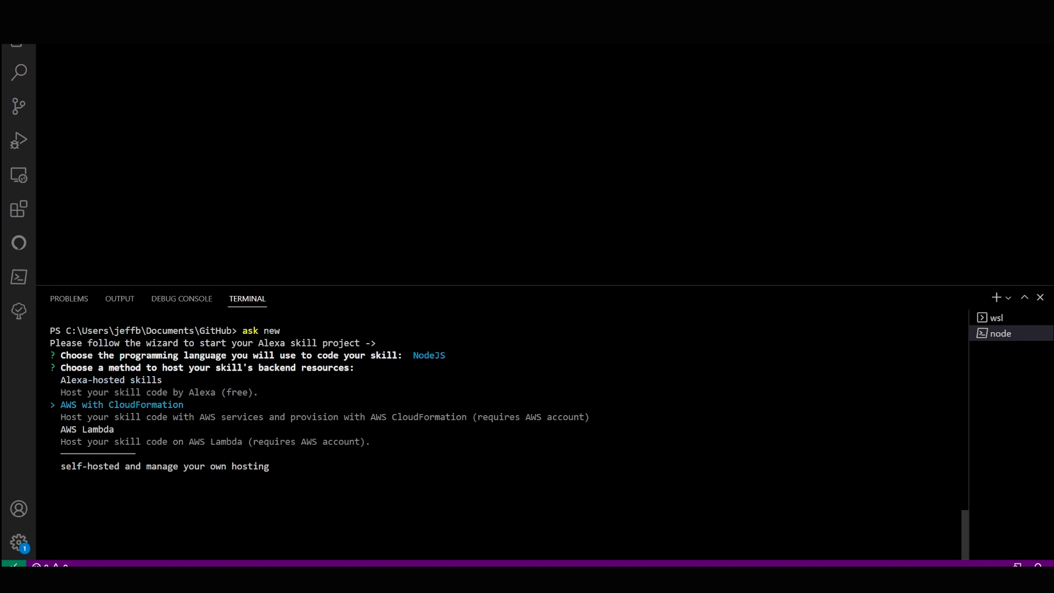
{"action": "key", "text": "Down"}
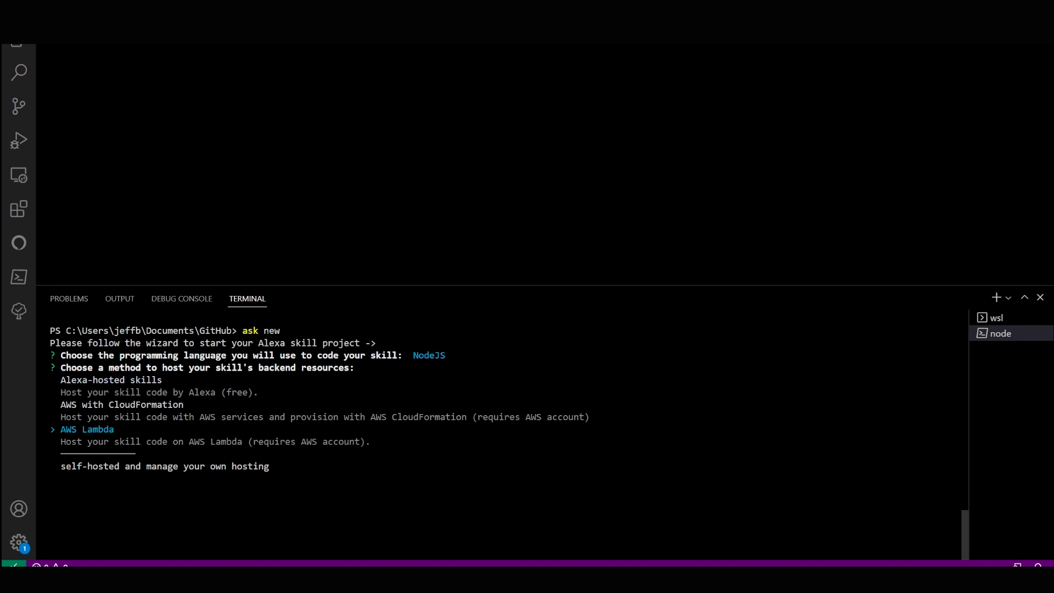
{"action": "key", "text": "Up"}
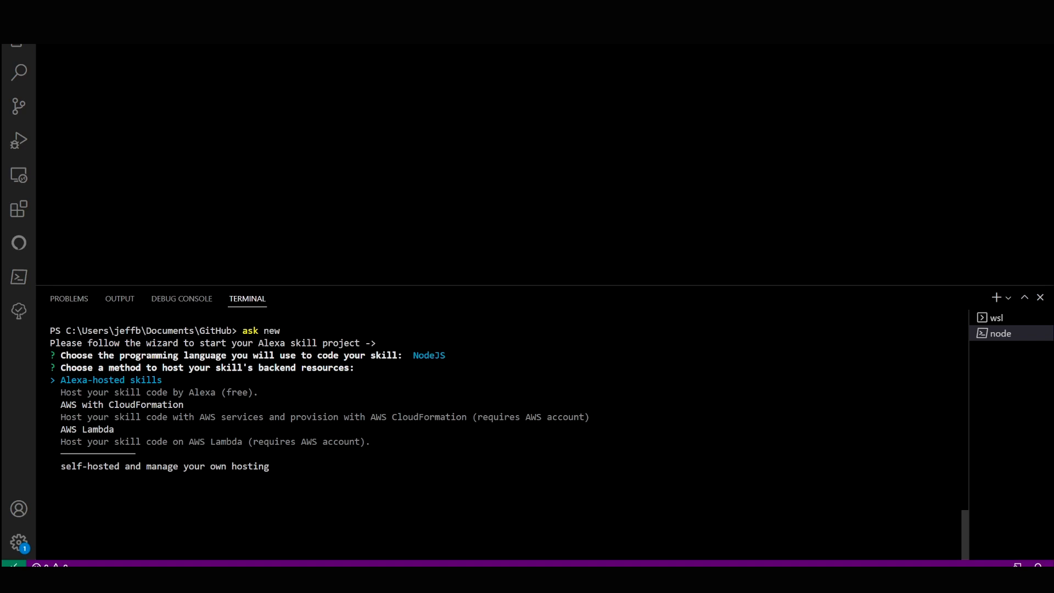
{"action": "key", "text": "Enter"}
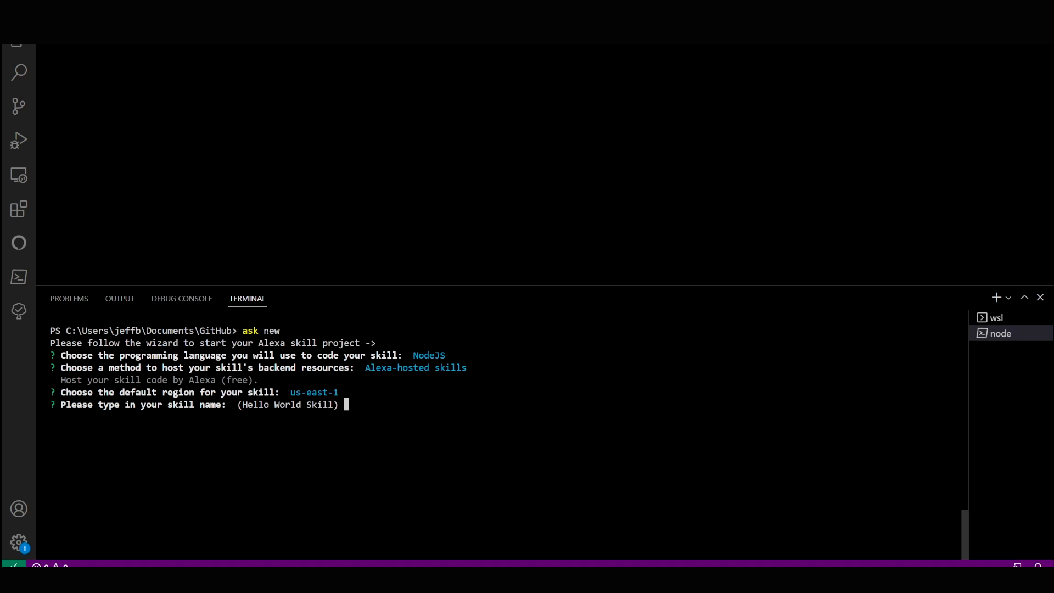
{"action": "key", "text": "alt+tab"}
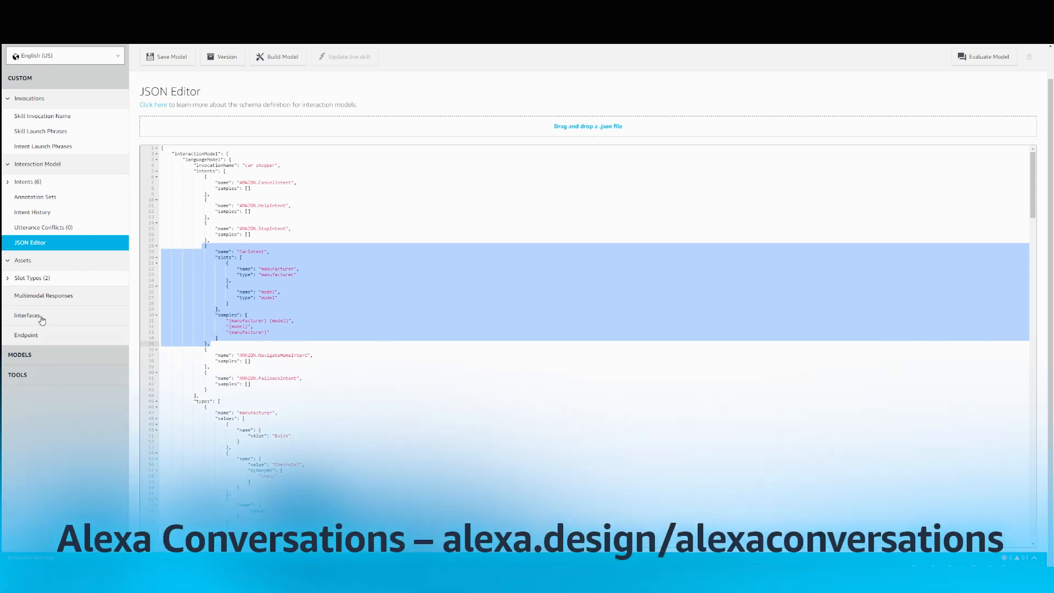
Show Car Shopper's Interfaces settings and highlight the Alexa Conversations option.
{"action": "left_click", "coordinate": [26, 315]}
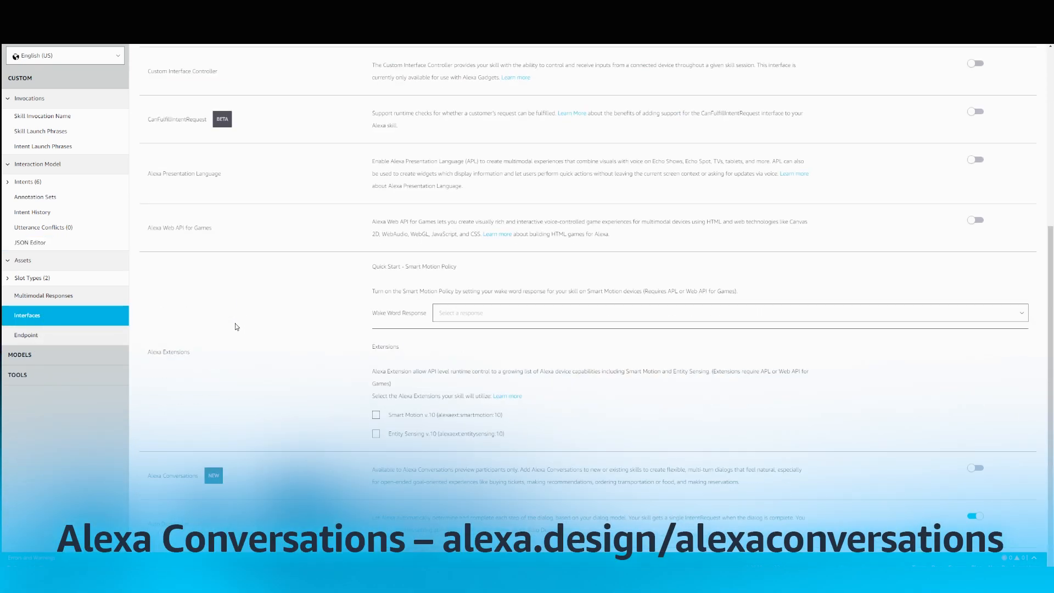
{"action": "double_click", "coordinate": [171, 476]}
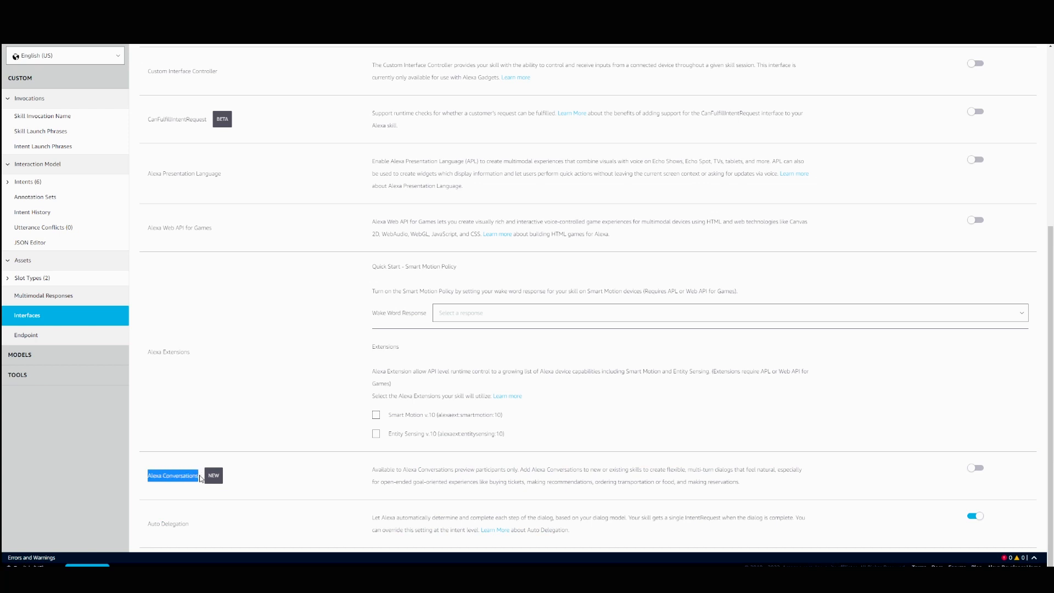
{"action": "mouse_move", "coordinate": [193, 470]}
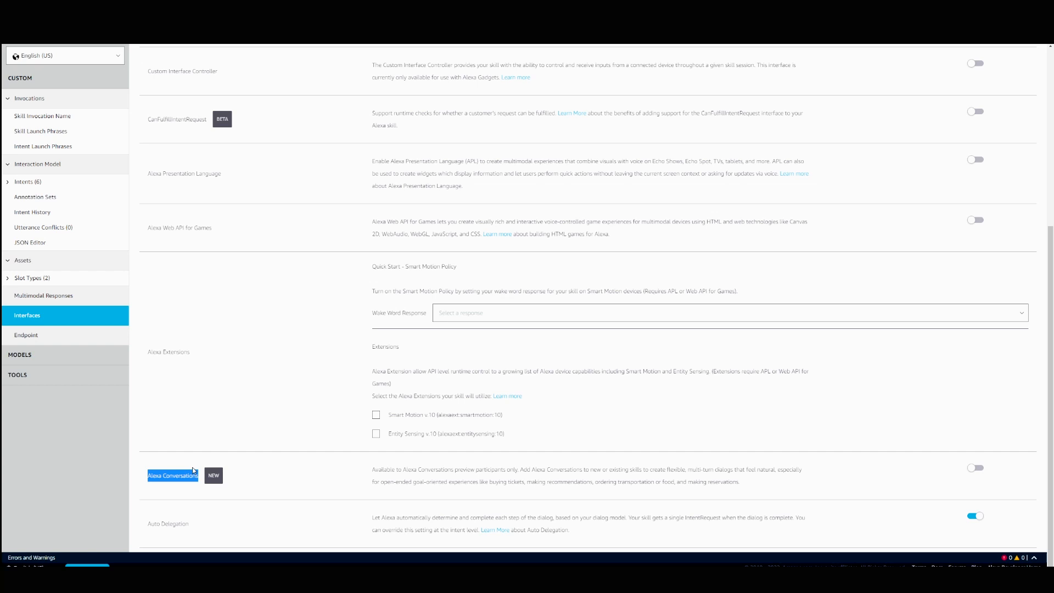